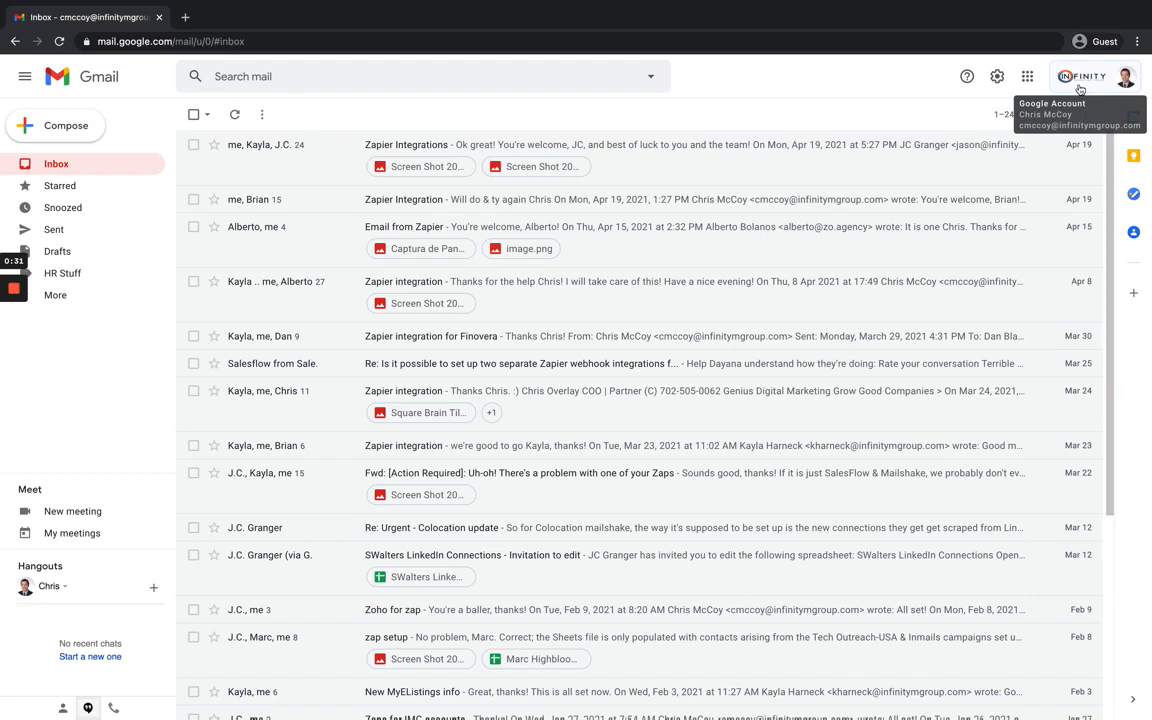
mouse_move(884, 92)
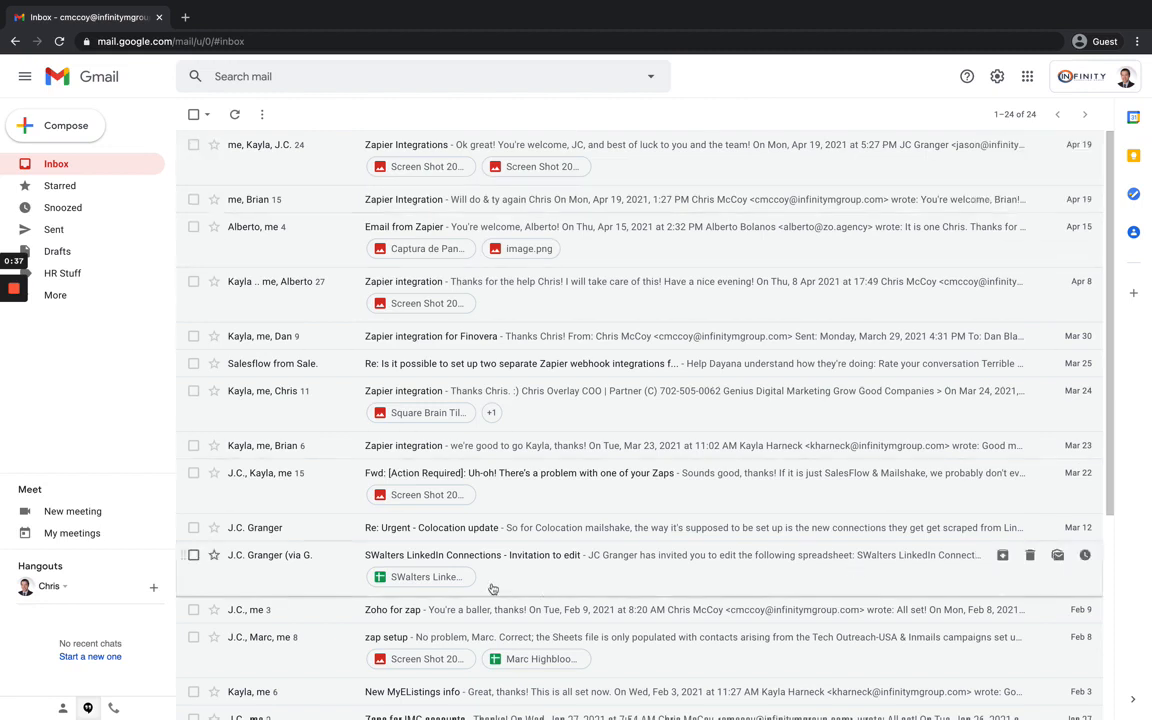
mouse_move(790, 118)
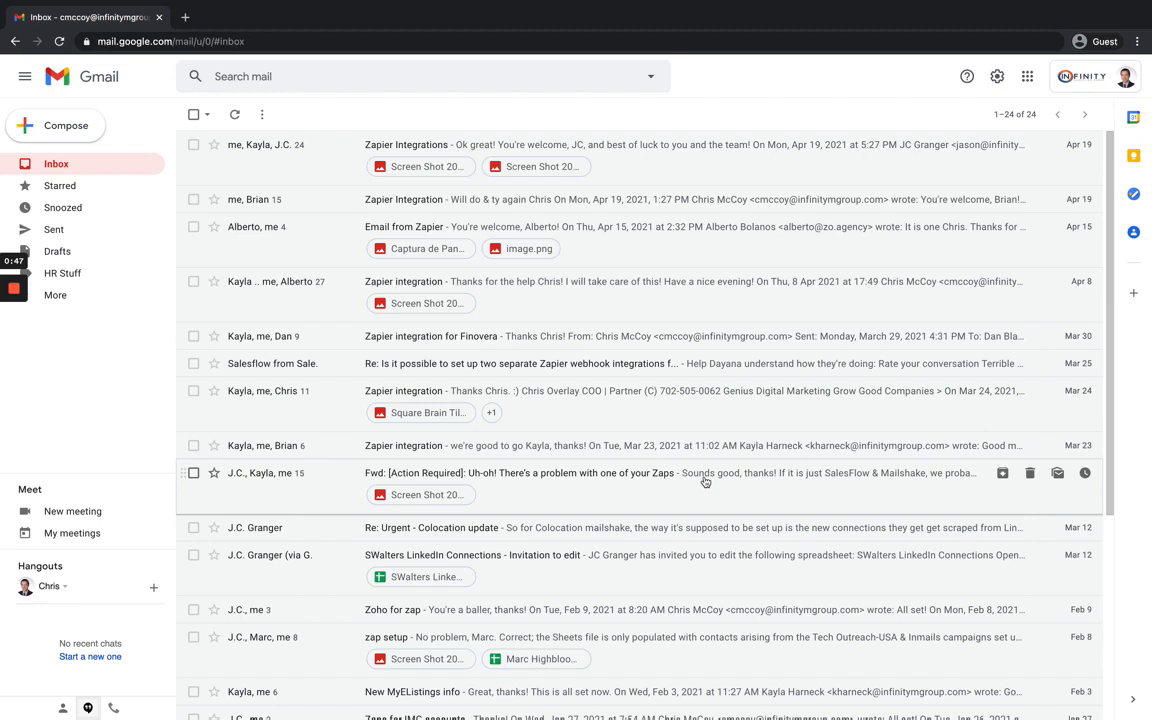
mouse_move(710, 226)
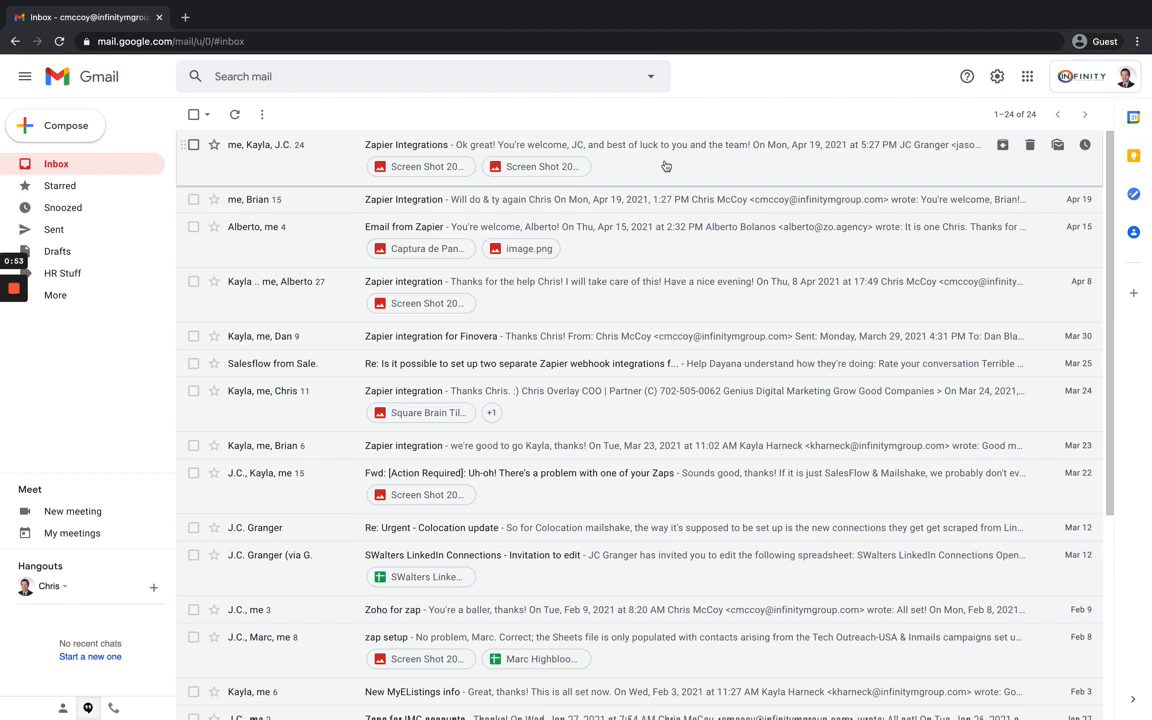
mouse_move(796, 96)
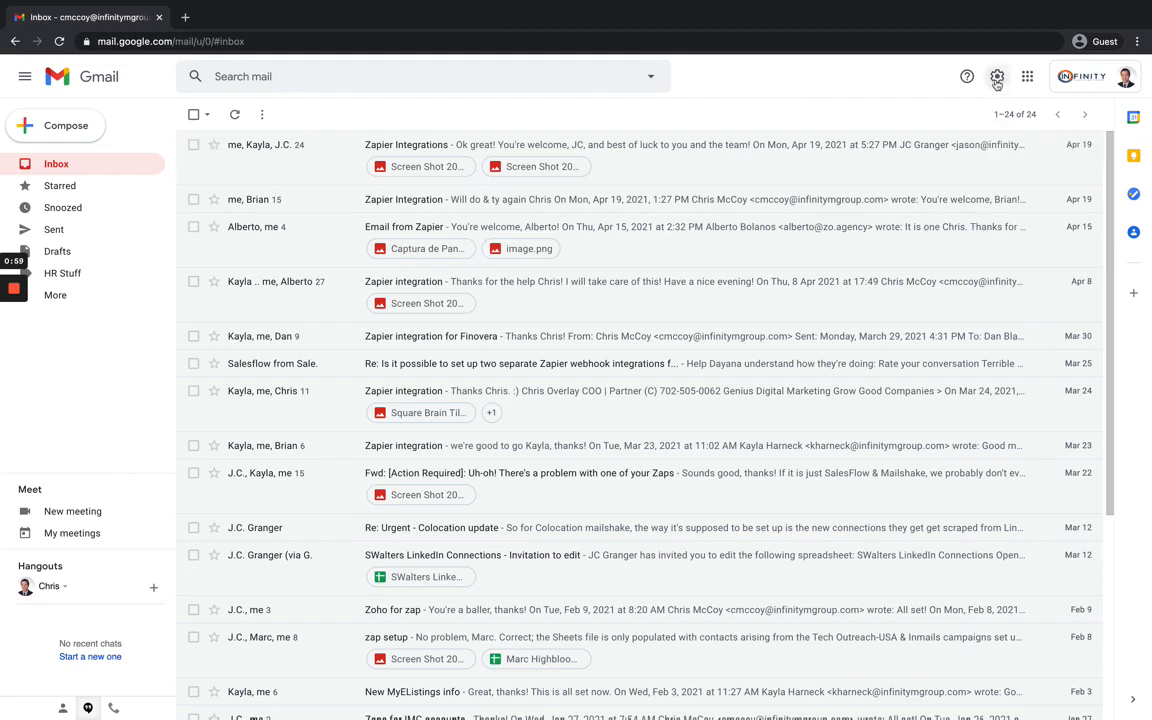
Step: Reach the Forwarding and POP/IMAP section of Gmail's full settings
left_click(996, 76)
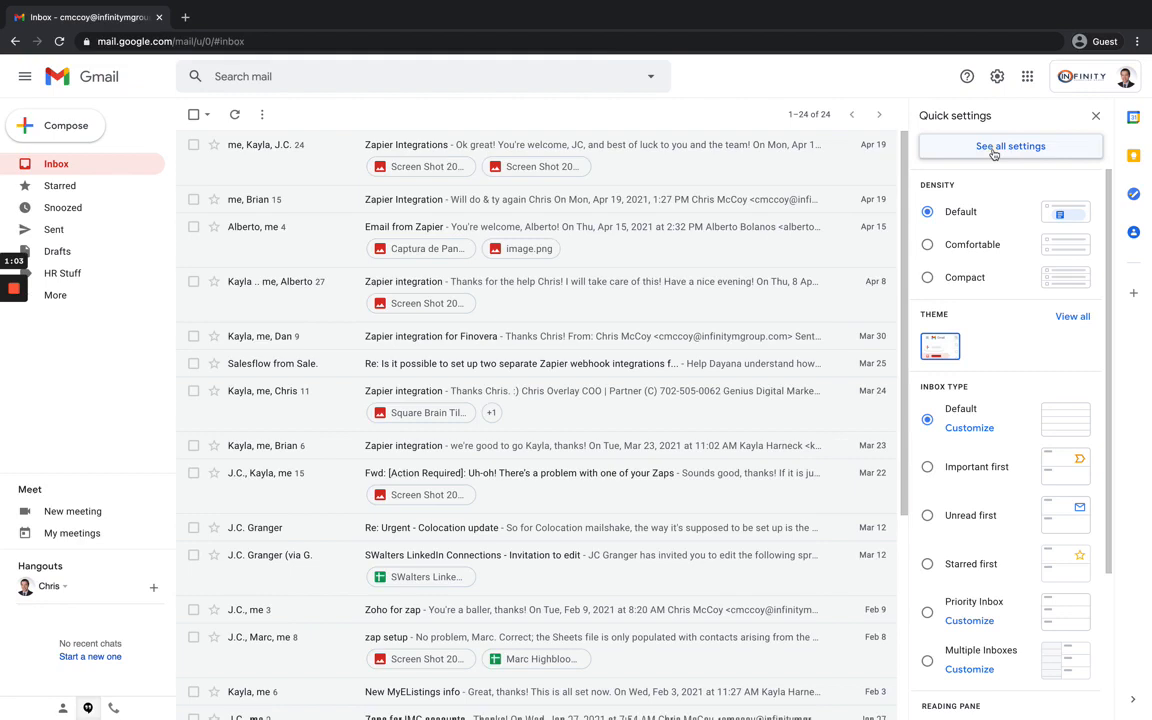
left_click(1010, 146)
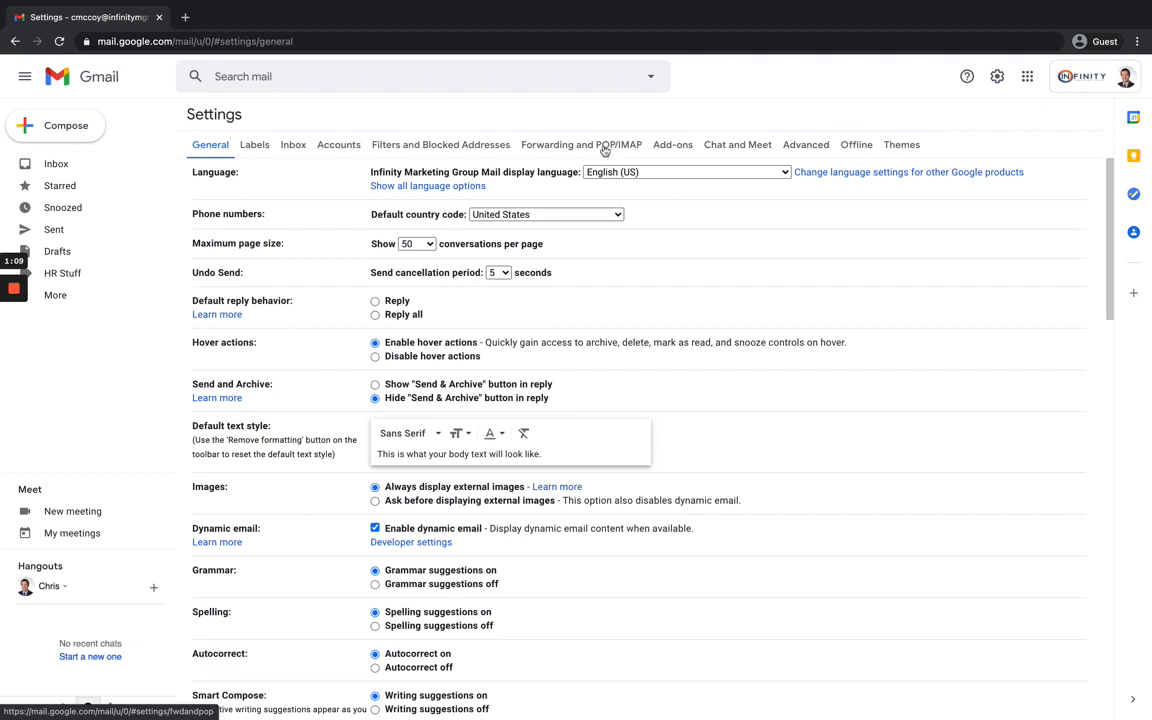
left_click(580, 144)
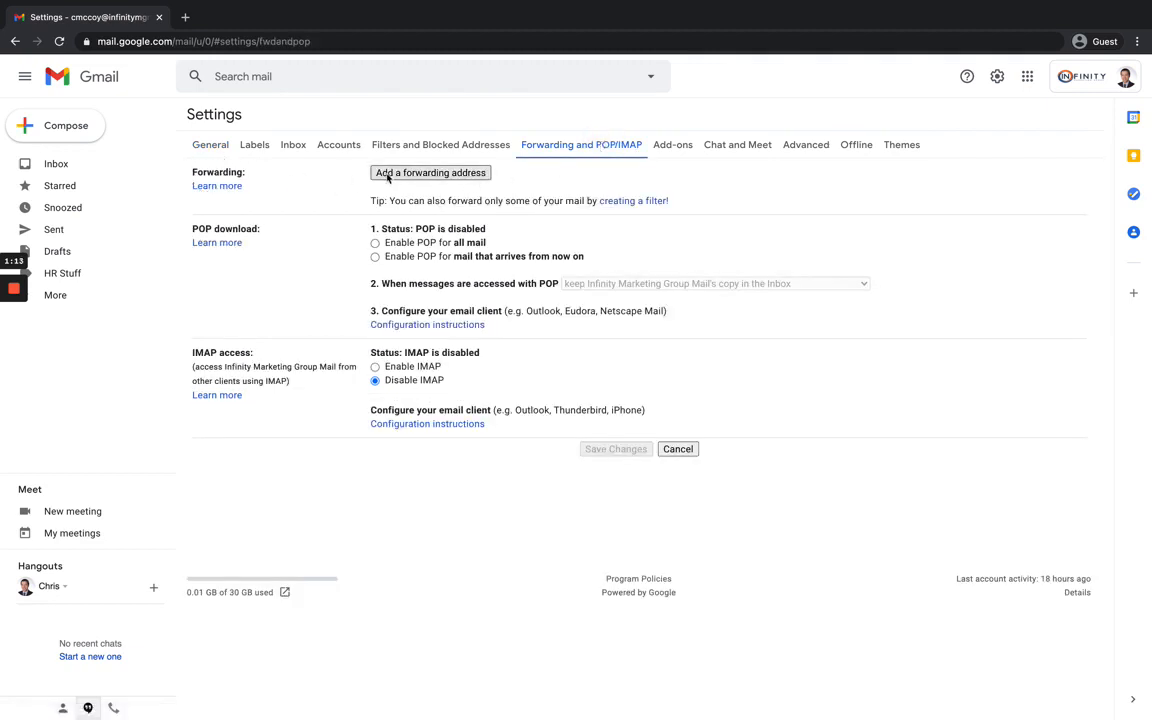
left_click(430, 172)
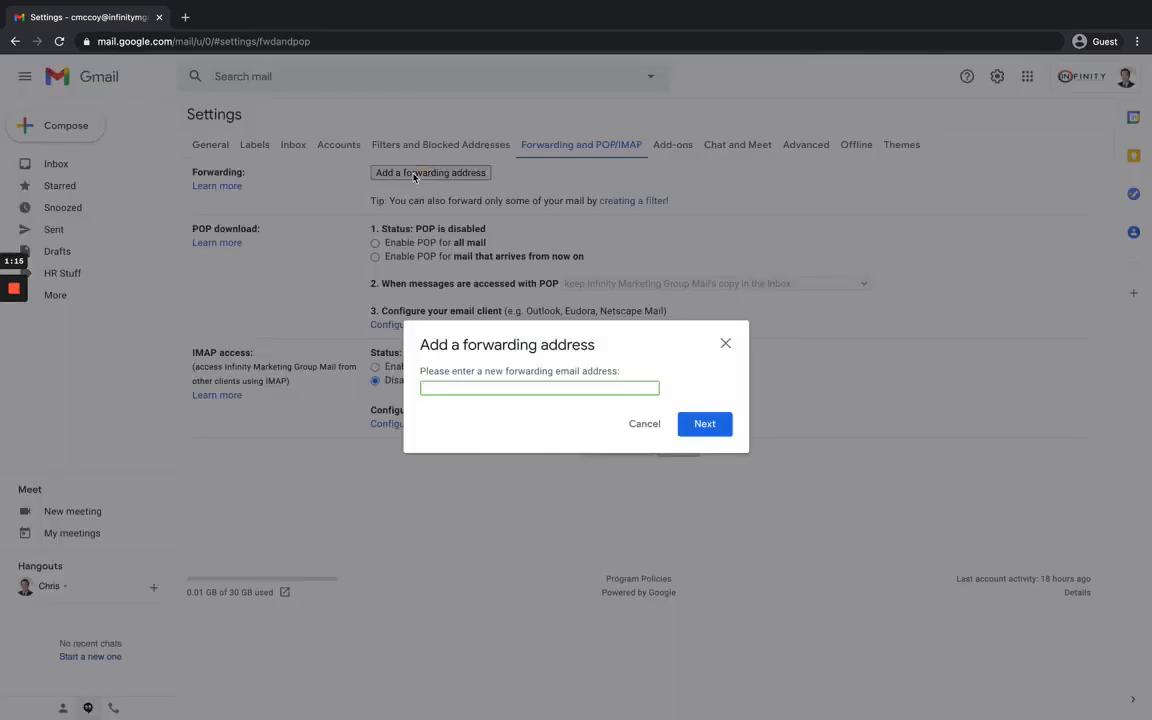
mouse_move(444, 408)
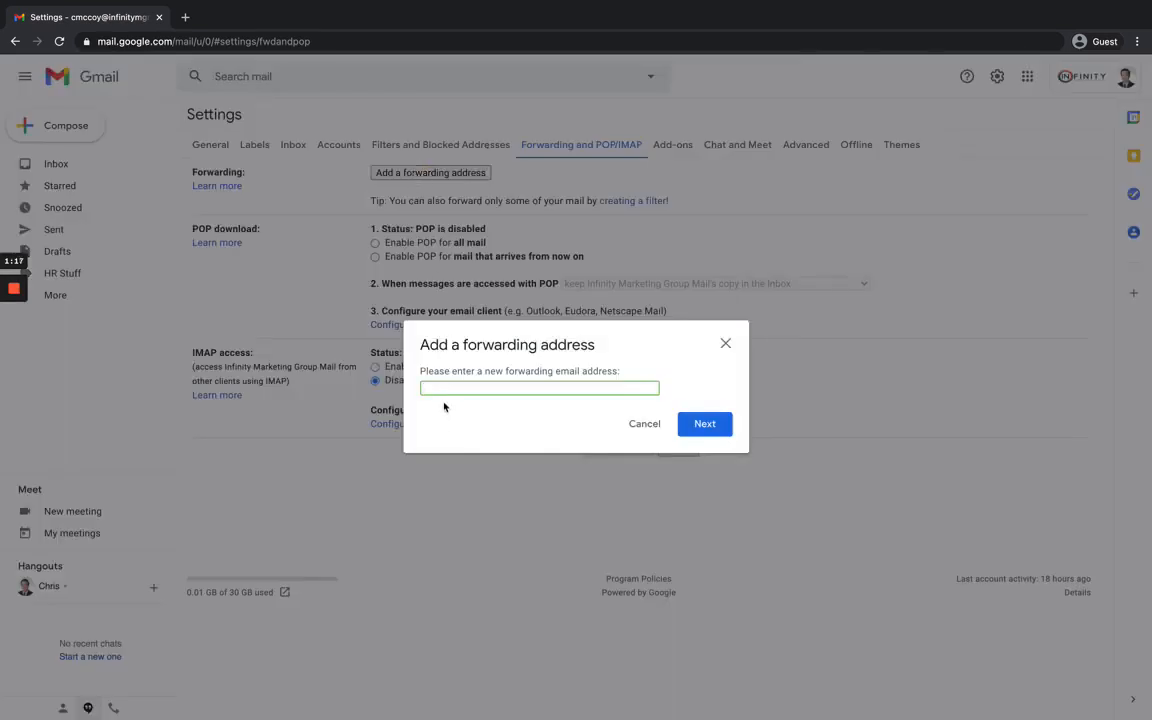
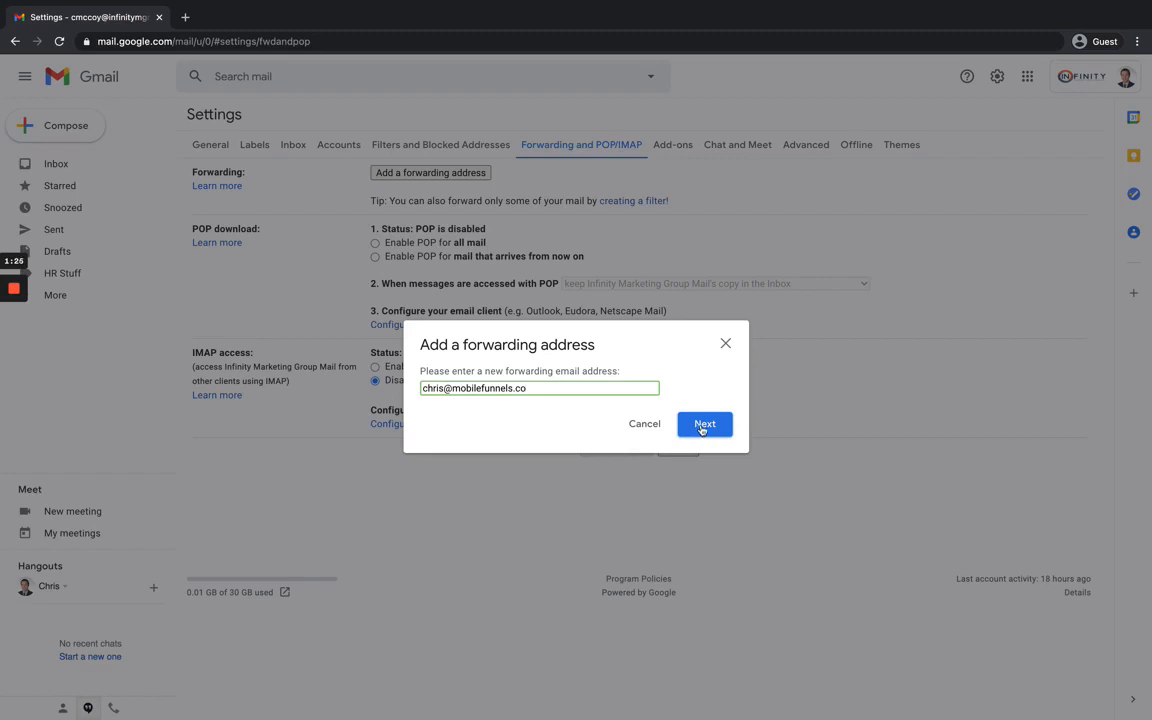
left_click(704, 424)
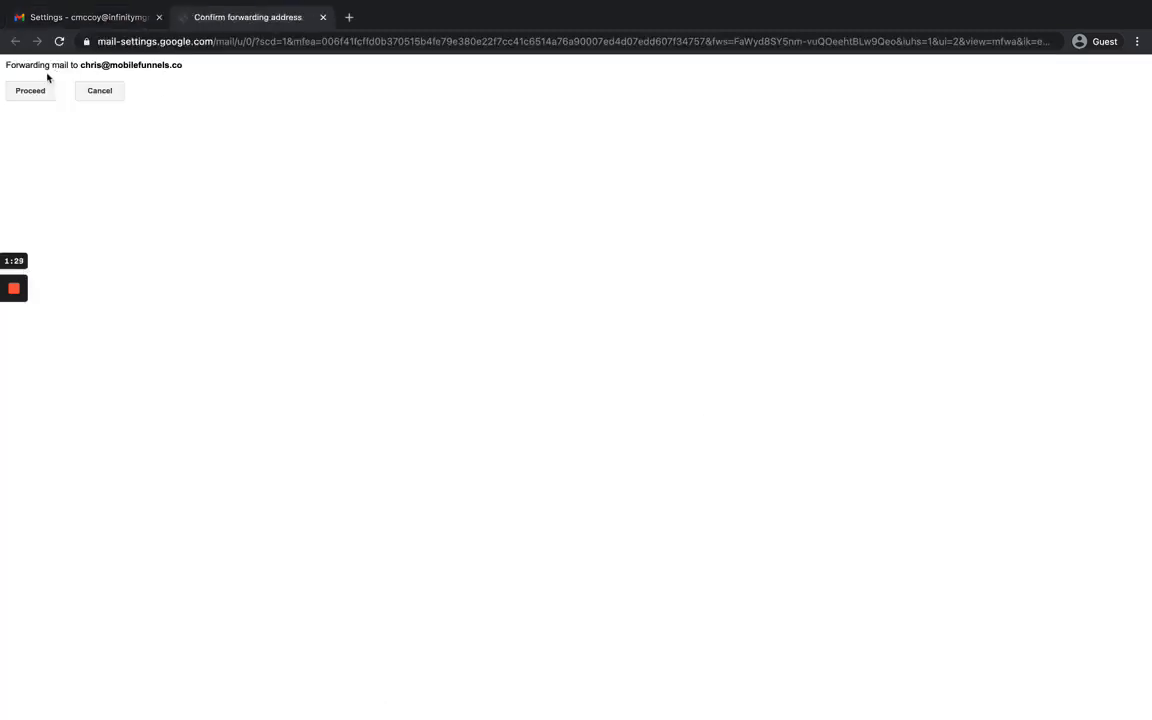
Step: Proceed with forwarding so a confirmation code is sent, and acknowledge the notice
left_click(30, 90)
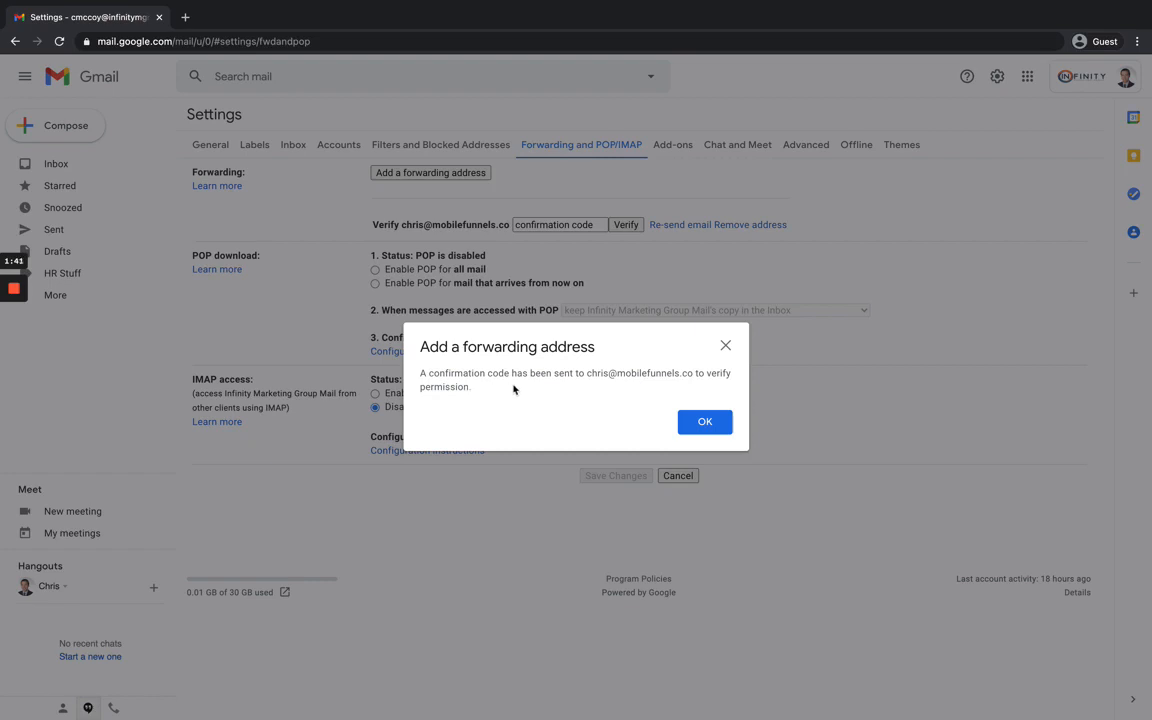
mouse_move(602, 388)
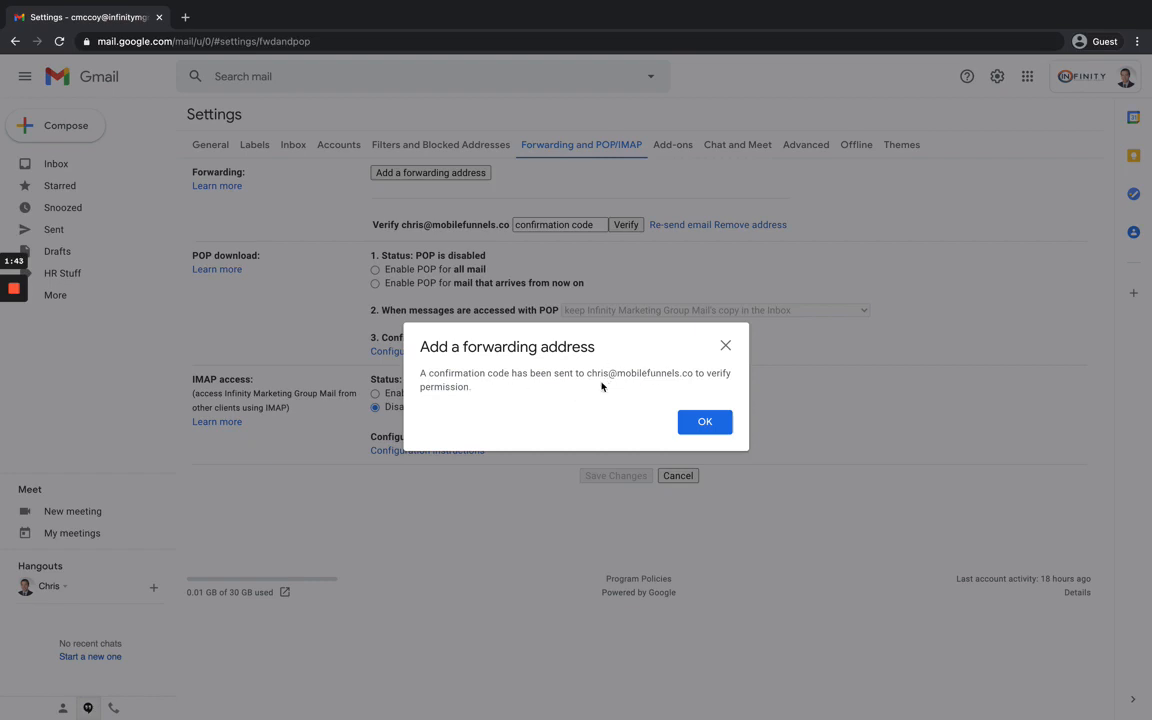
mouse_move(500, 388)
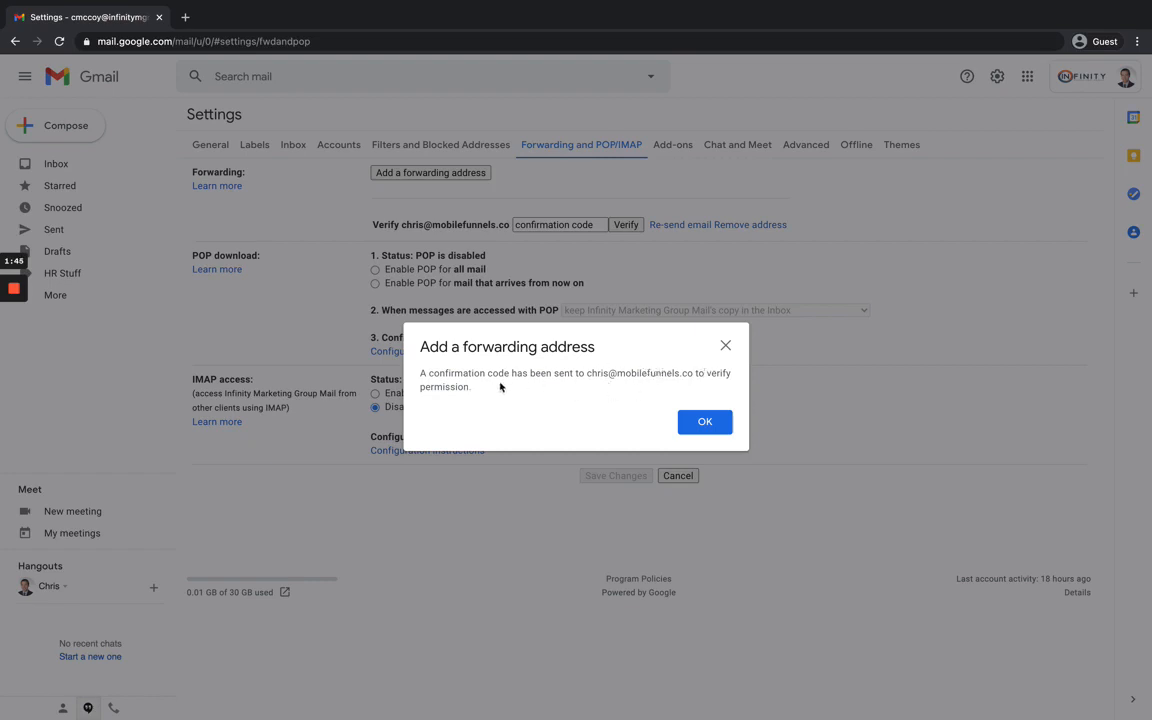
mouse_move(464, 388)
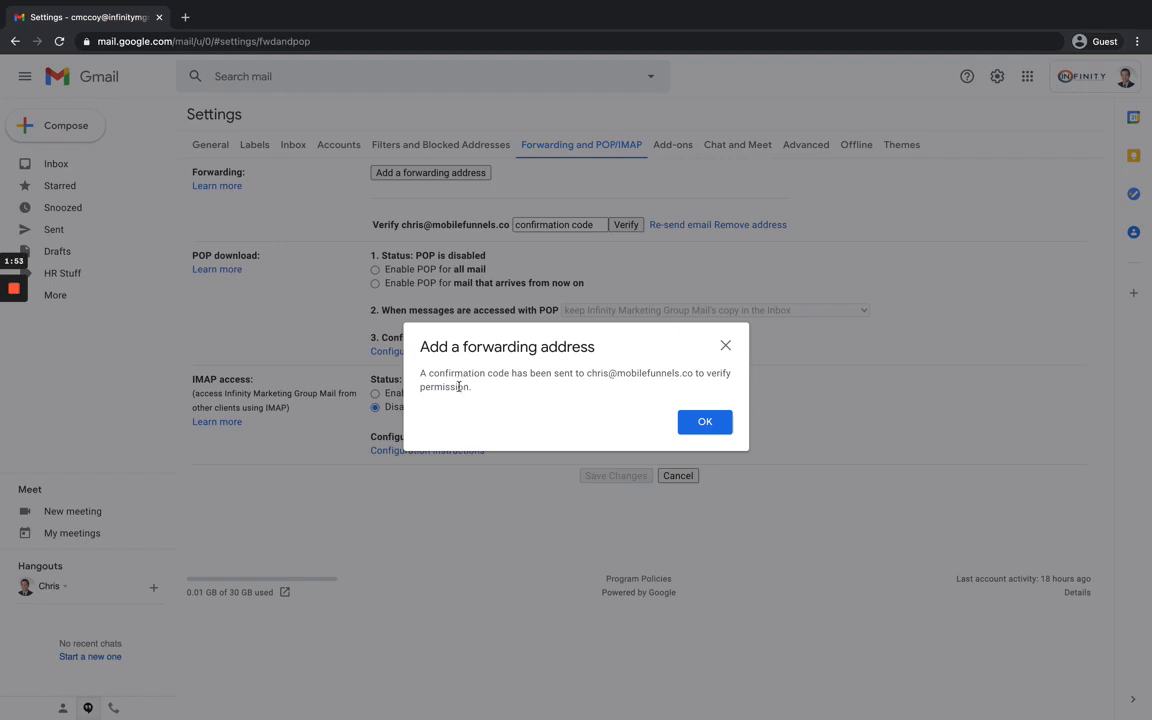
mouse_move(532, 408)
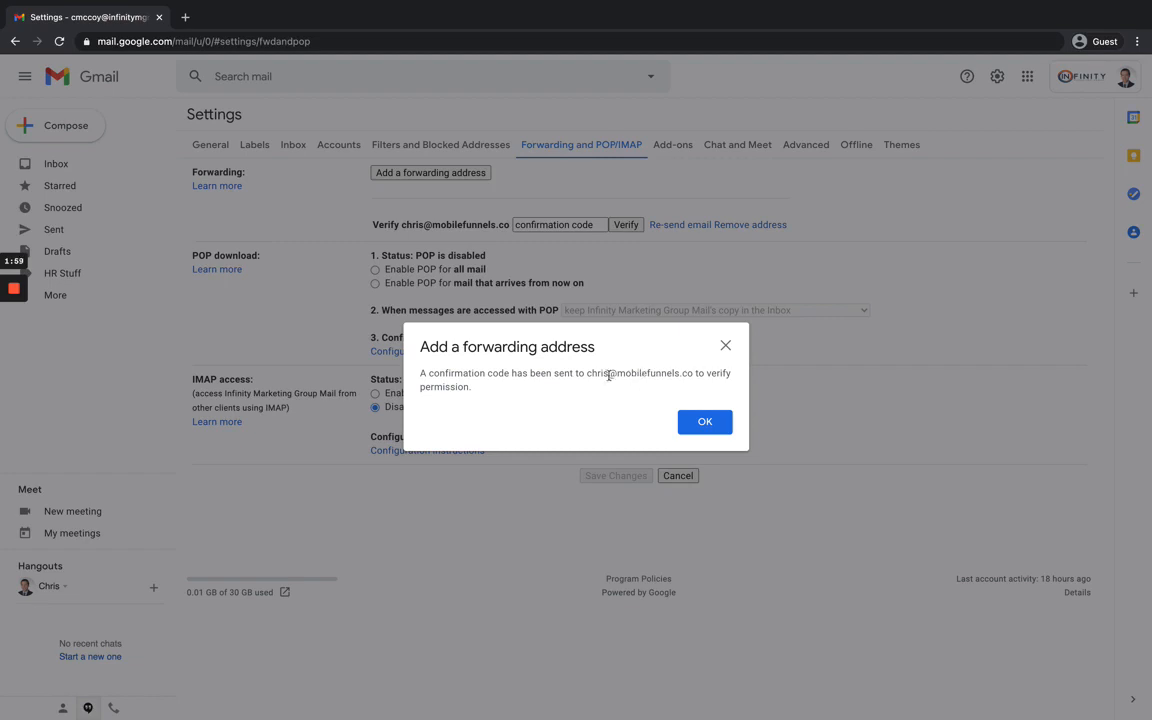
mouse_move(624, 390)
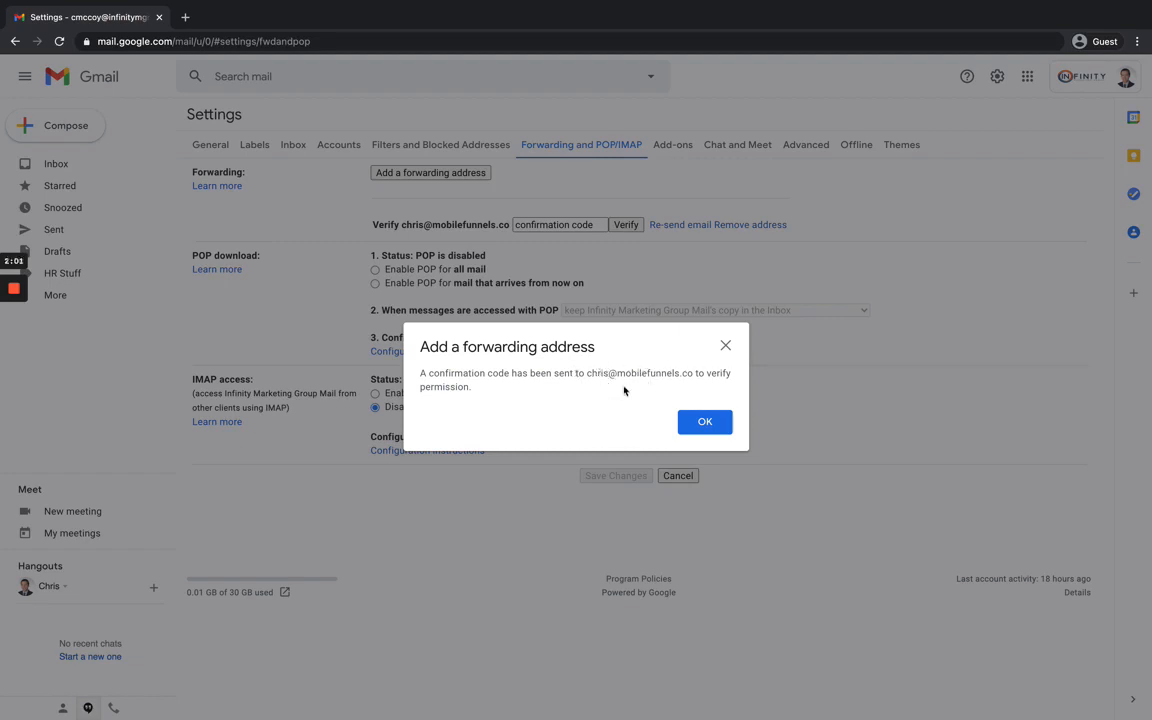
mouse_move(704, 420)
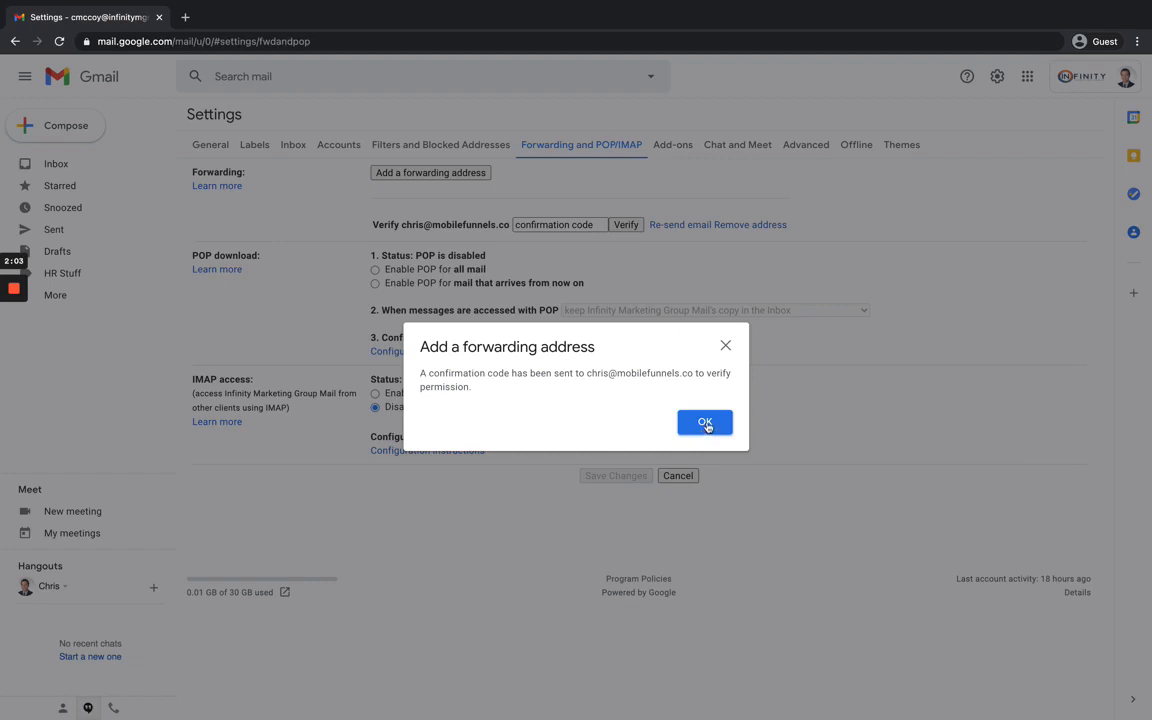
left_click(704, 422)
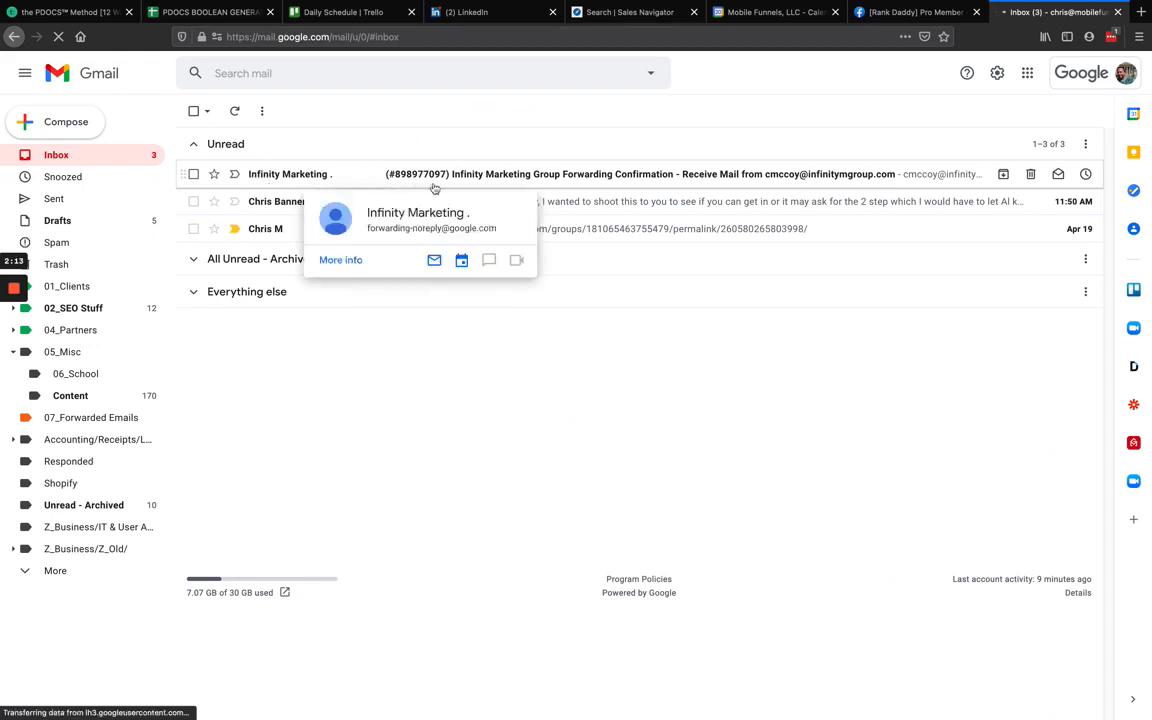
mouse_move(444, 180)
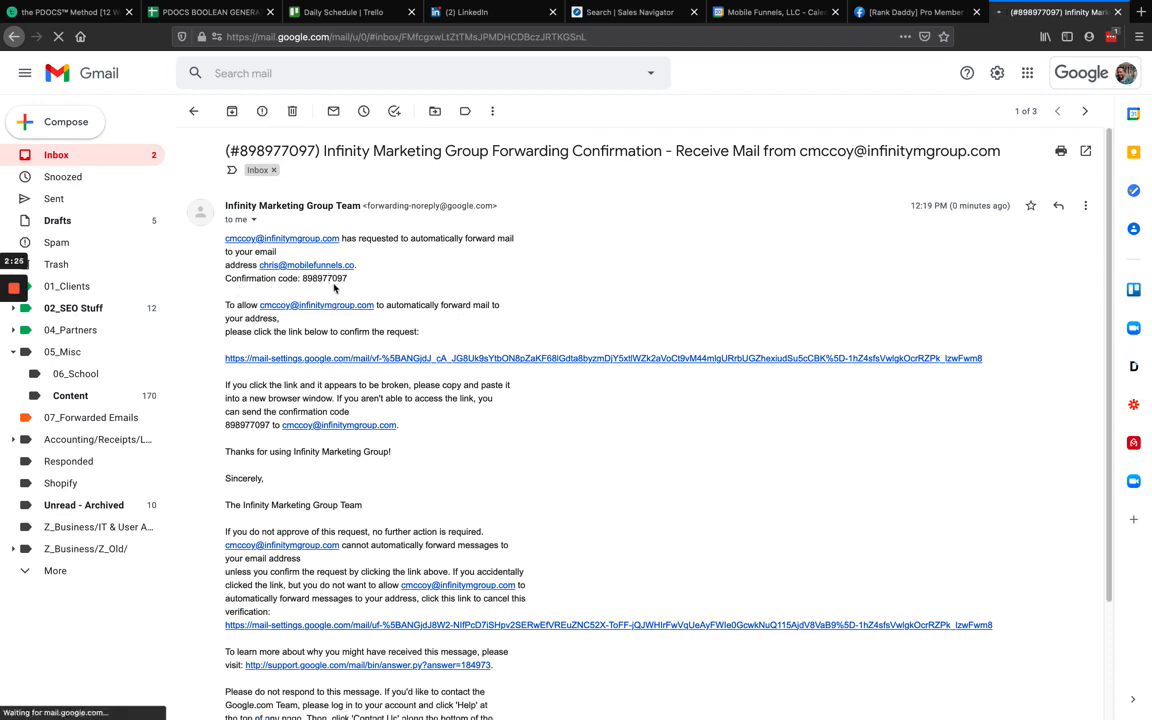
mouse_move(548, 404)
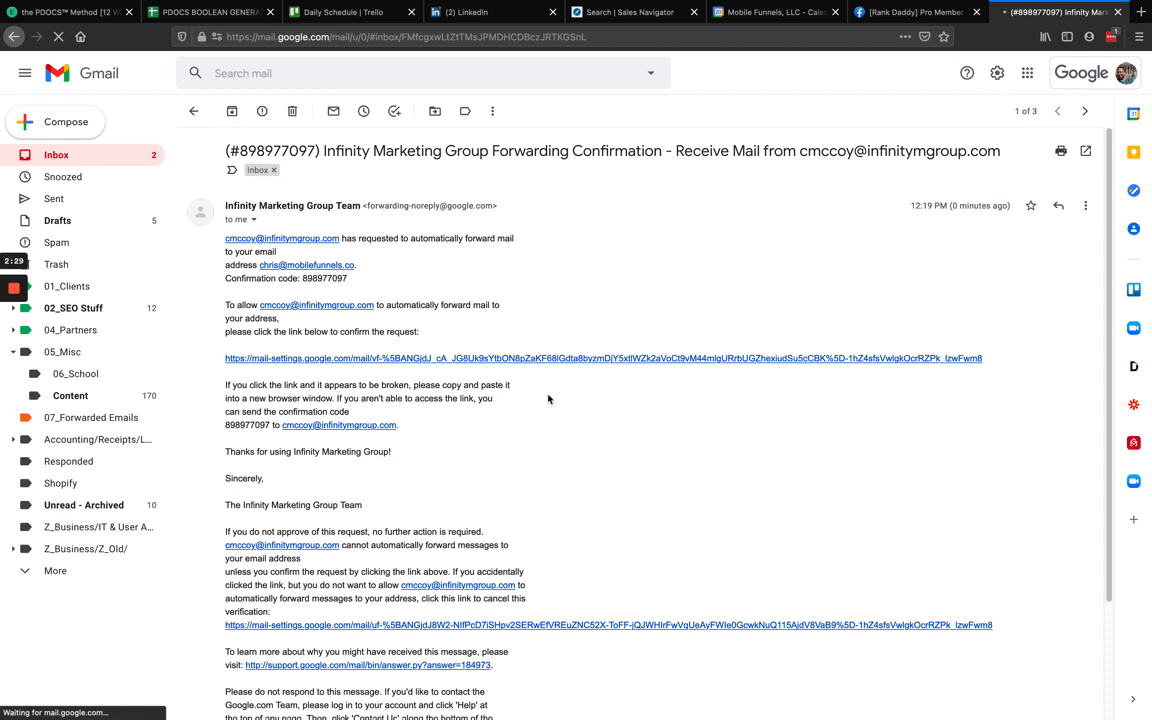
mouse_move(492, 368)
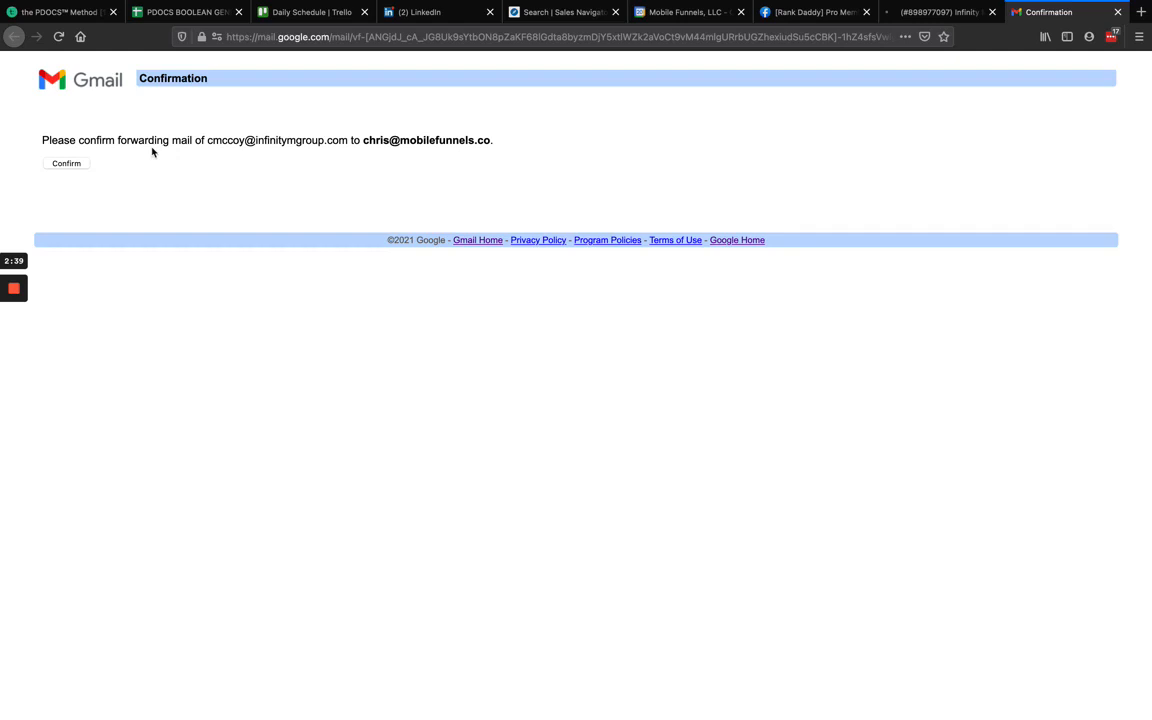
mouse_move(232, 152)
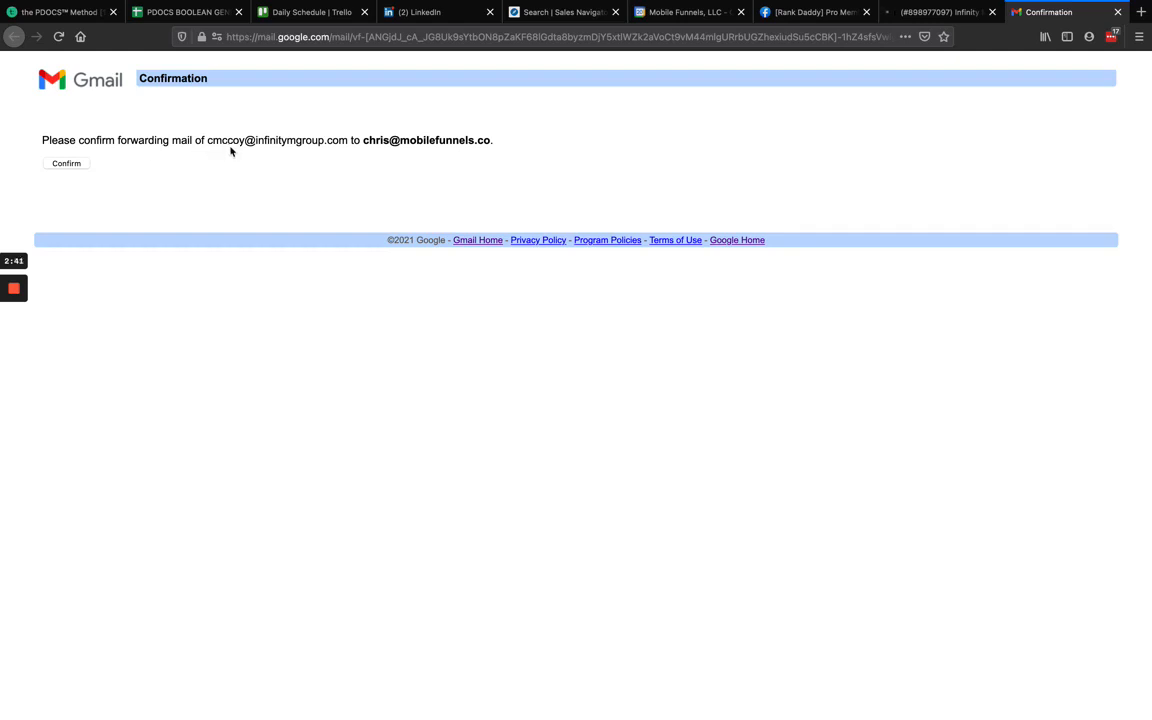
mouse_move(472, 156)
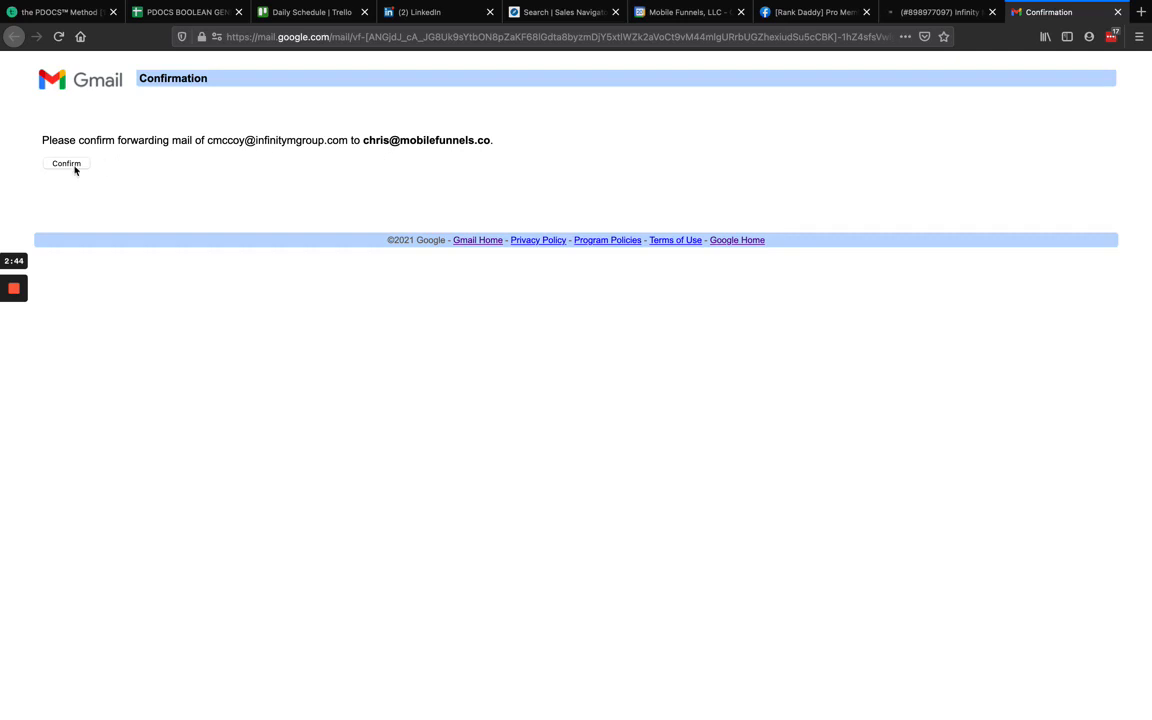
Step: Confirm that work-account mail may be forwarded to the second address
left_click(66, 164)
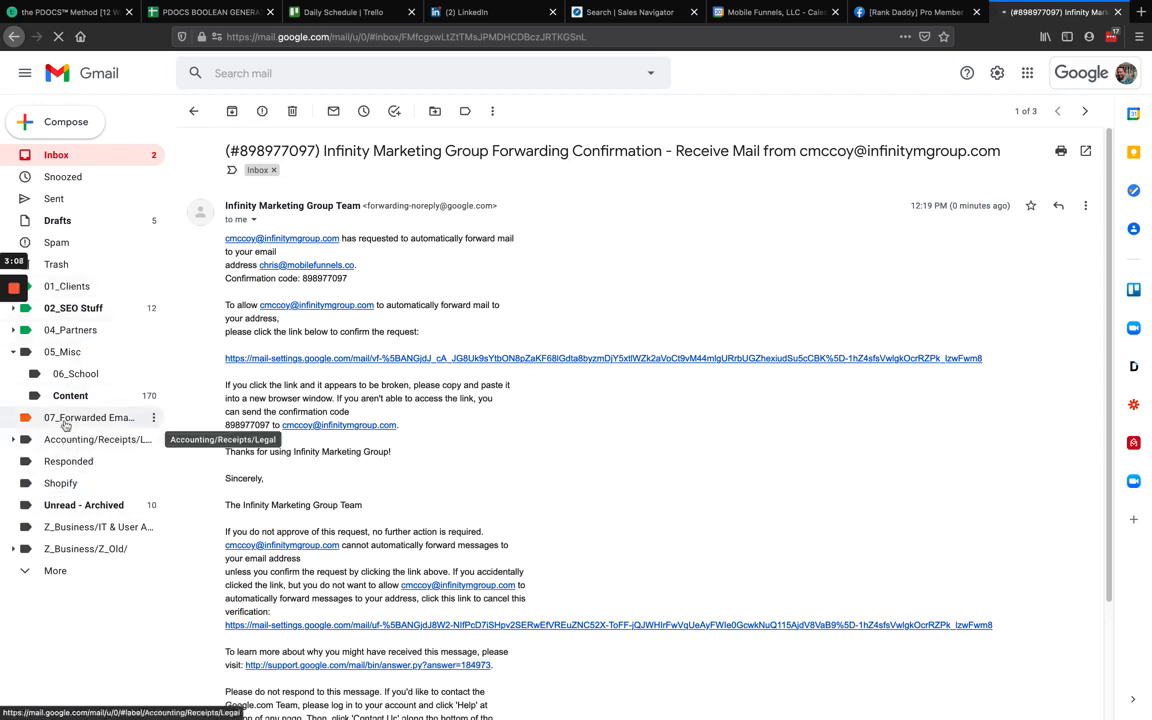
mouse_move(90, 418)
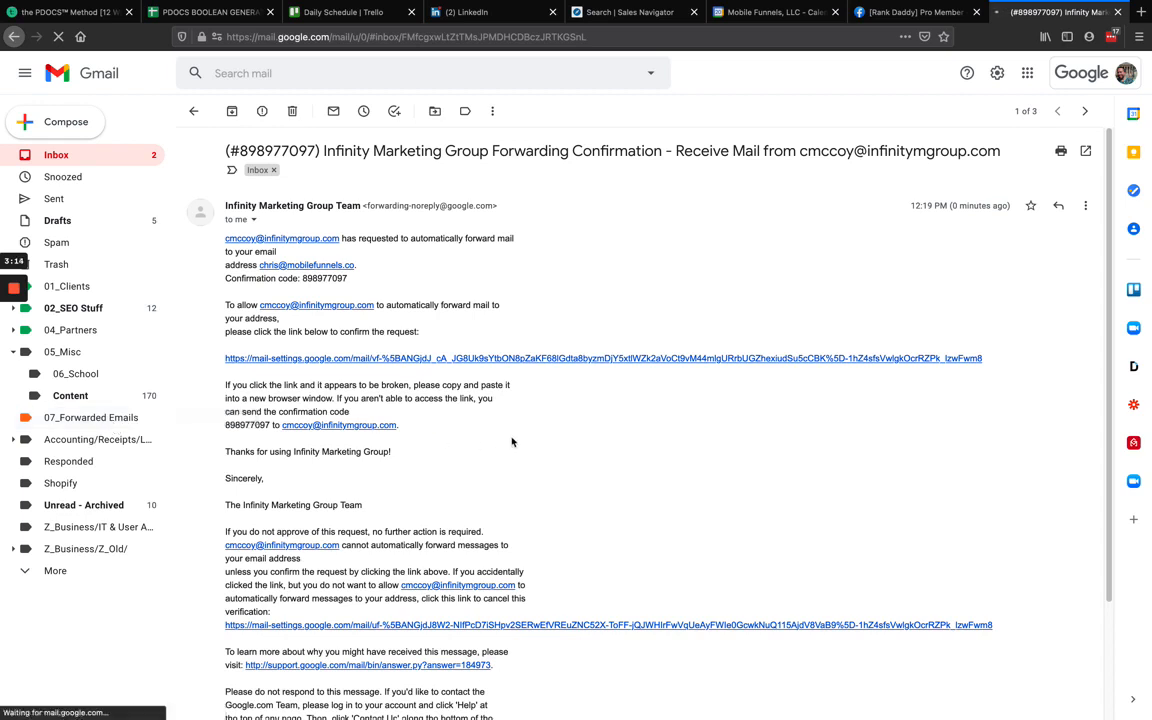
mouse_move(398, 196)
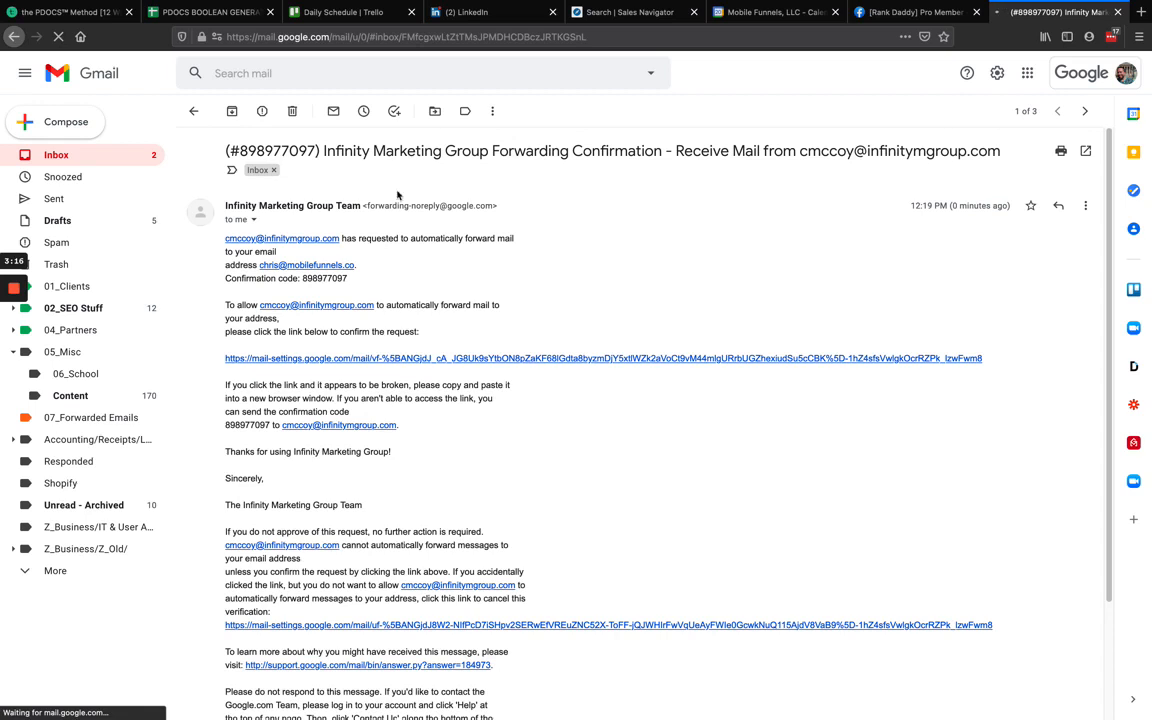
Step: Return to the forwarding confirmation email in the second account
left_click(292, 112)
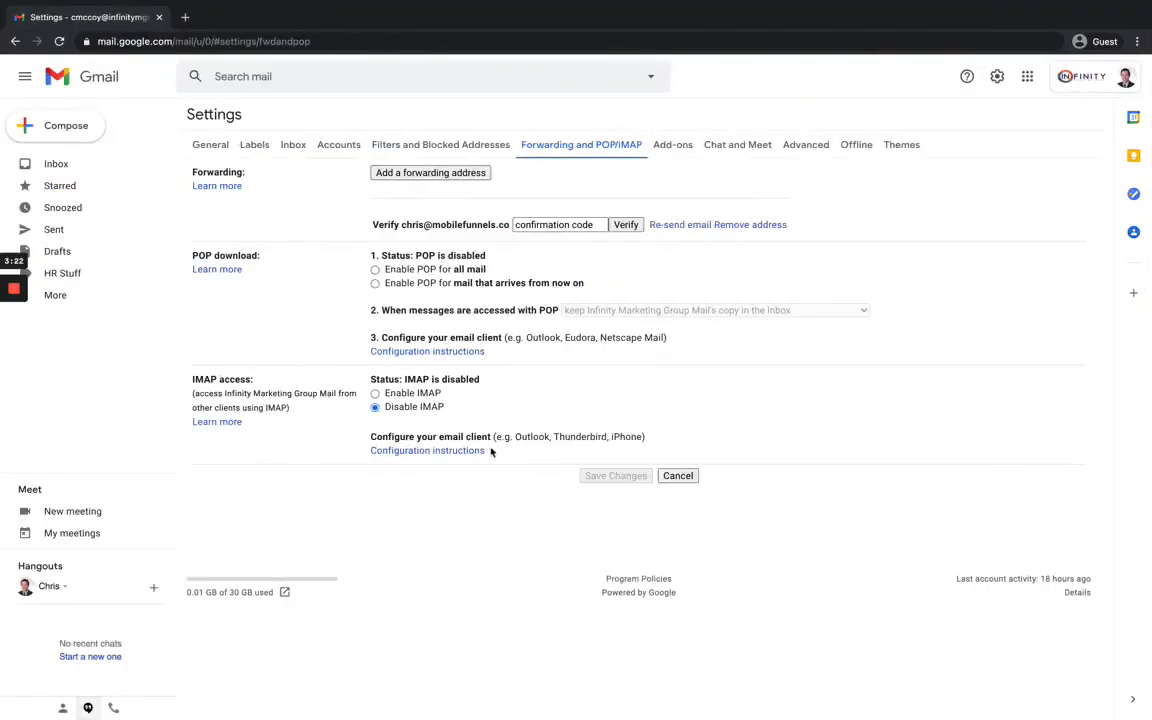
mouse_move(544, 194)
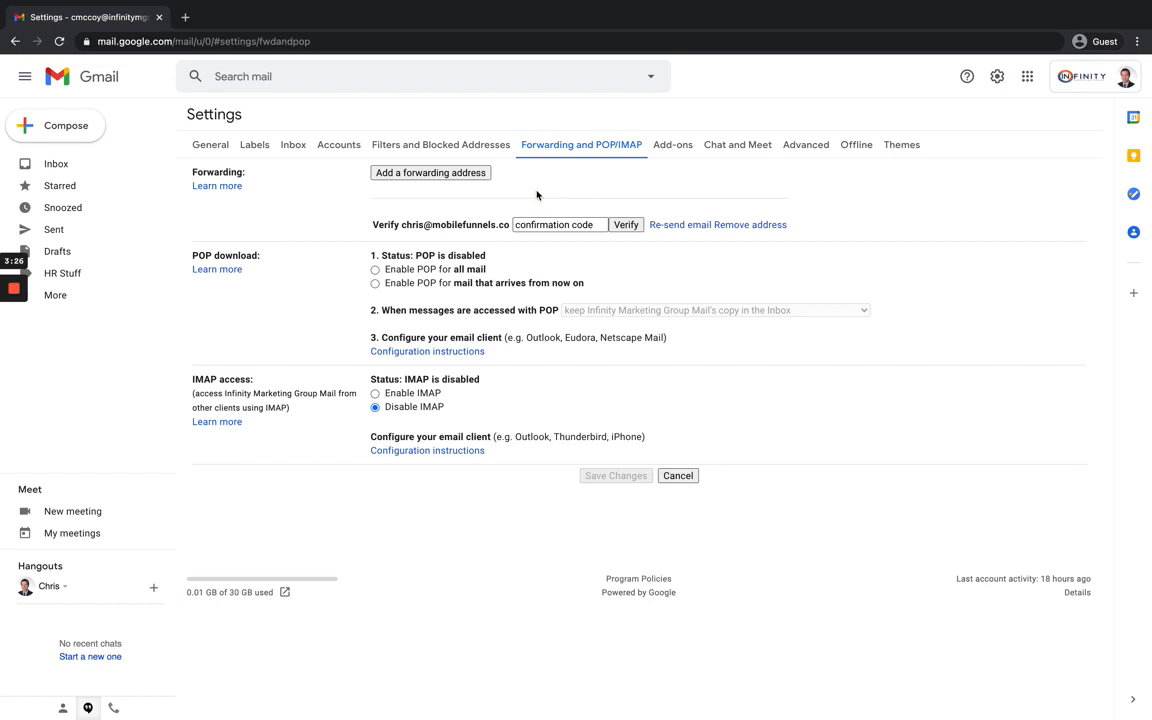
mouse_move(392, 238)
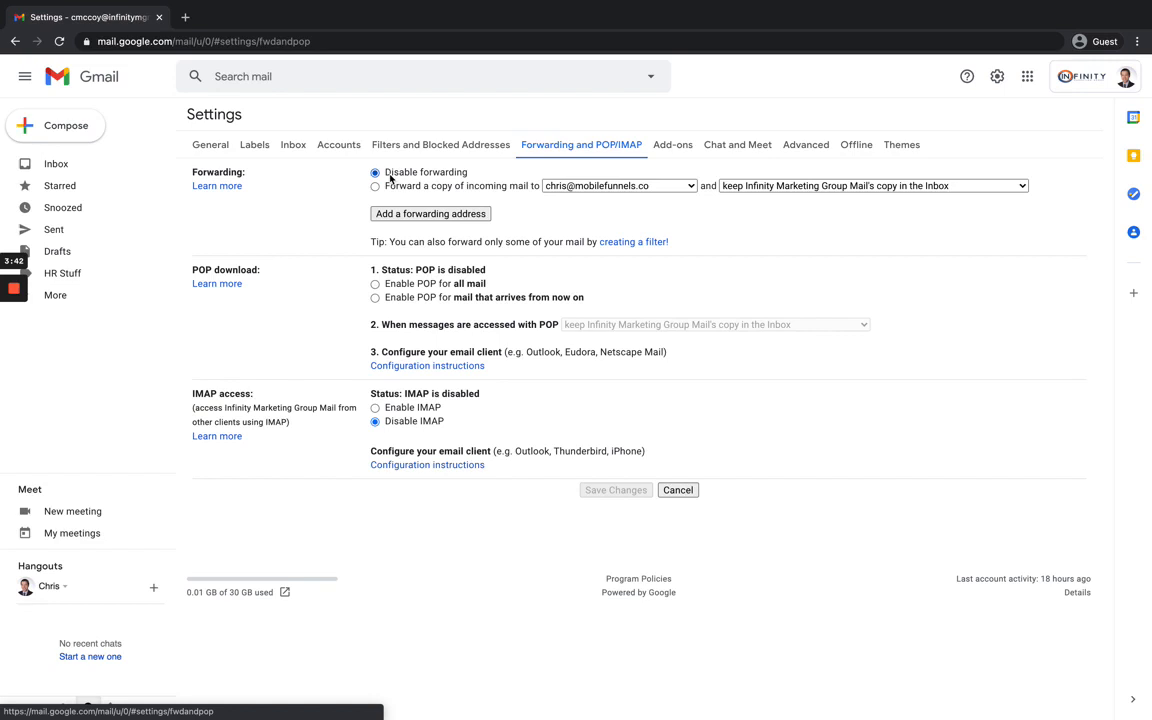
mouse_move(456, 180)
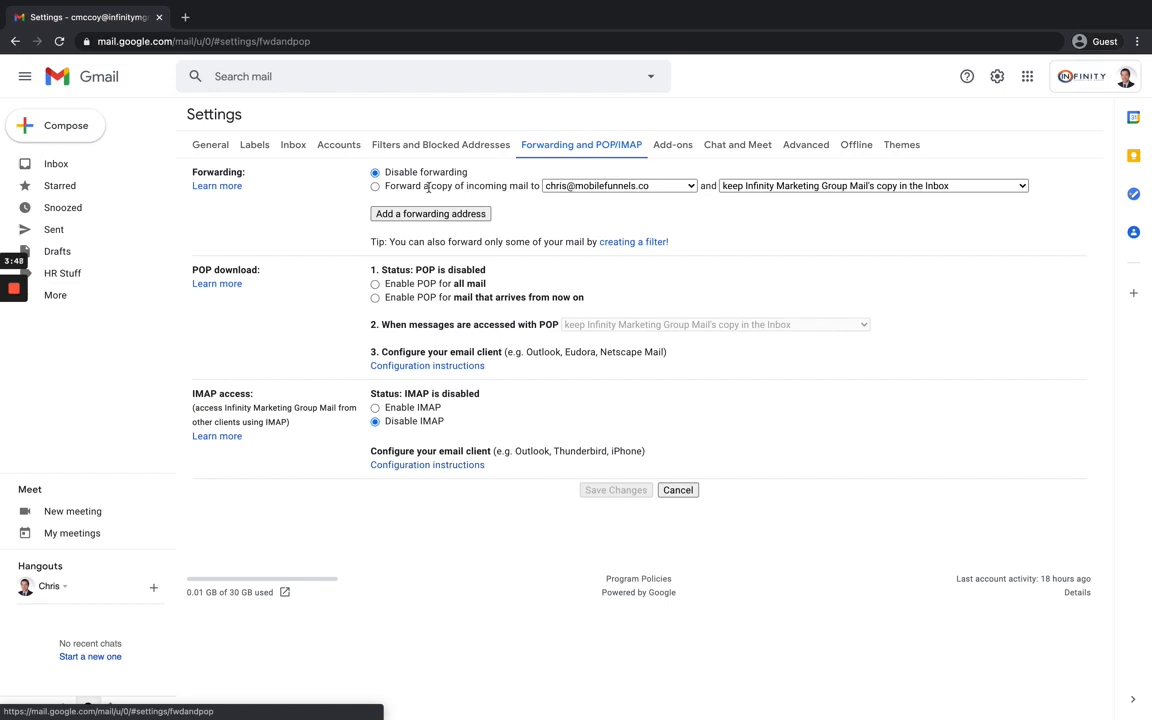
mouse_move(528, 206)
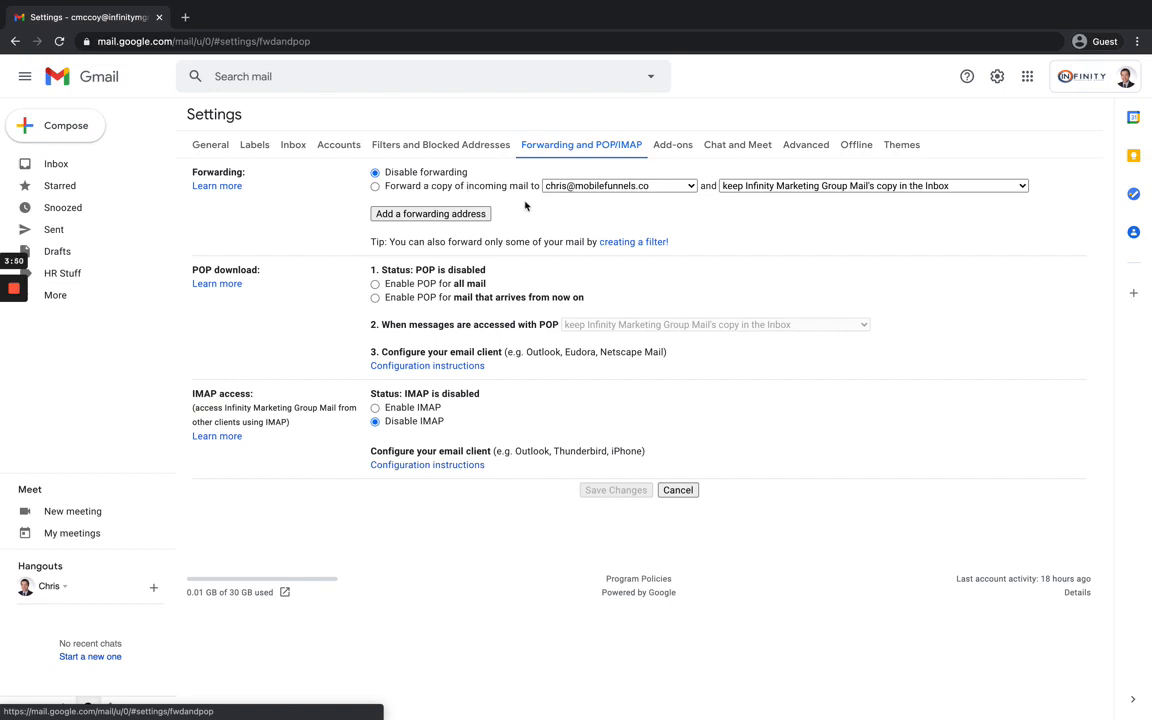
mouse_move(520, 204)
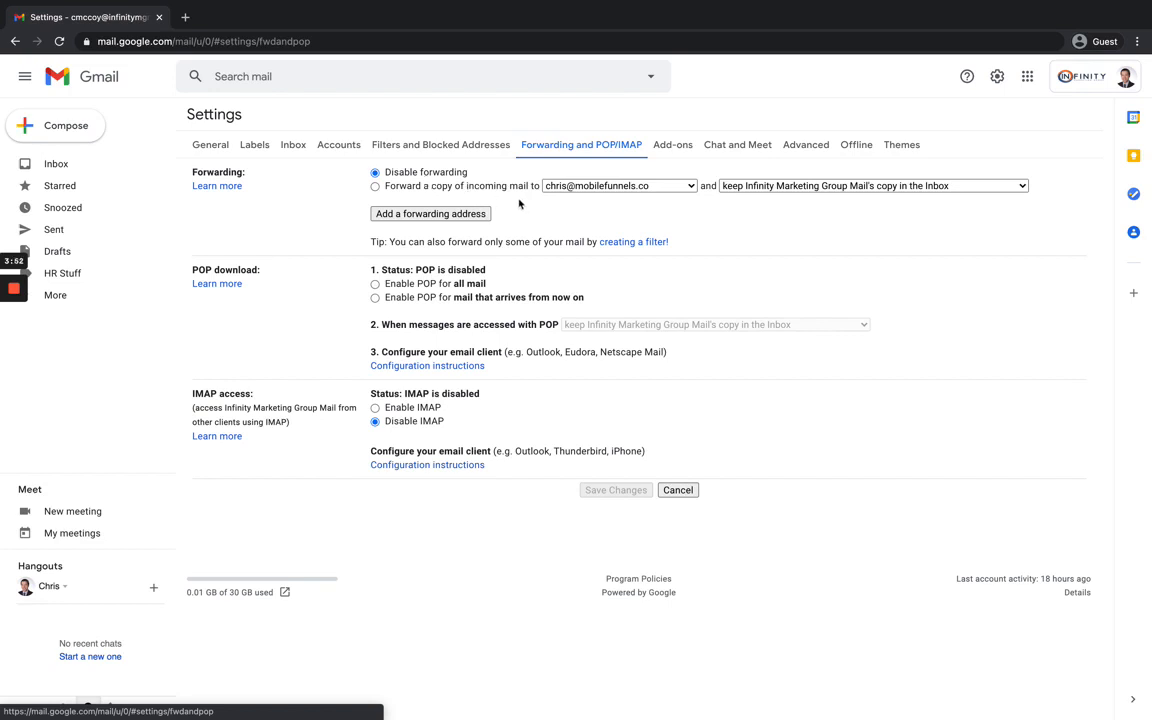
mouse_move(480, 204)
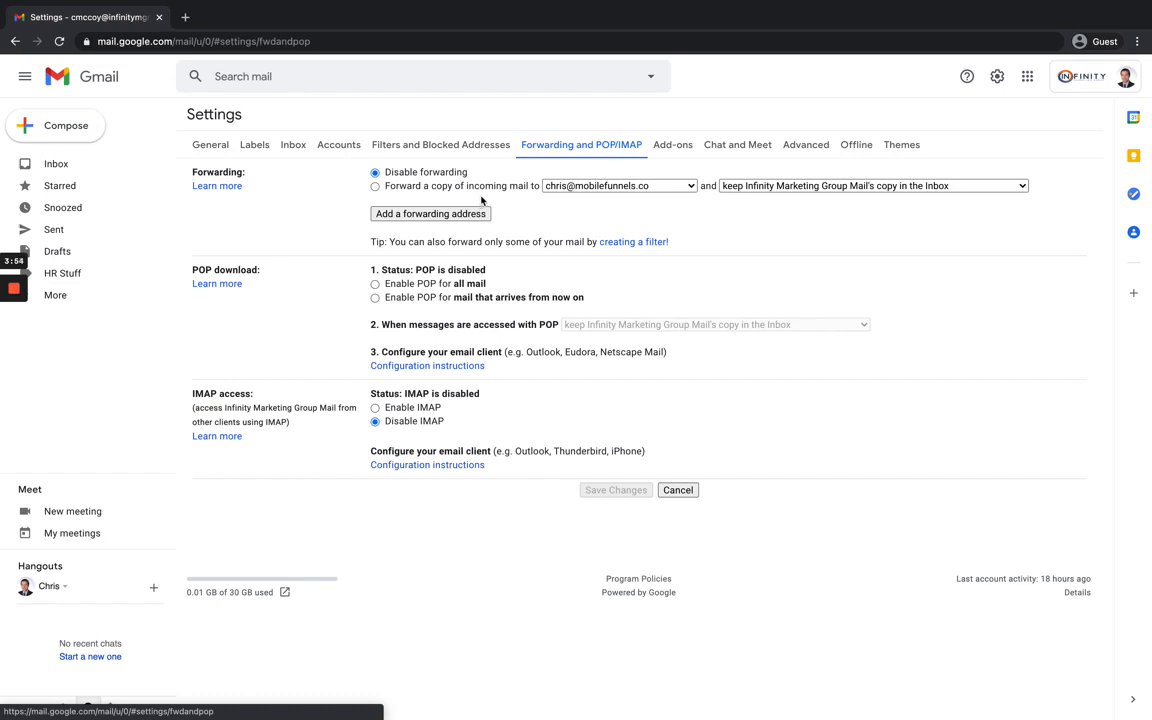
Step: Forward a copy of incoming mail to the verified address, keep Gmail's copy in the inbox, and save
left_click(376, 172)
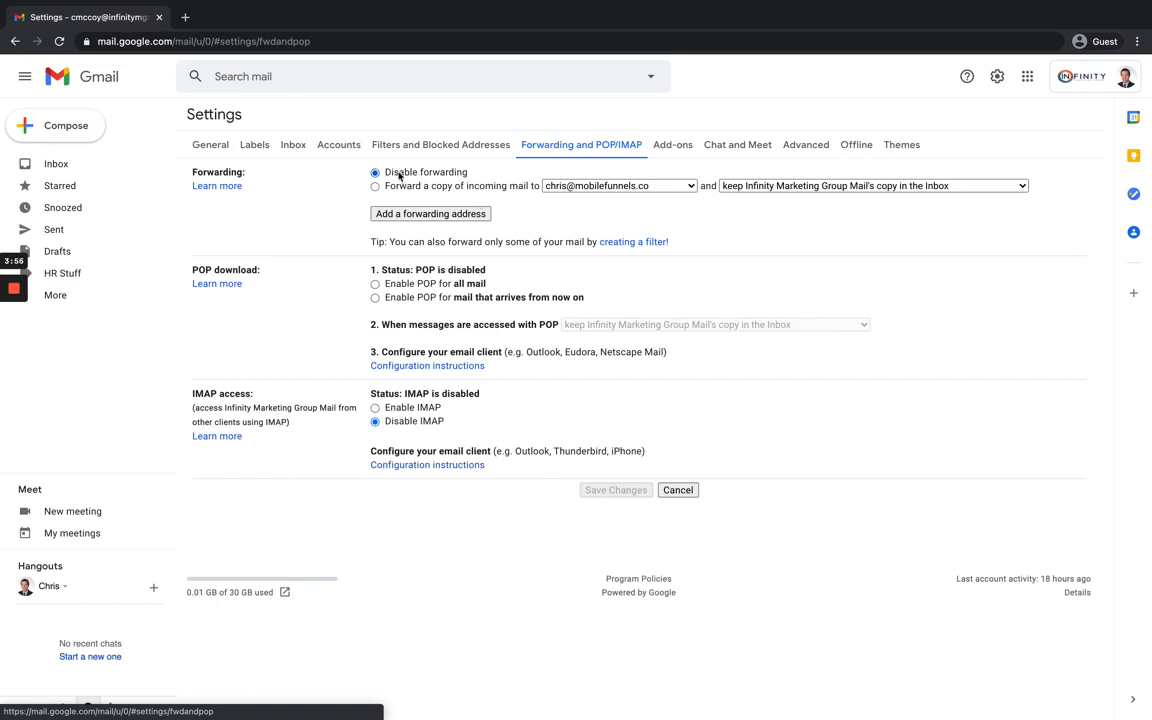
left_click(376, 186)
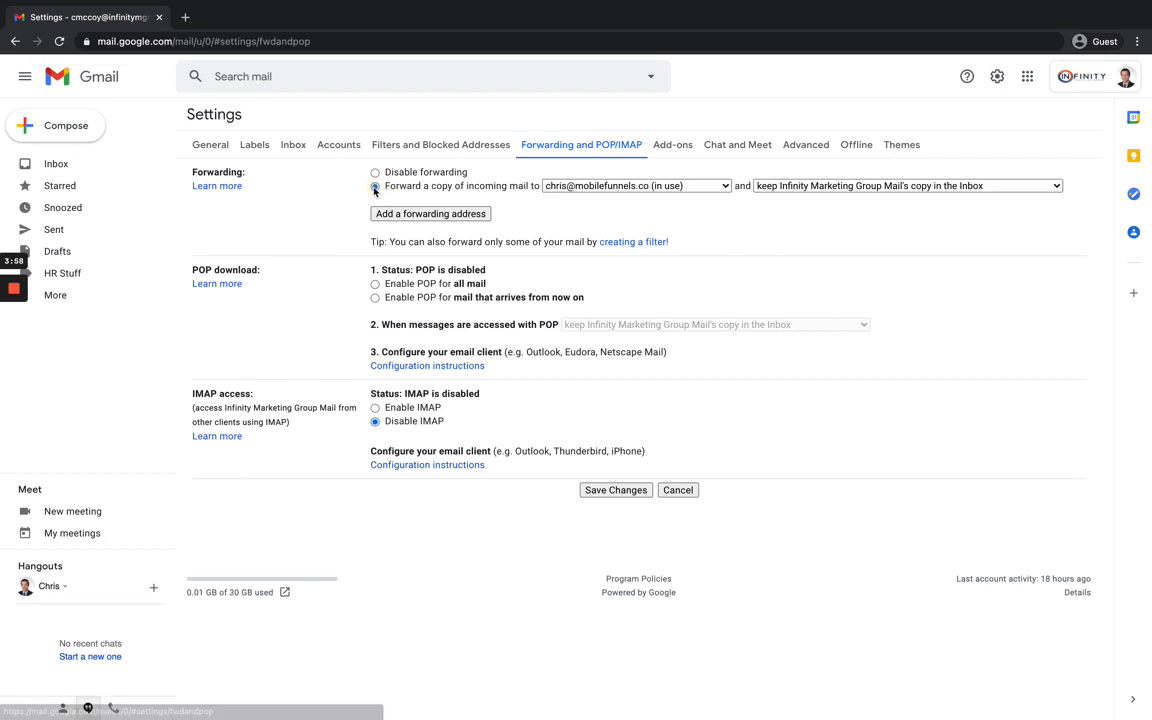
left_click(376, 186)
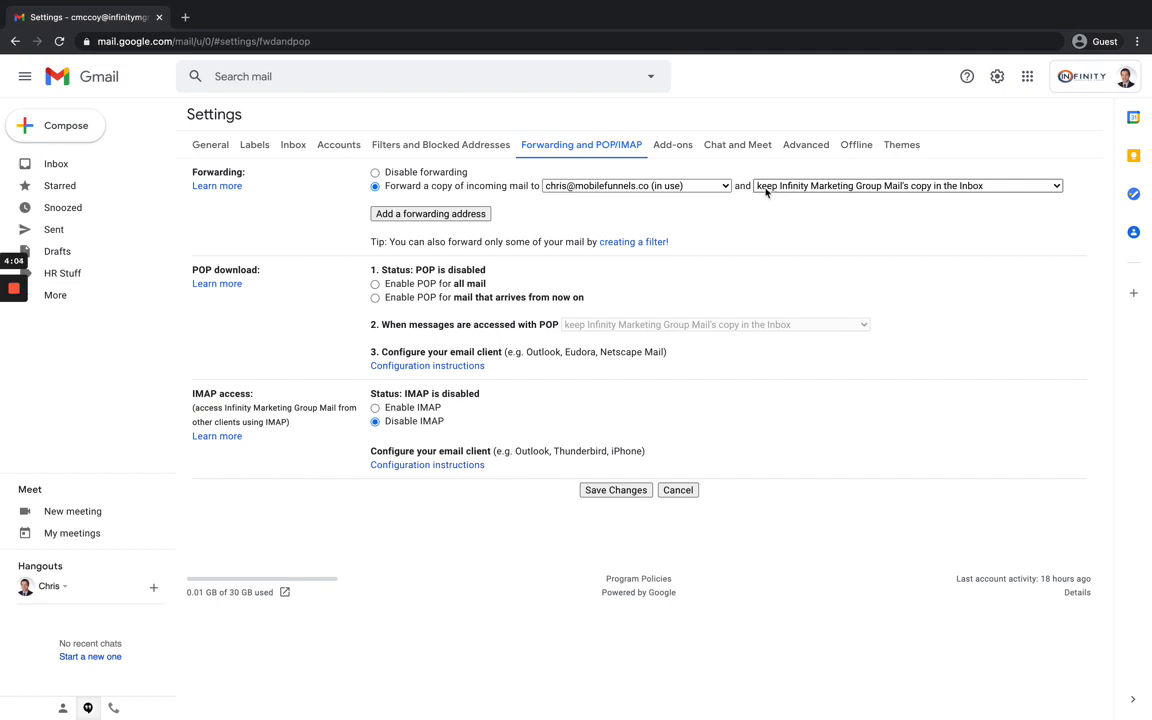
mouse_move(808, 192)
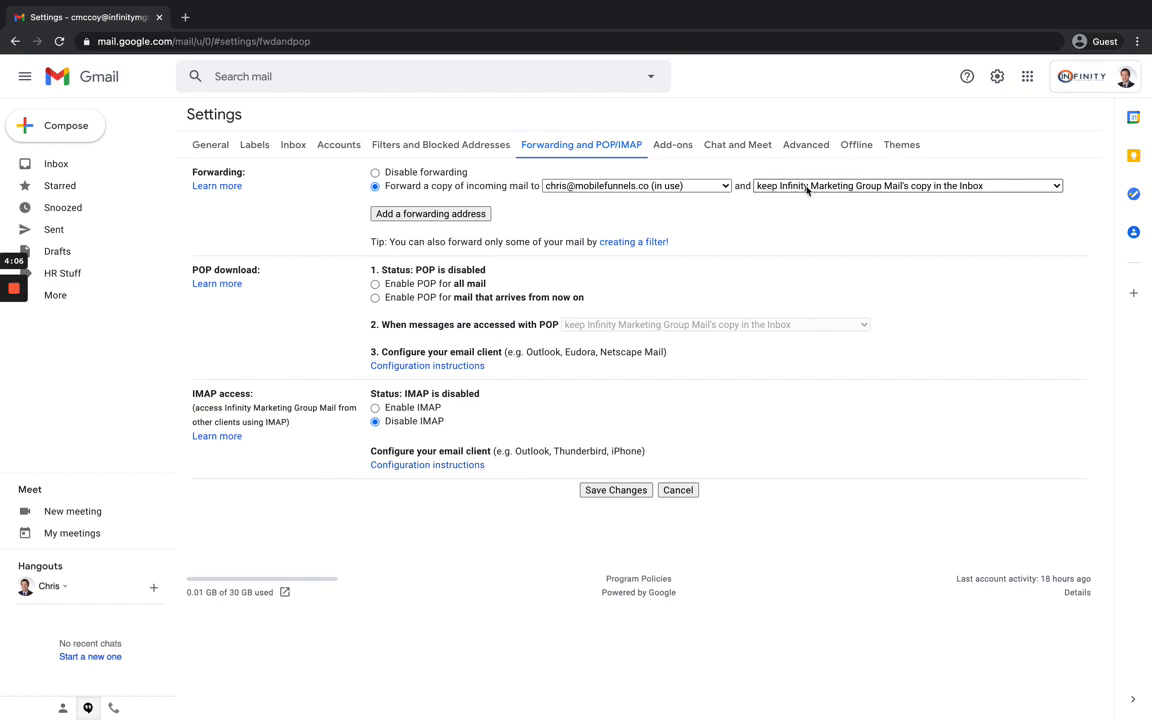
mouse_move(872, 540)
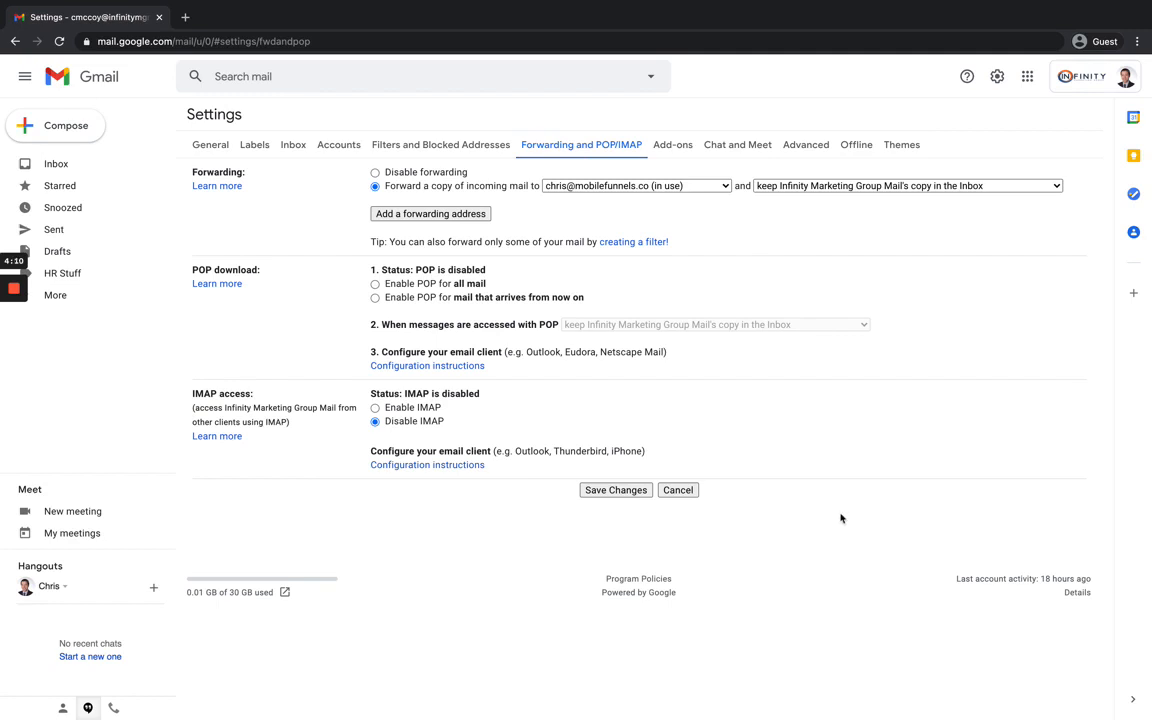
mouse_move(840, 200)
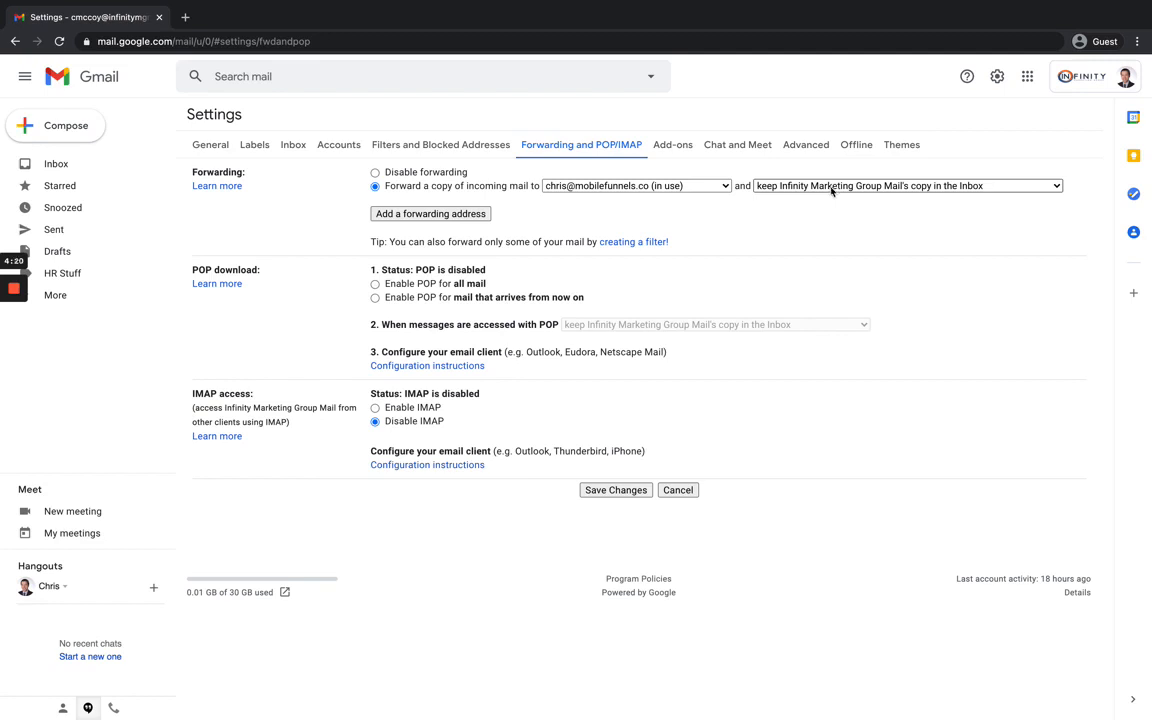
mouse_move(952, 412)
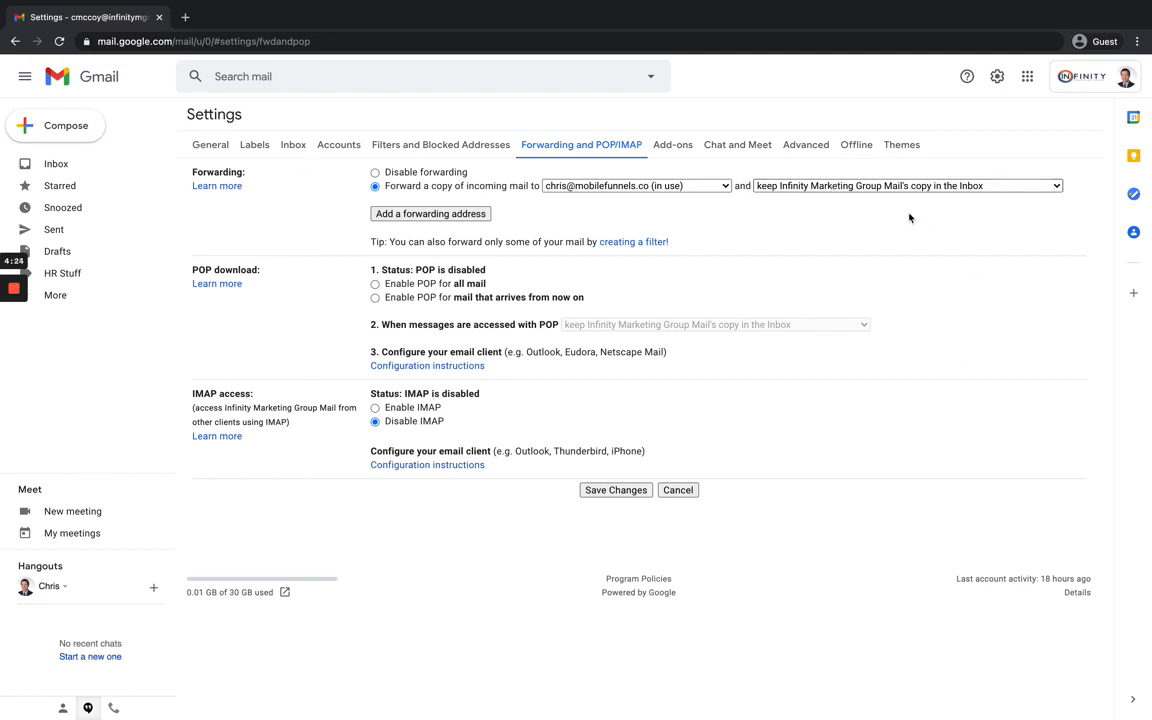
left_click(904, 184)
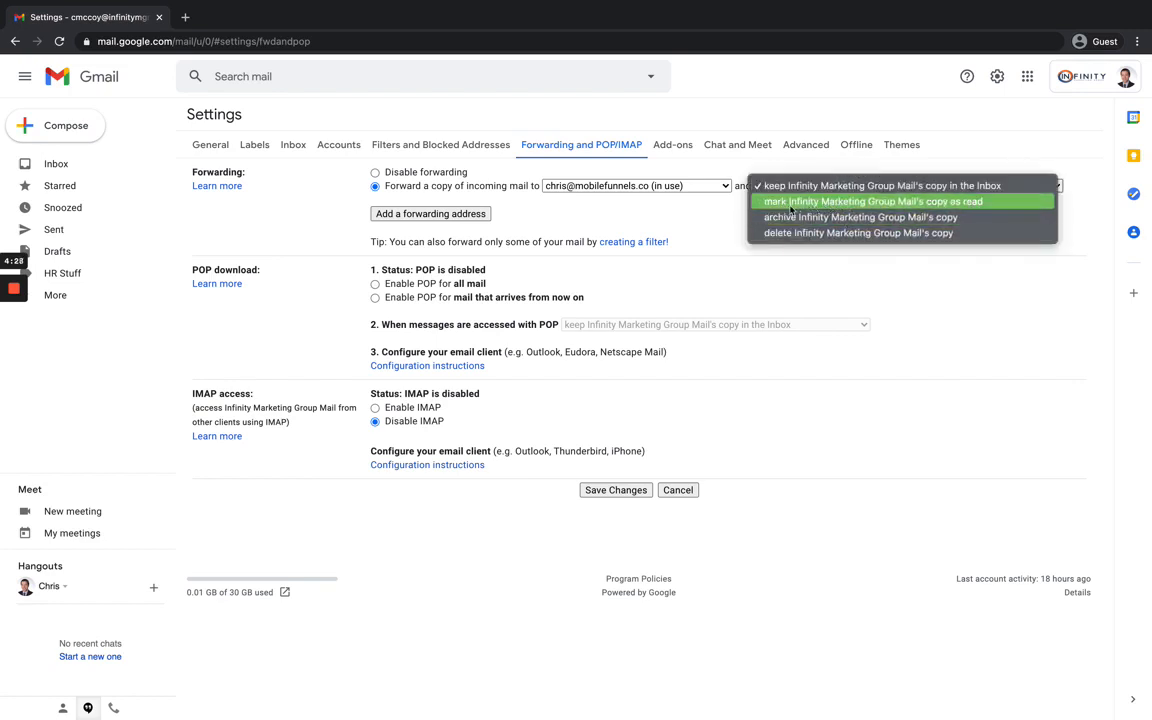
mouse_move(858, 216)
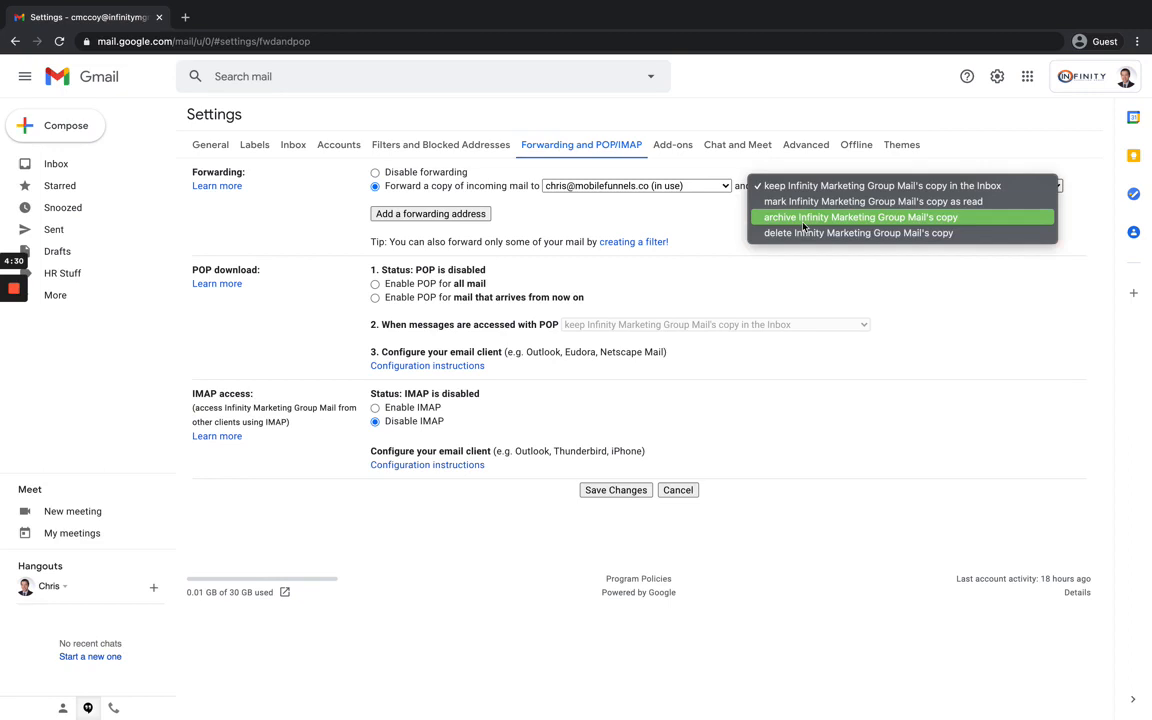
mouse_move(880, 232)
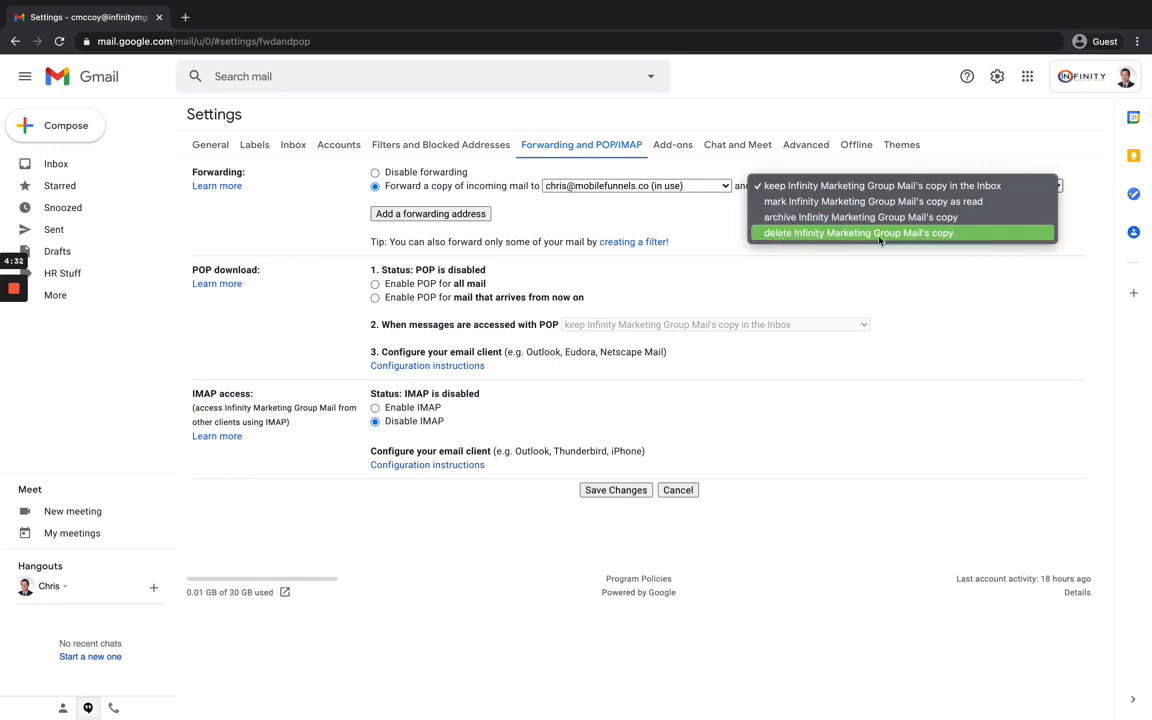
mouse_move(800, 232)
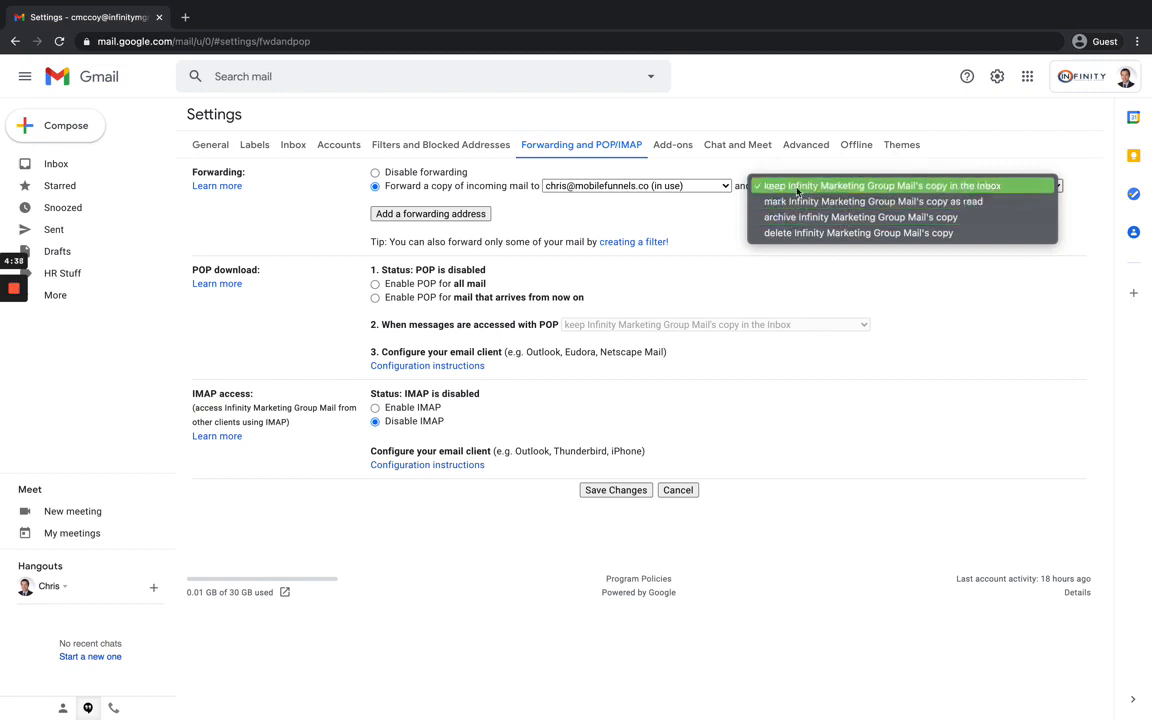
left_click(880, 184)
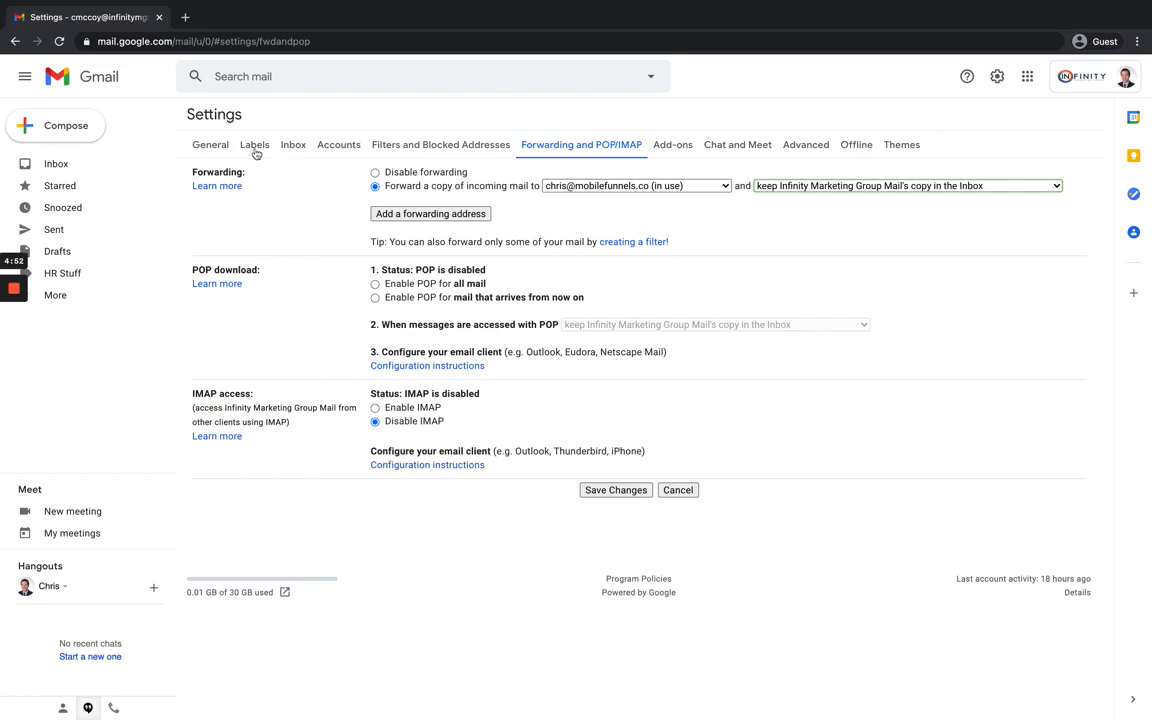
mouse_move(640, 520)
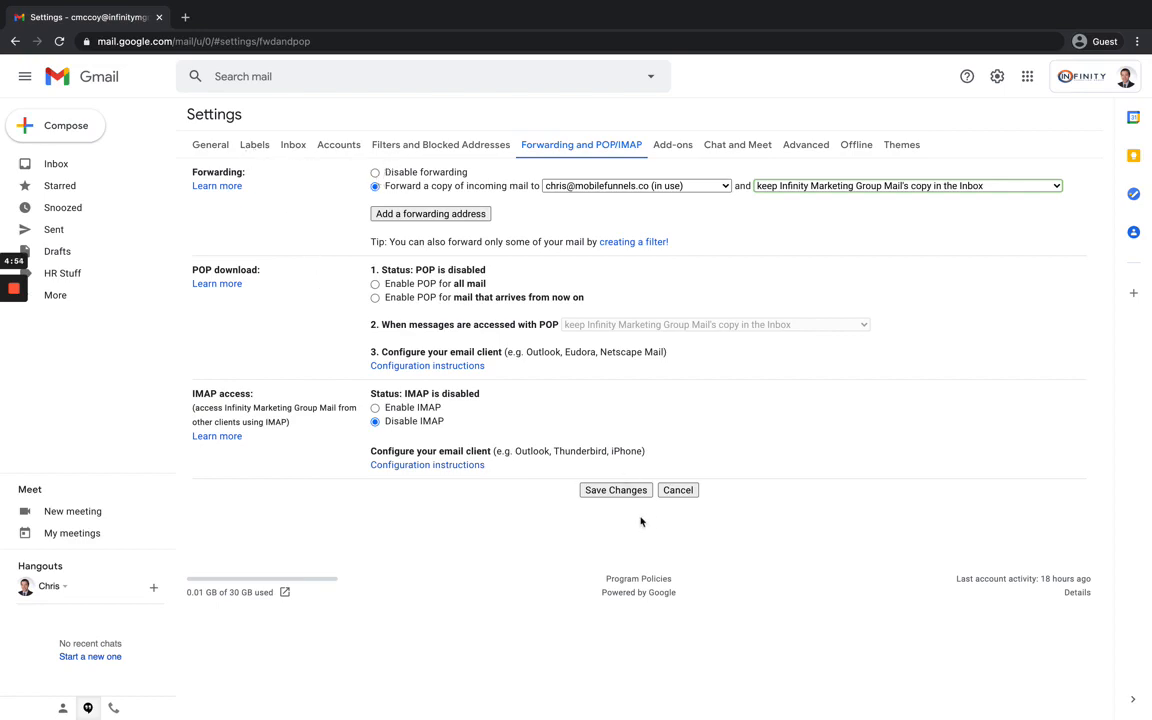
left_click(616, 488)
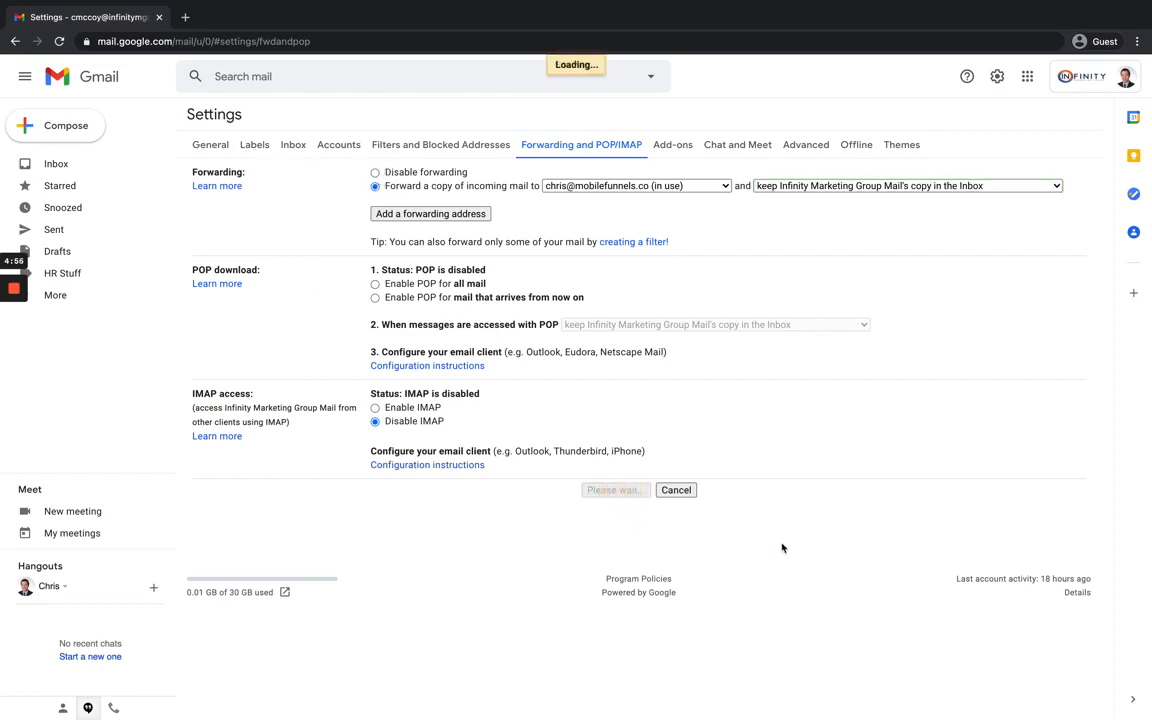
Step: Start a new email from the inbox addressed to the suggested 'cmc' contact
left_click(56, 164)
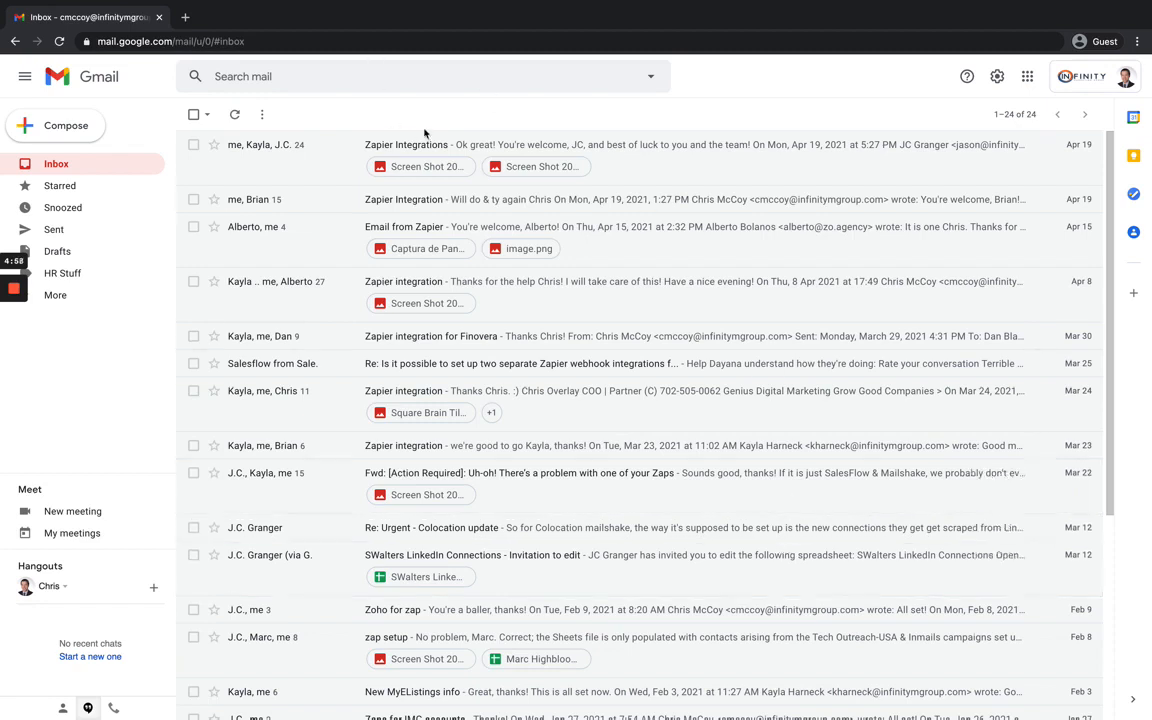
mouse_move(772, 218)
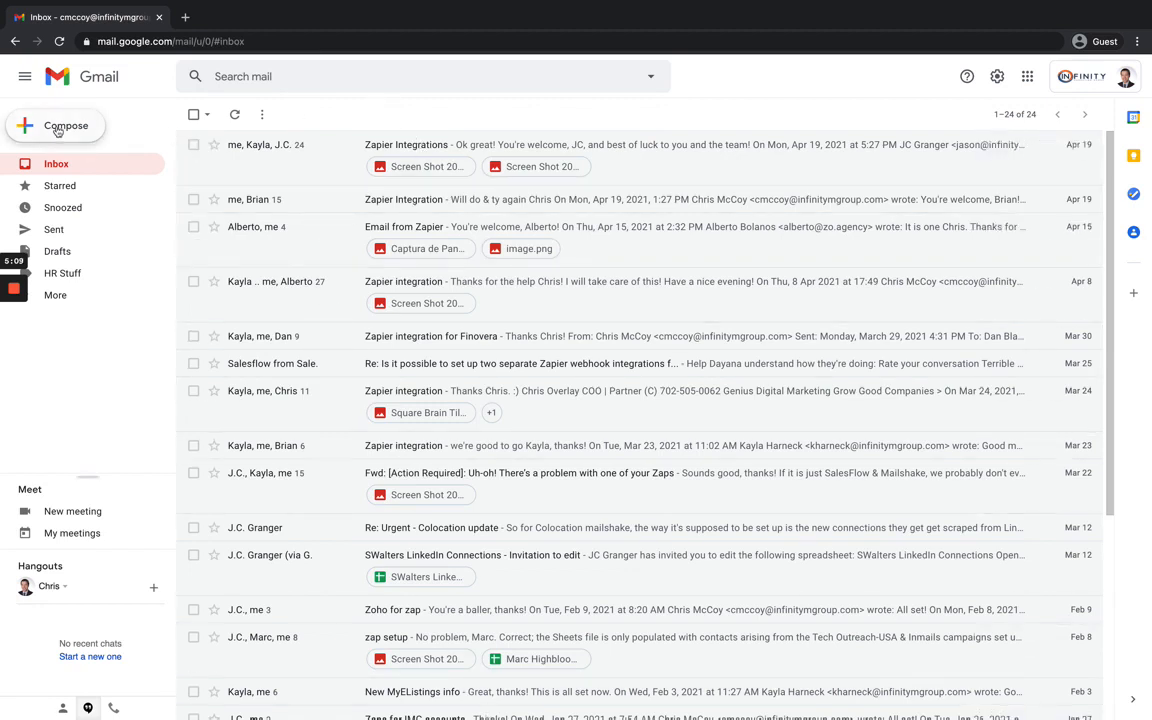
left_click(66, 124)
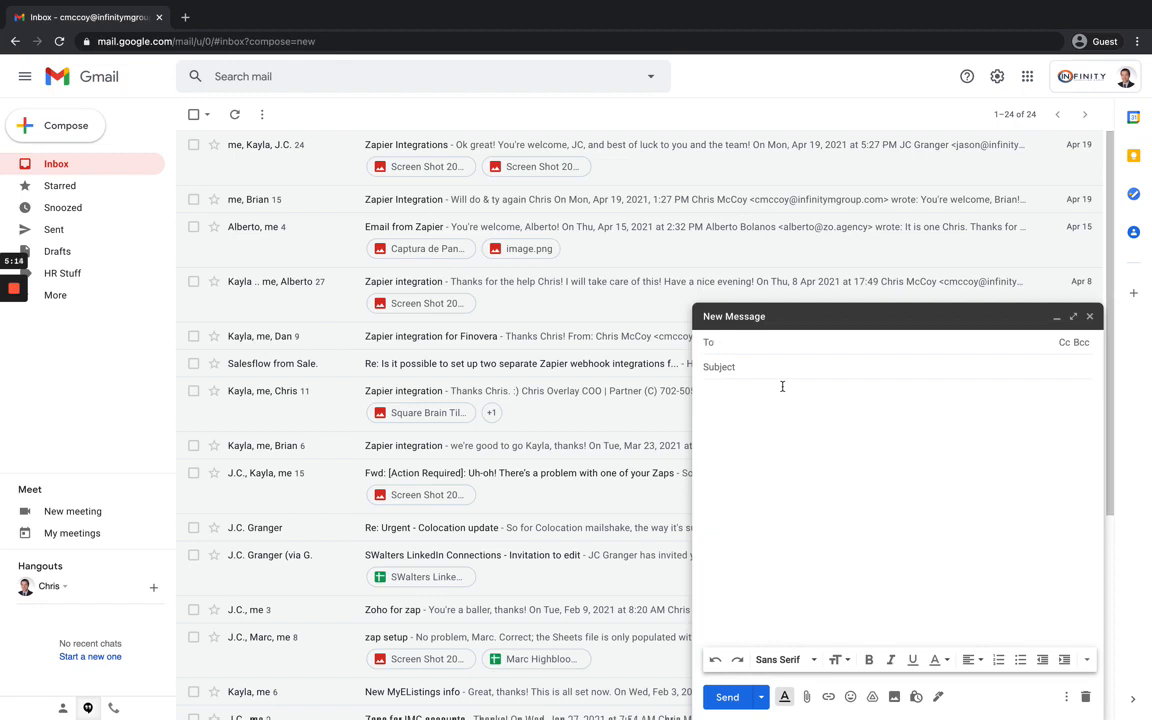
type("cmccoy")
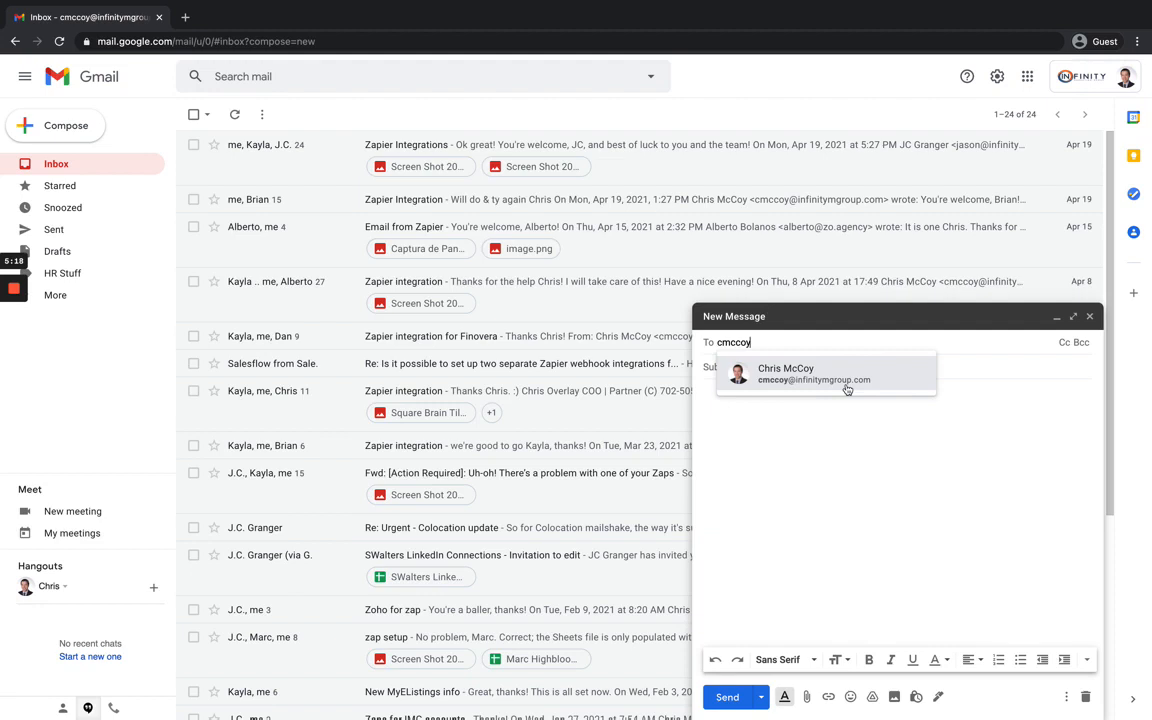
left_click(812, 374)
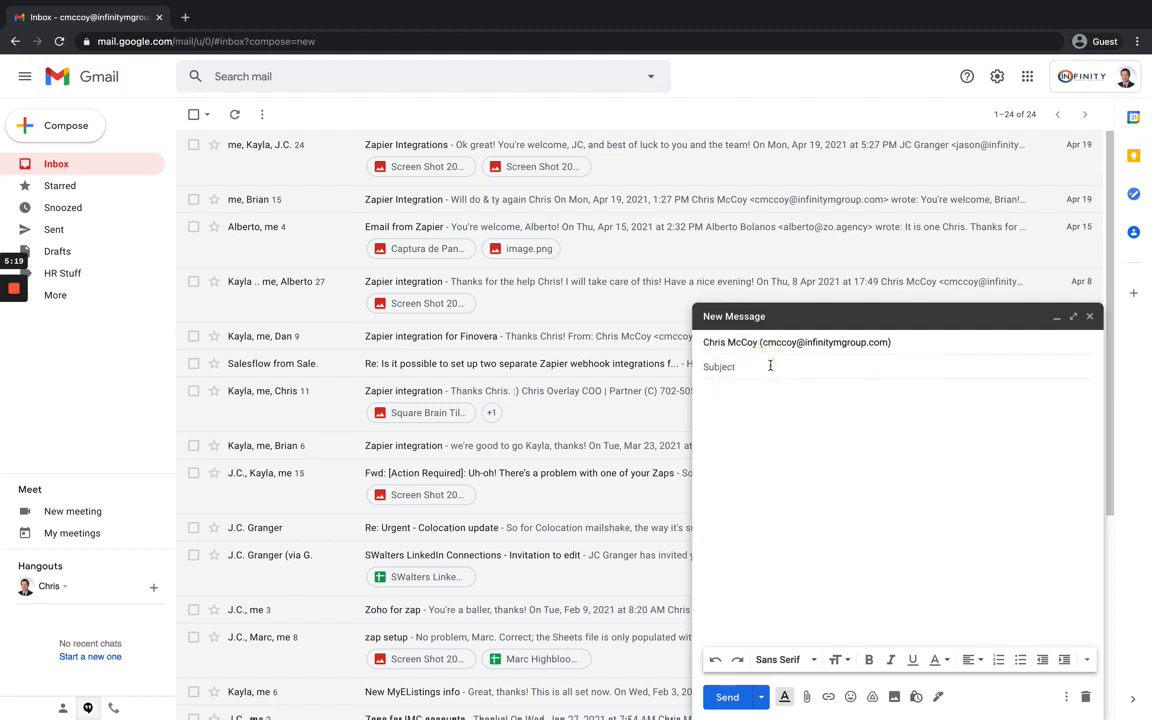
Step: Write the Forwarding test message asking 'let me know if you got this', sign 'Thanks, Chris' and send
type("Forwarding Video for YouTube")
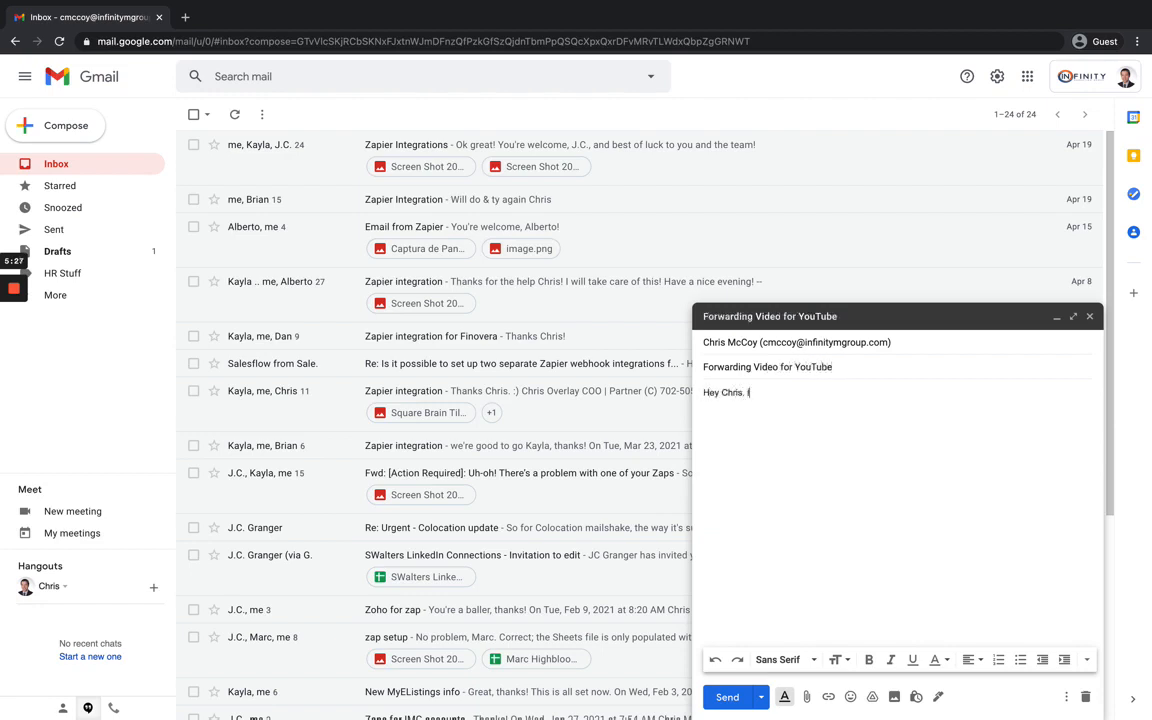
type("let me know if")
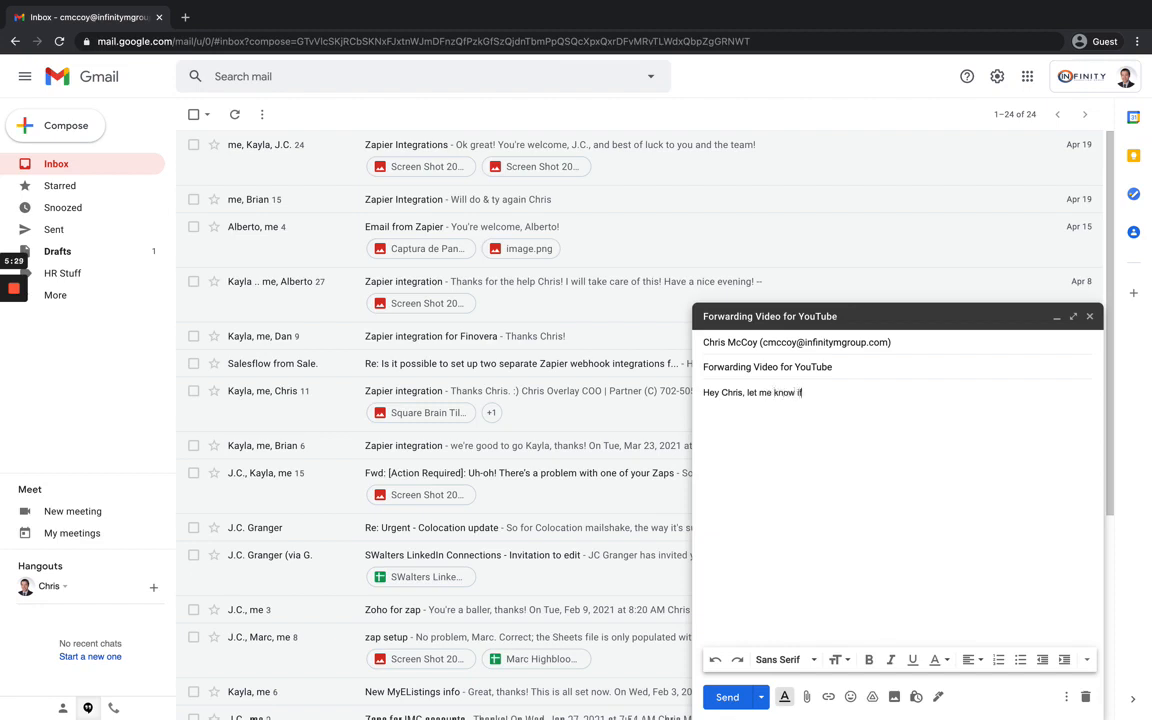
type("you got this")
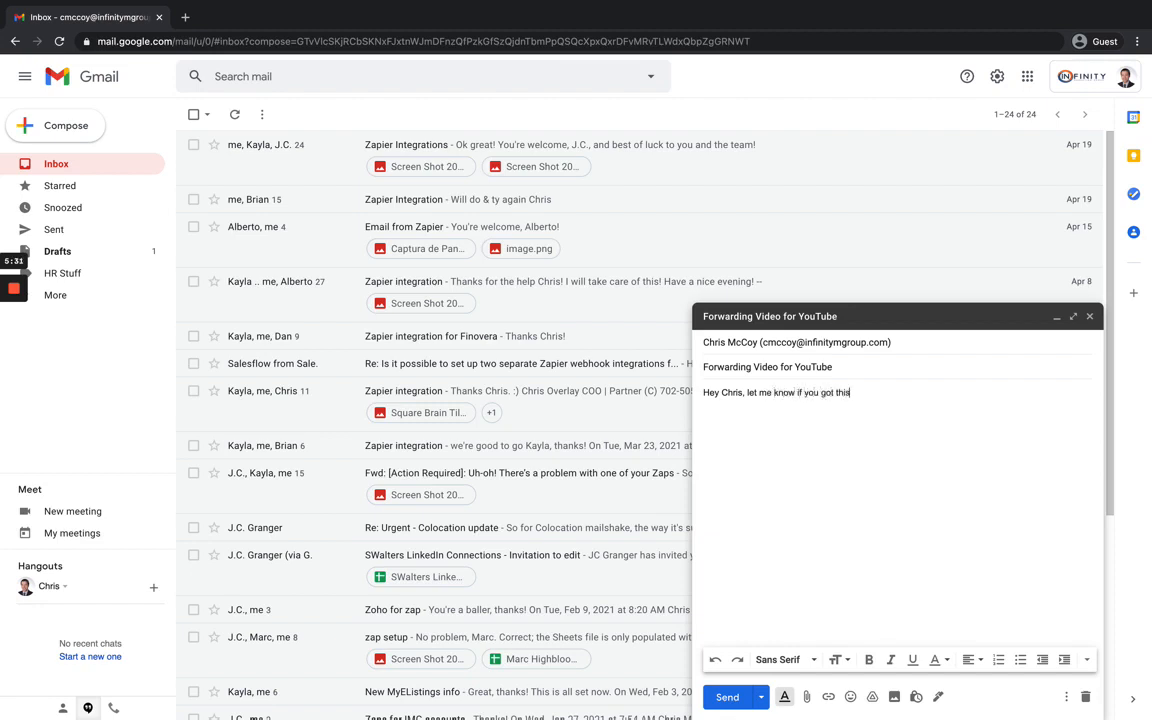
type("Rh")
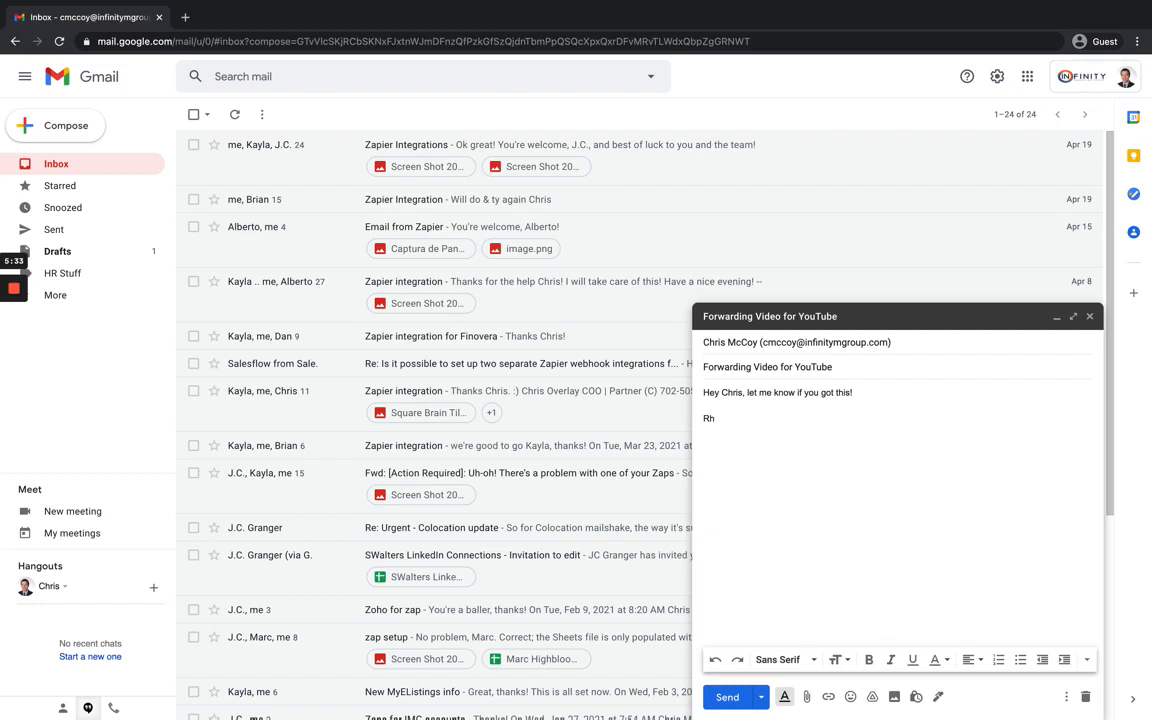
type("Thanks,")
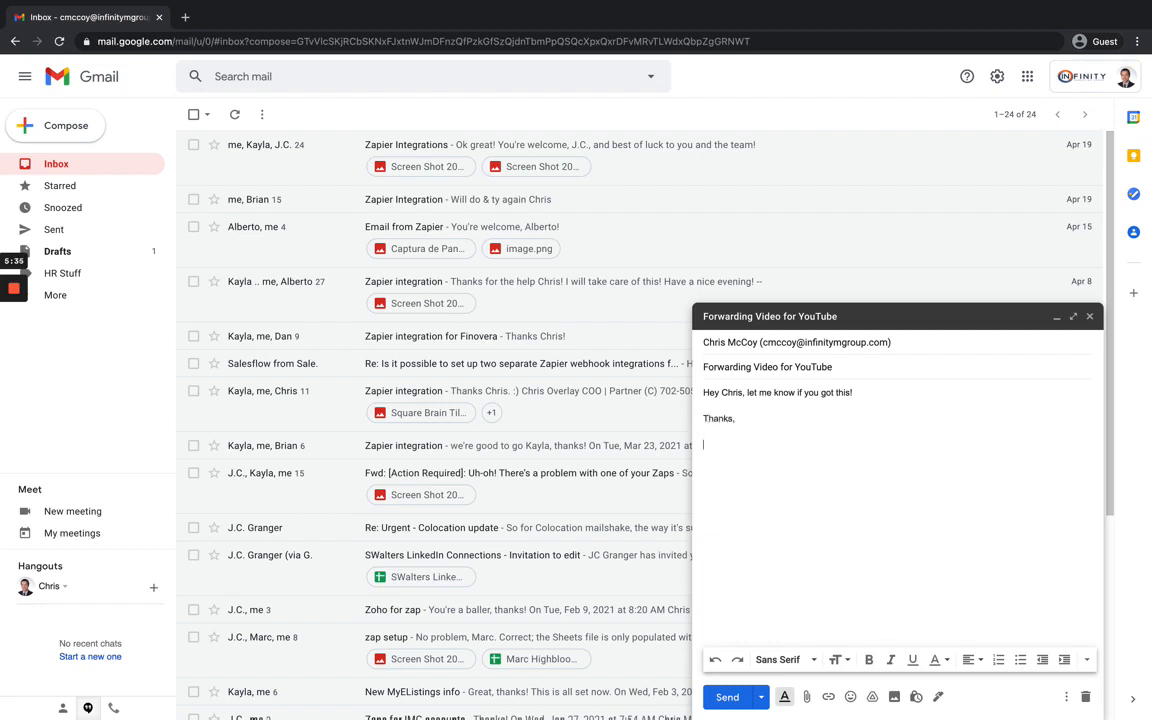
type("Chris")
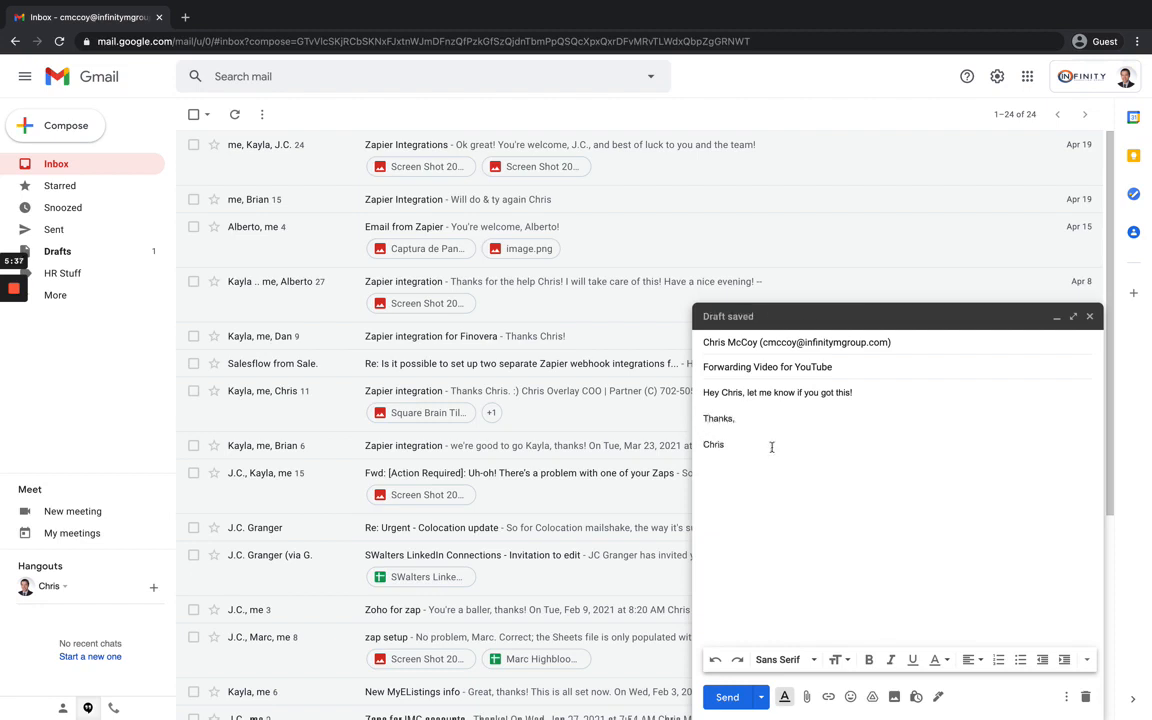
left_click(728, 696)
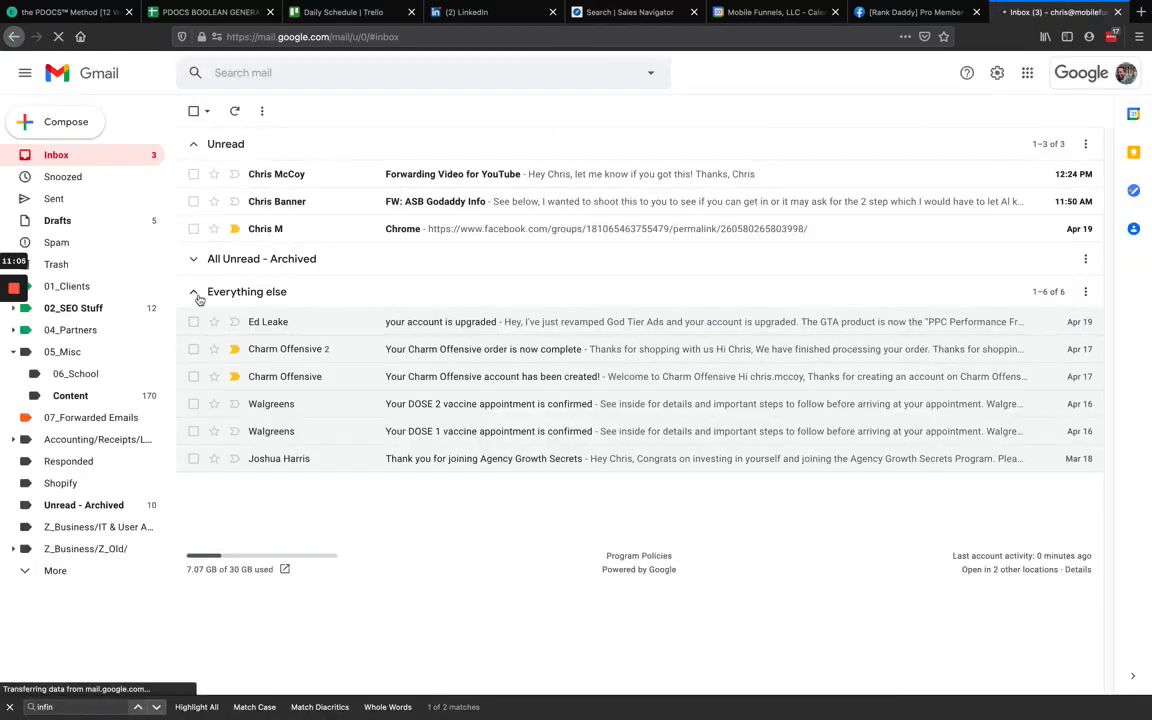
left_click(194, 292)
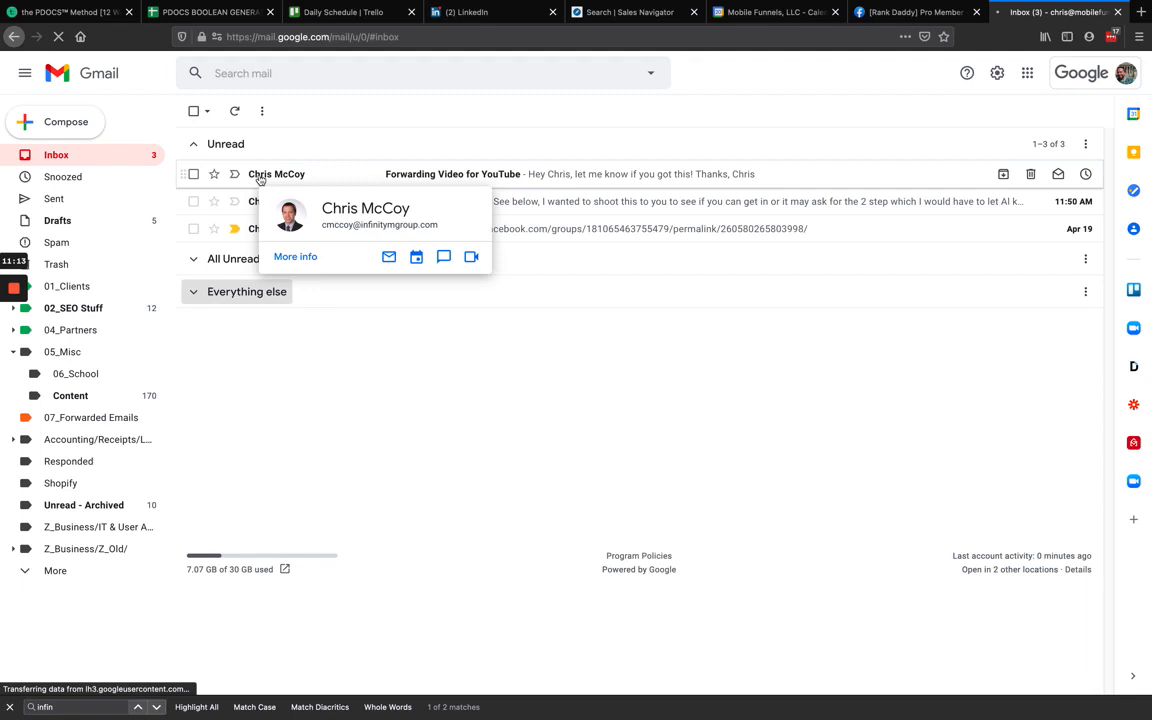
left_click(192, 174)
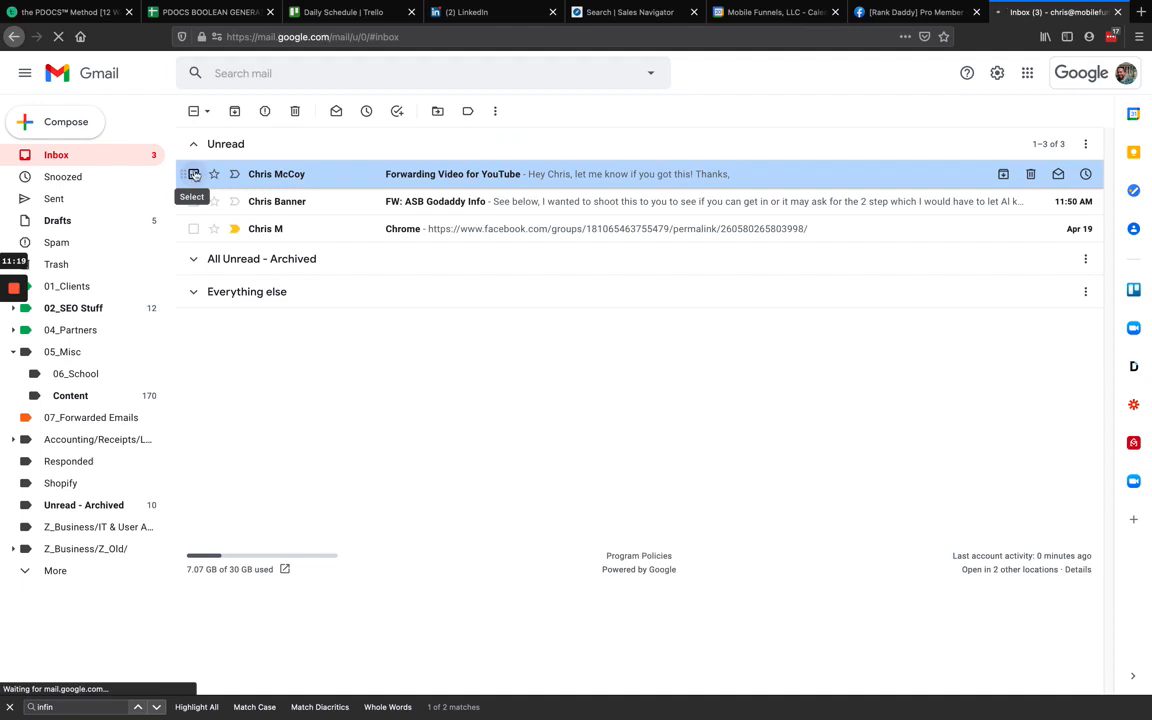
left_click(192, 172)
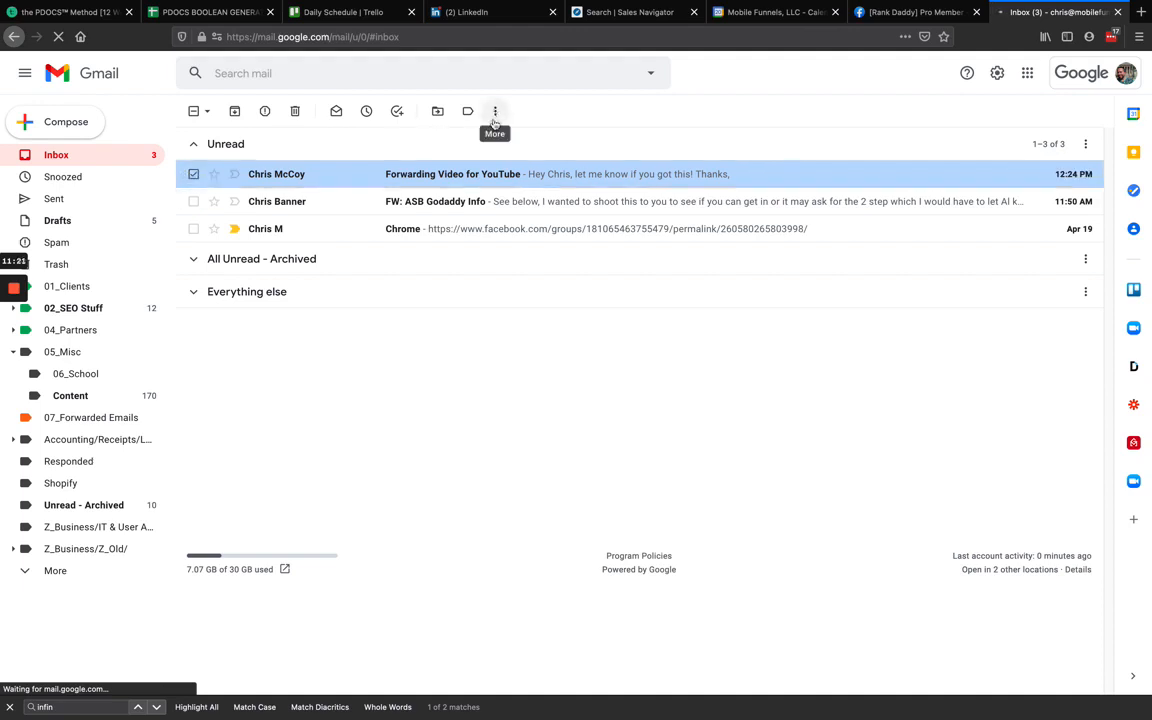
left_click(494, 112)
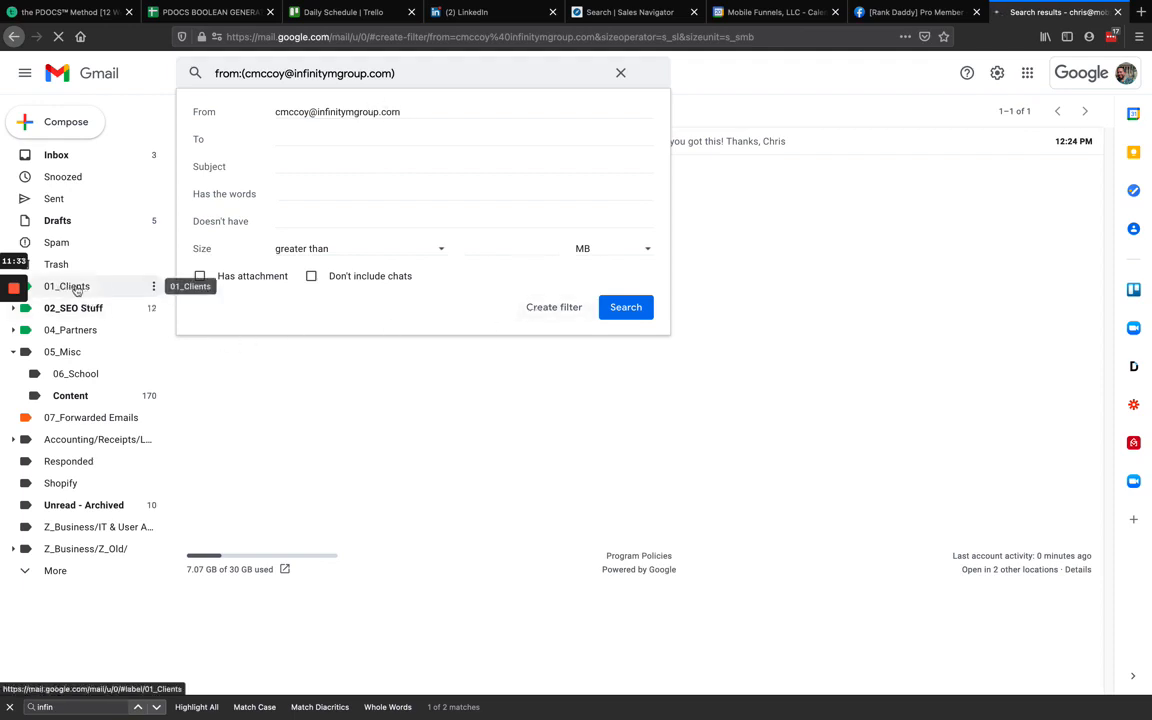
mouse_move(70, 290)
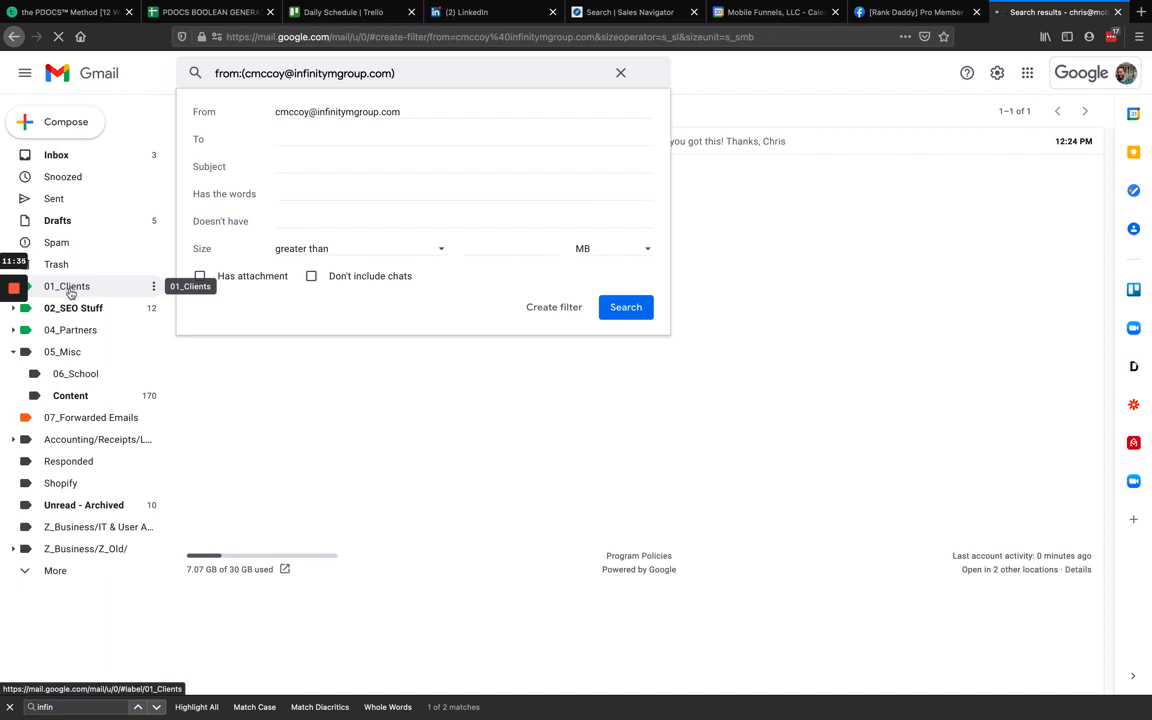
mouse_move(584, 332)
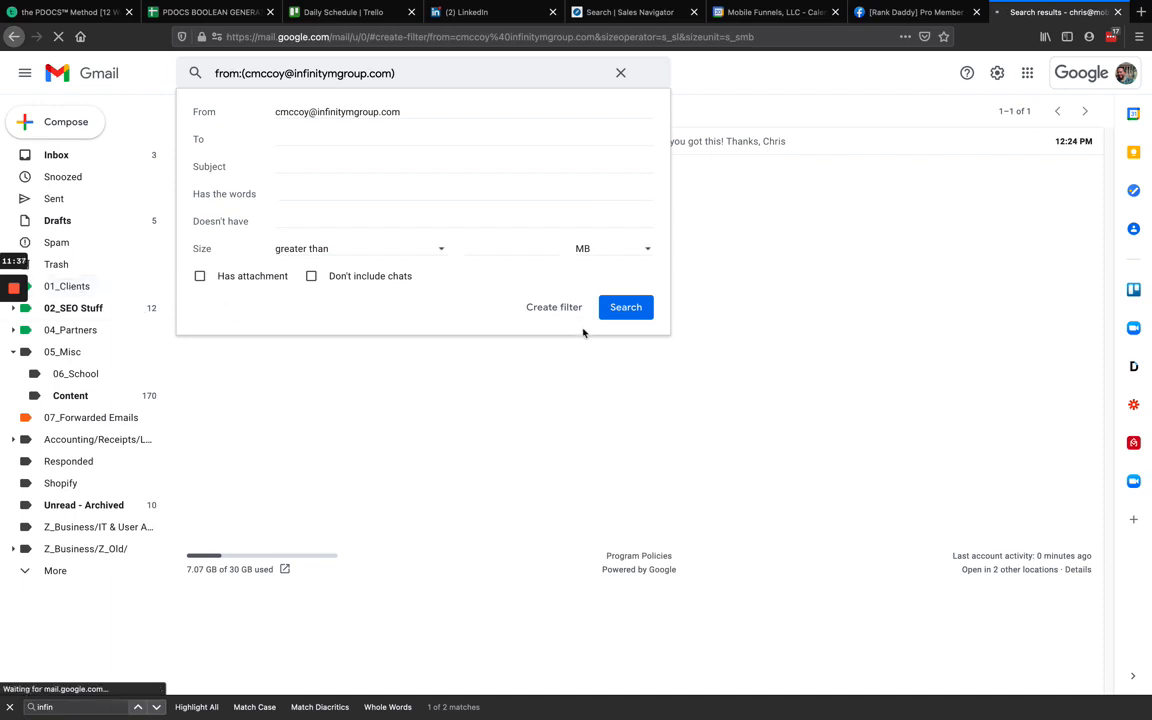
mouse_move(568, 334)
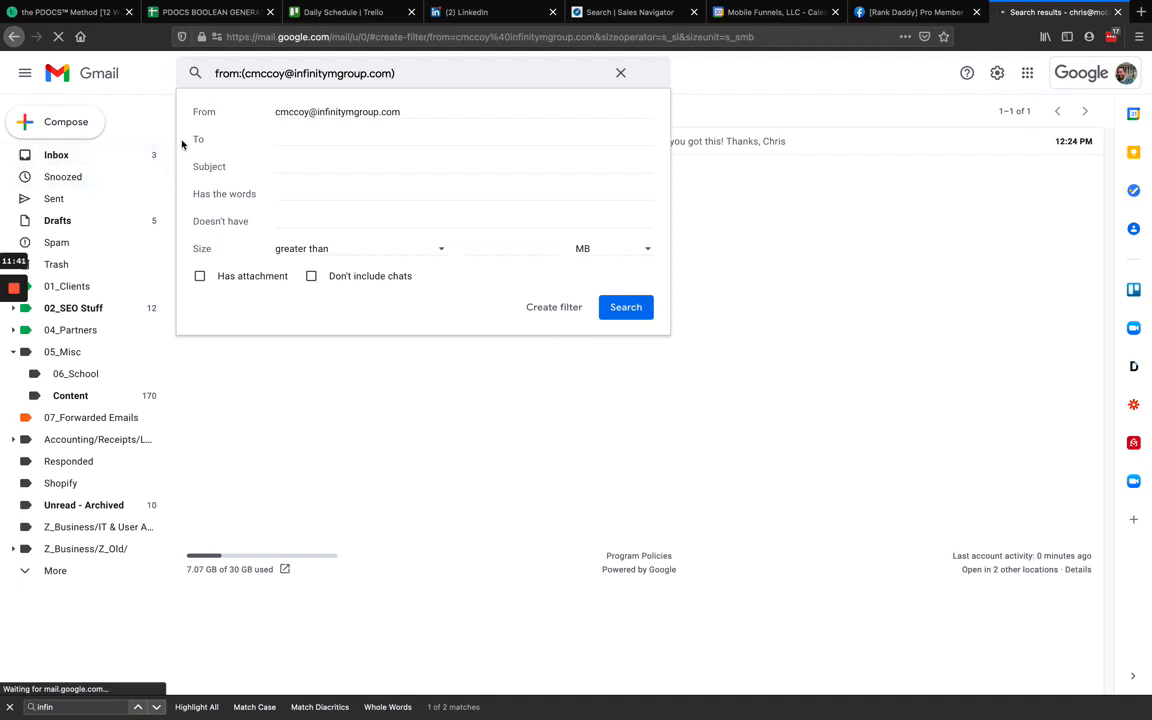
mouse_move(144, 164)
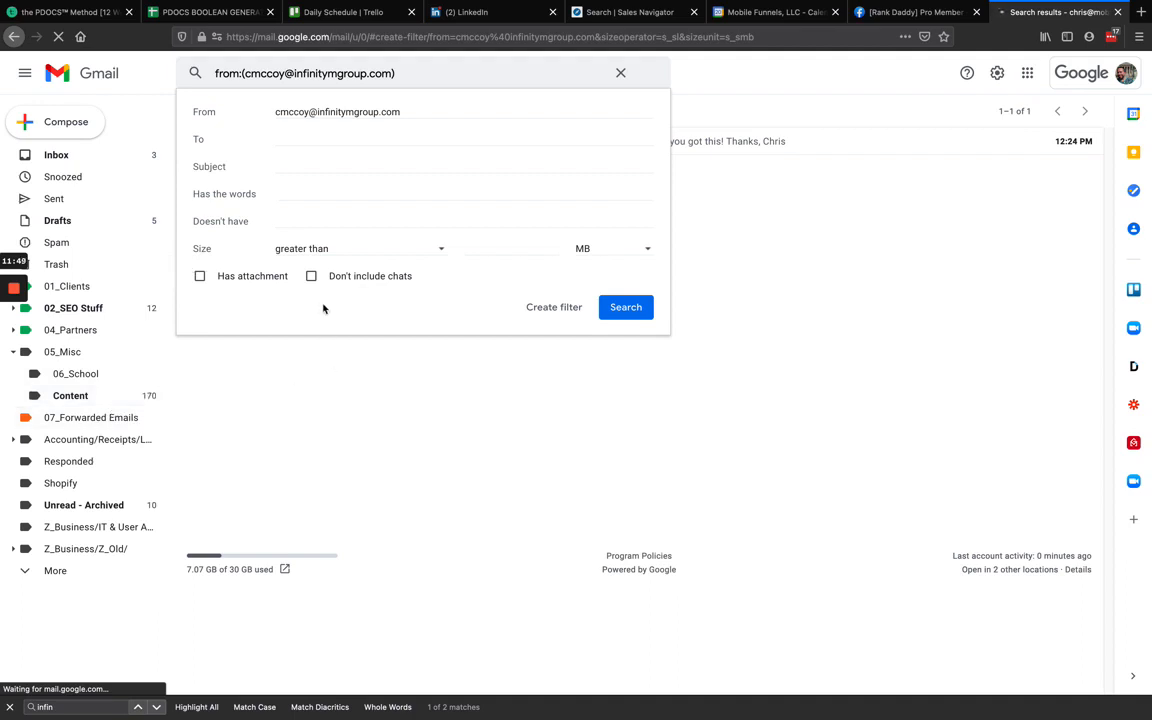
mouse_move(304, 312)
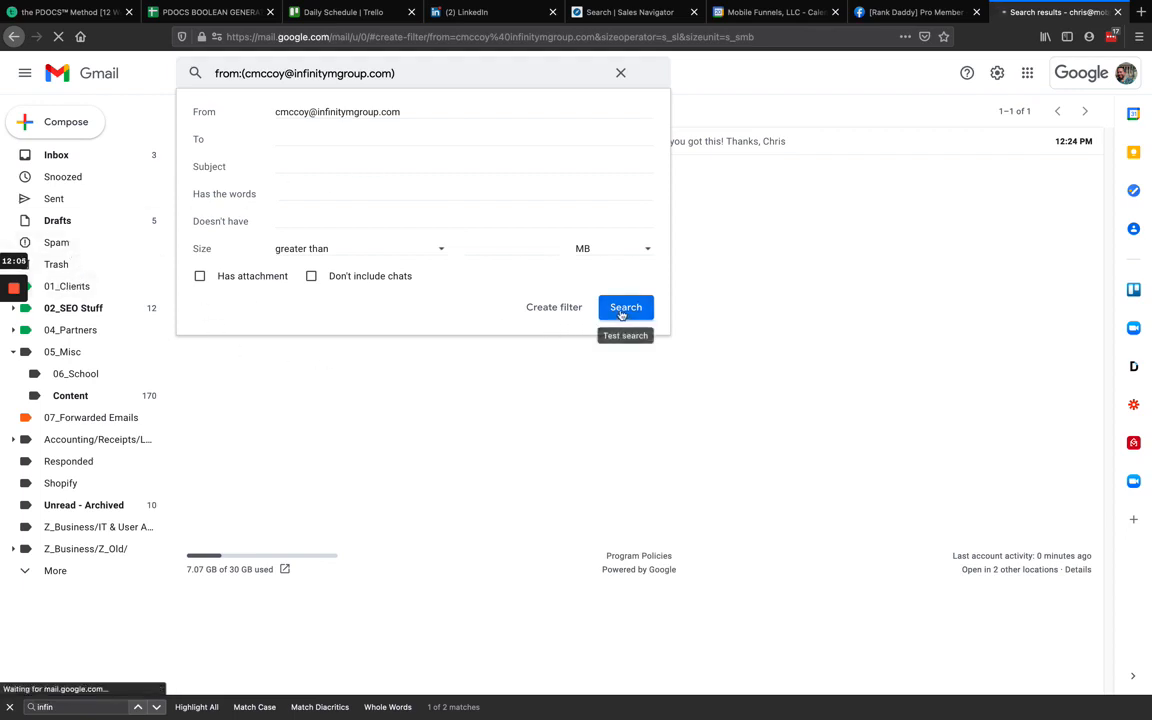
Step: Verify the sender search matches the test email, then continue to the filter's actions
left_click(624, 308)
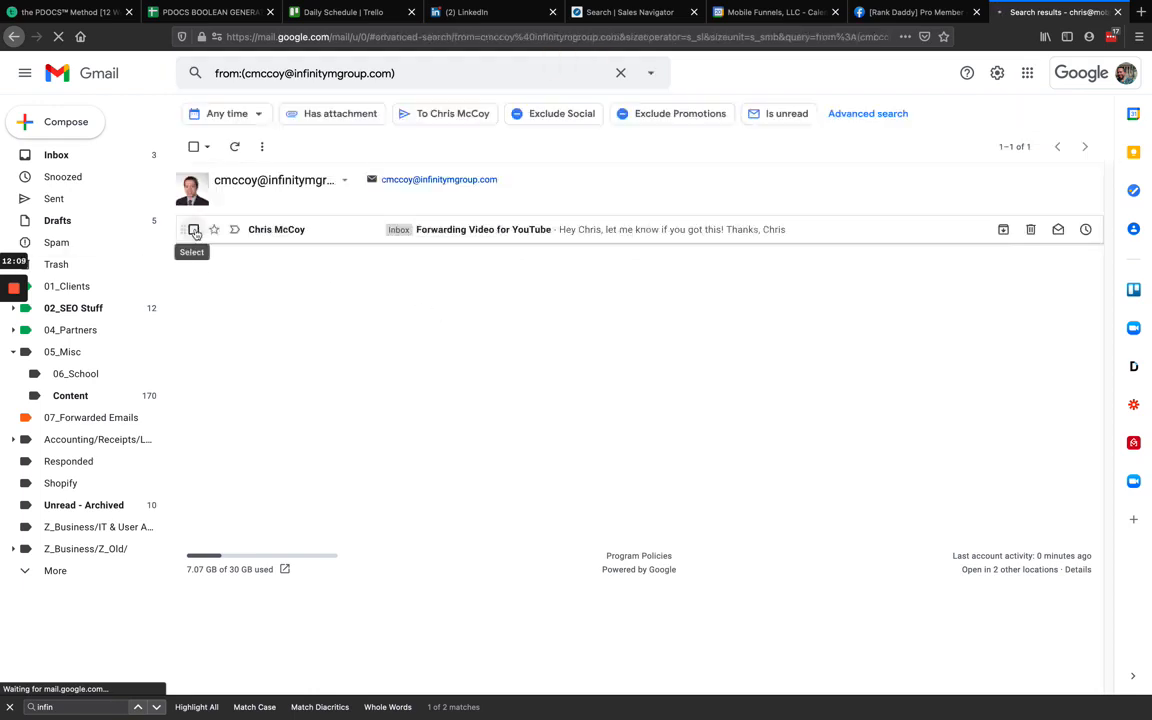
left_click(194, 228)
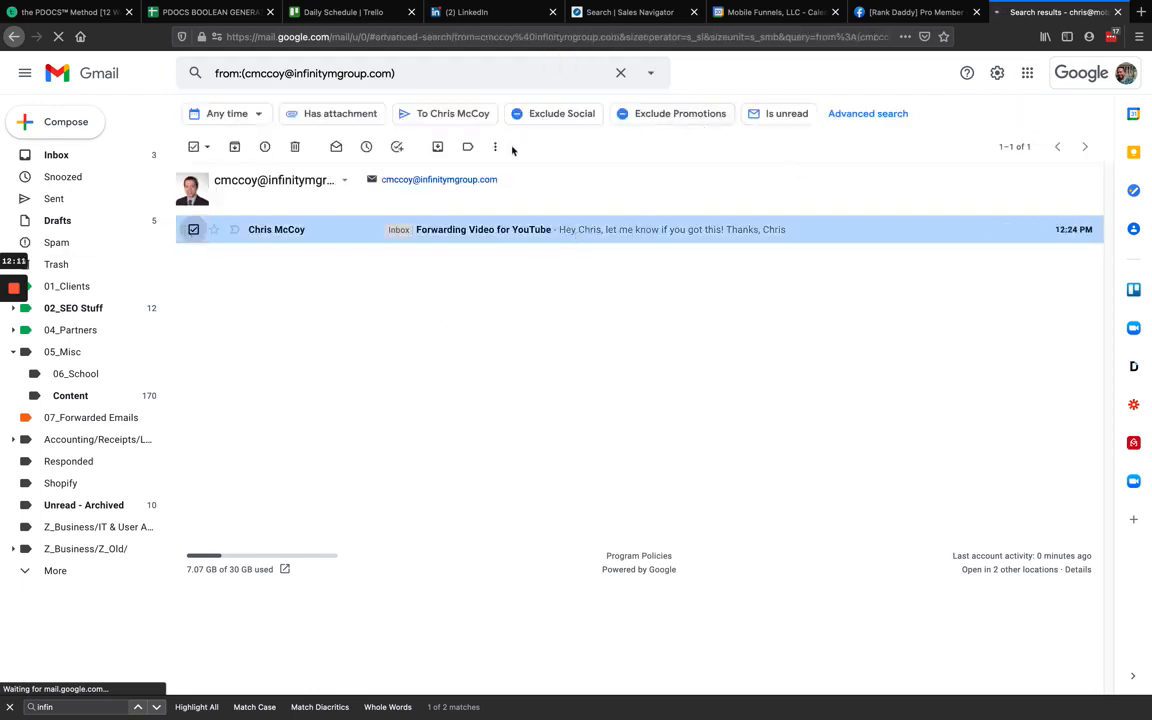
left_click(494, 146)
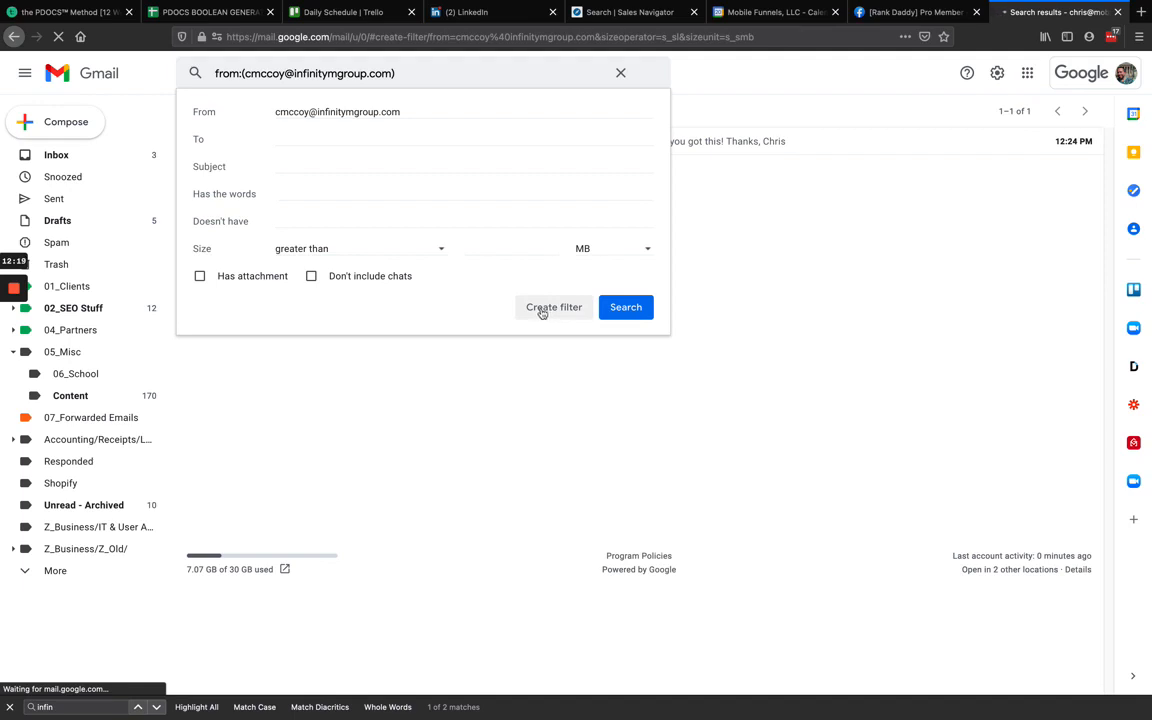
left_click(552, 308)
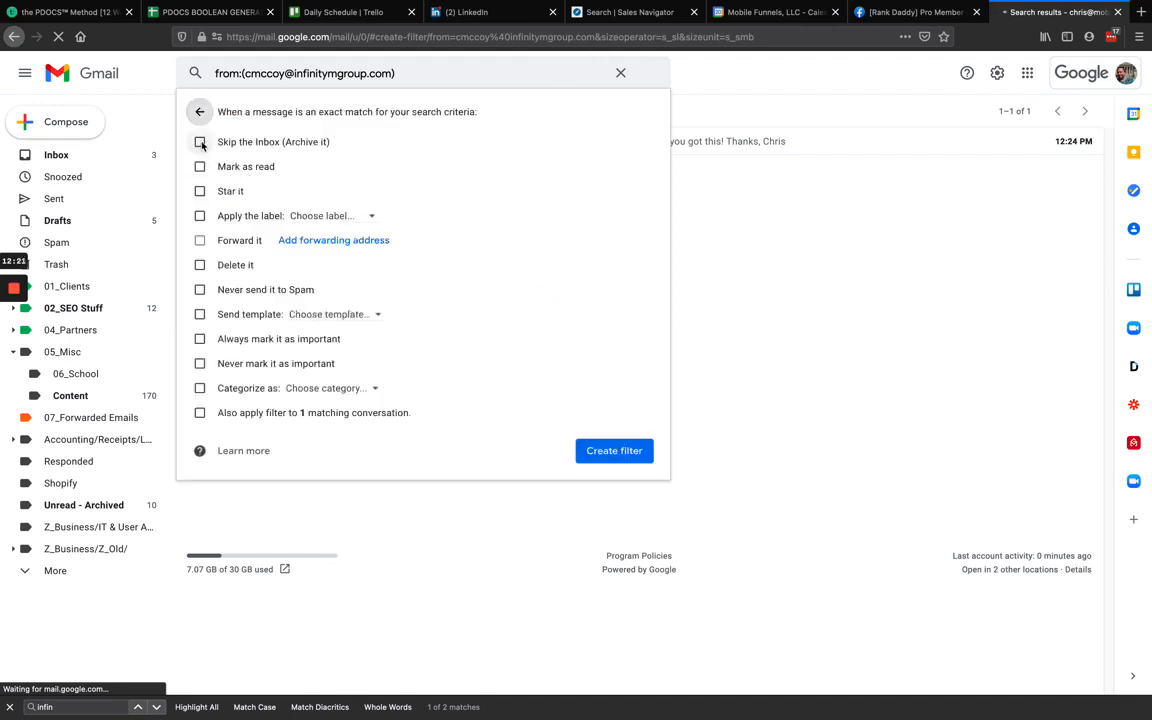
Step: Make matching mail skip the inbox, apply to existing conversations, and label it 01_Clients/Infinity M Group
left_click(200, 140)
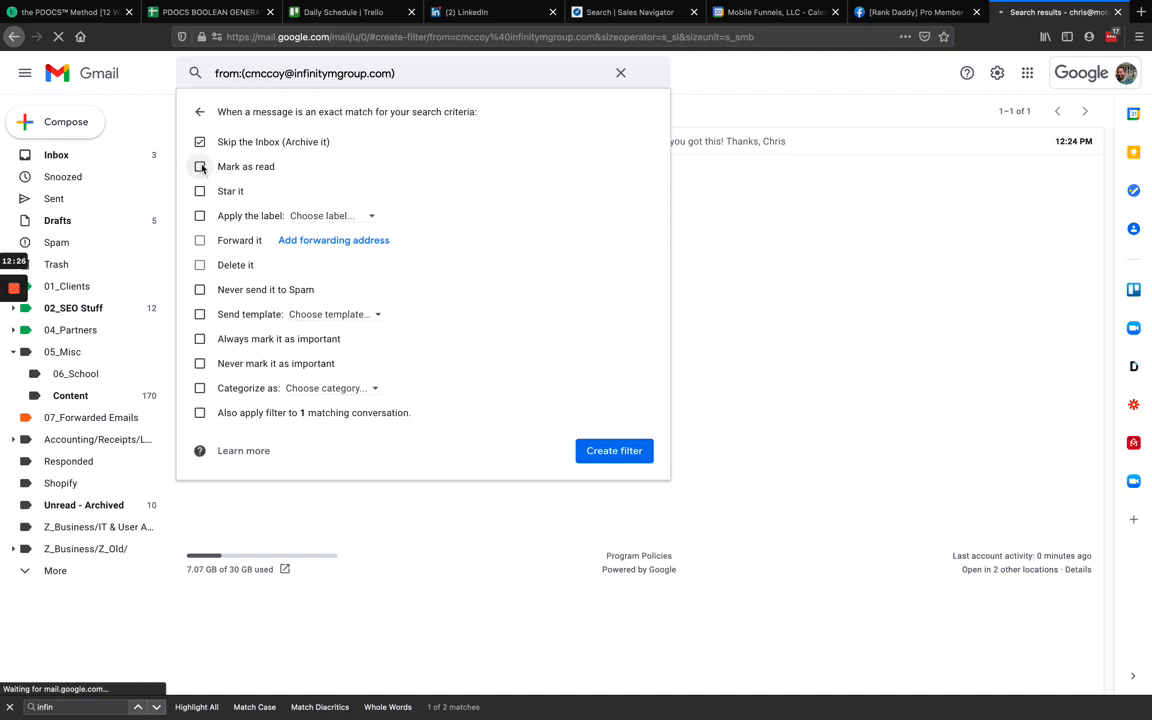
left_click(200, 166)
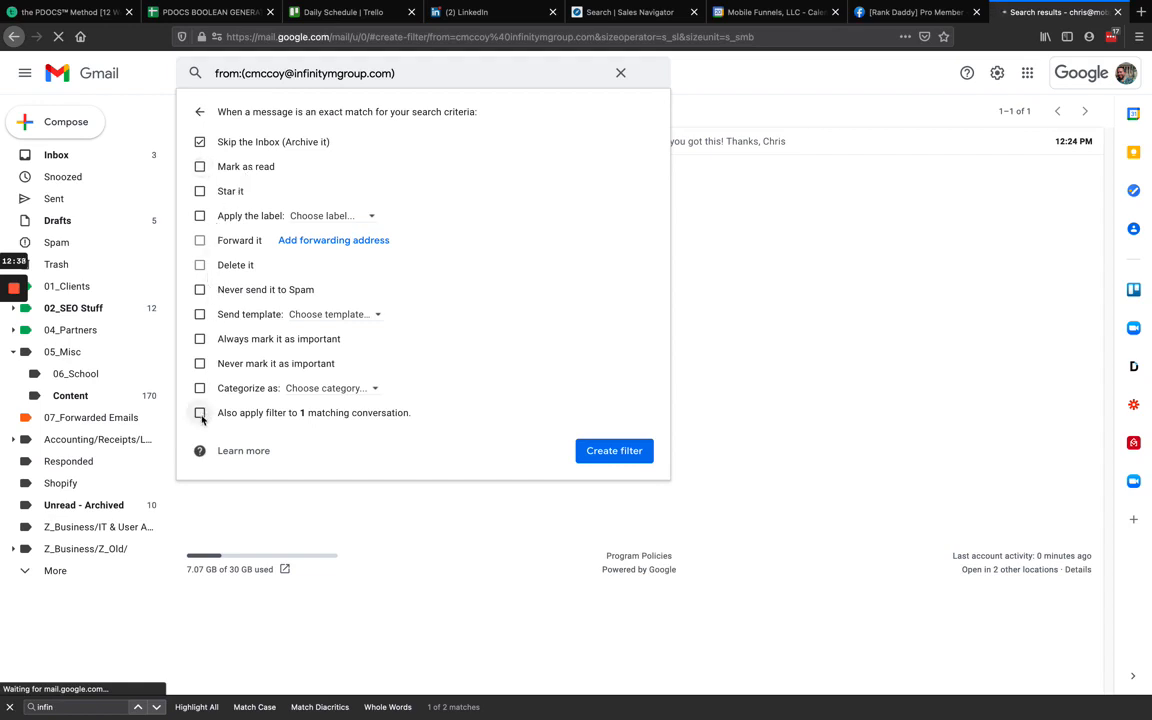
left_click(200, 412)
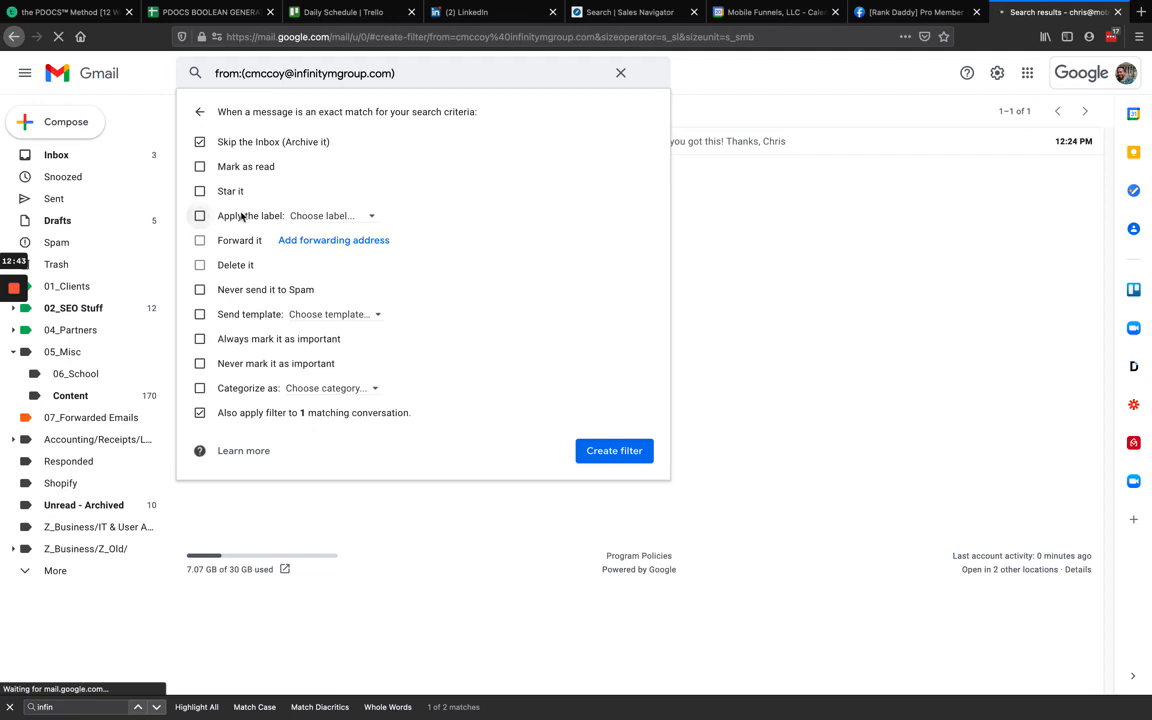
left_click(332, 216)
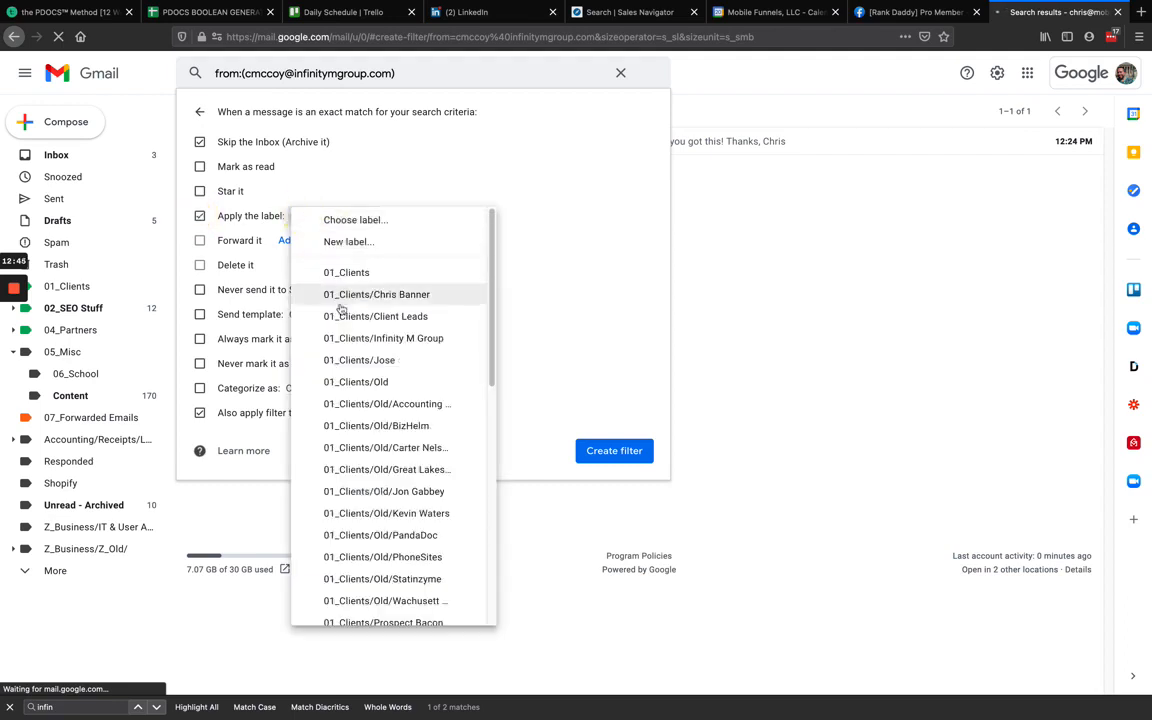
mouse_move(380, 380)
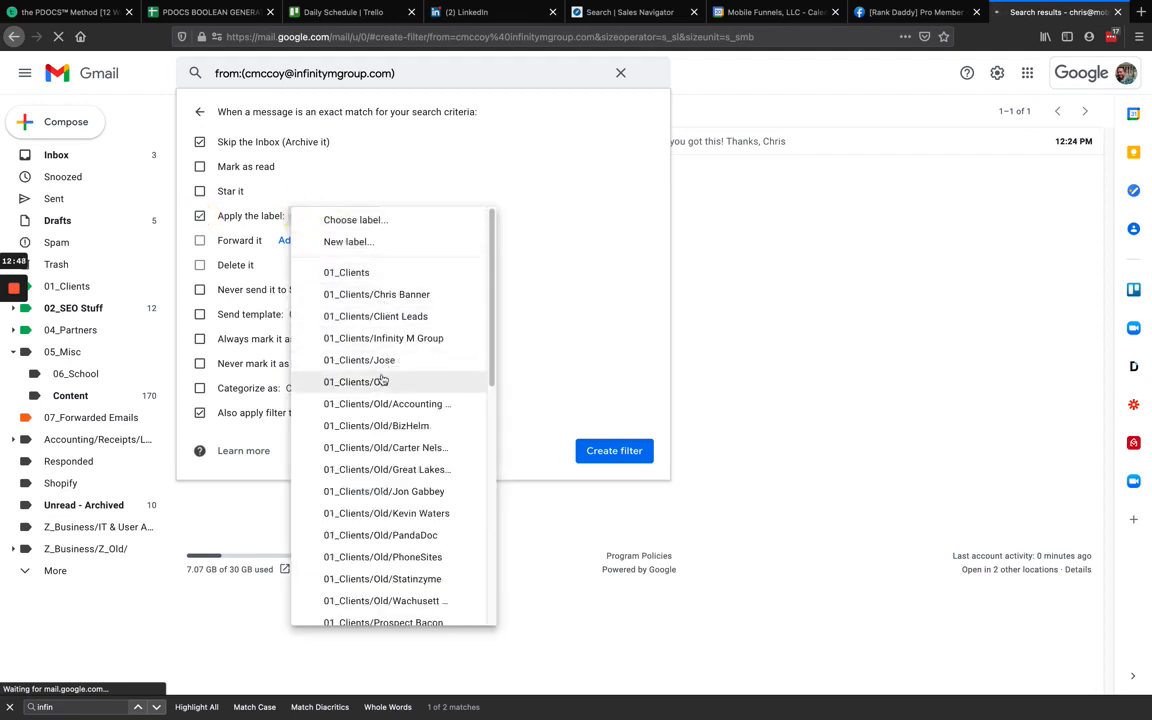
mouse_move(376, 316)
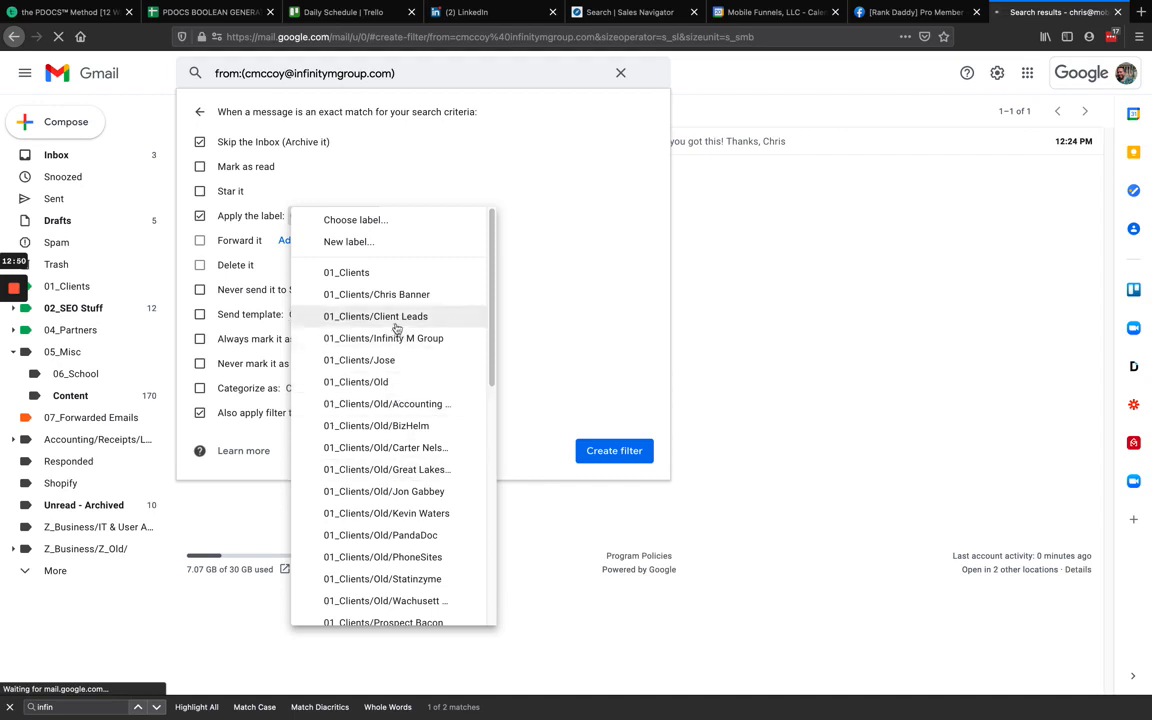
left_click(384, 338)
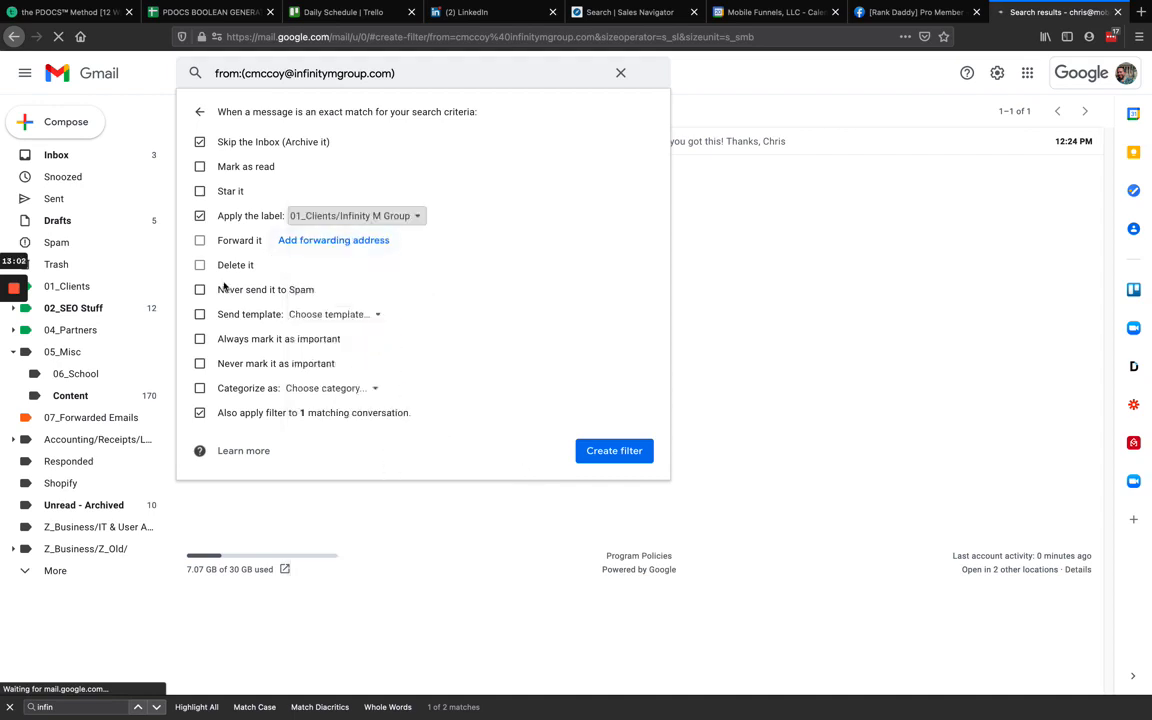
Step: Set matching mail to never go to Spam and create the filter
left_click(200, 288)
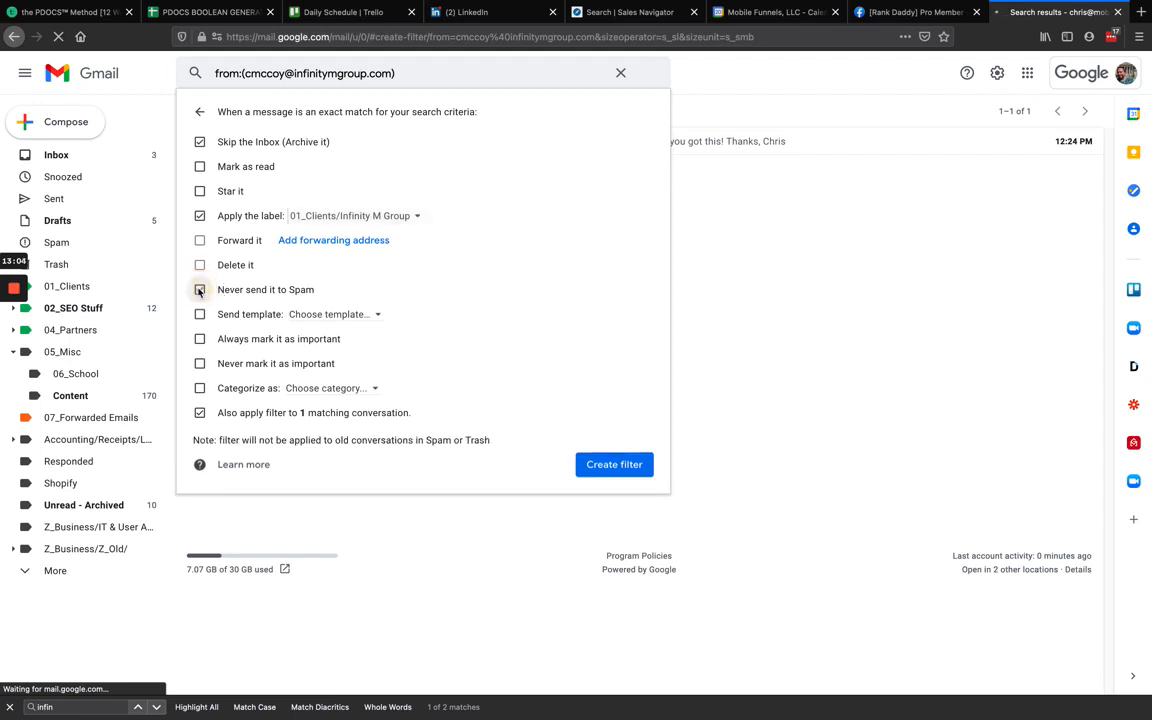
left_click(200, 288)
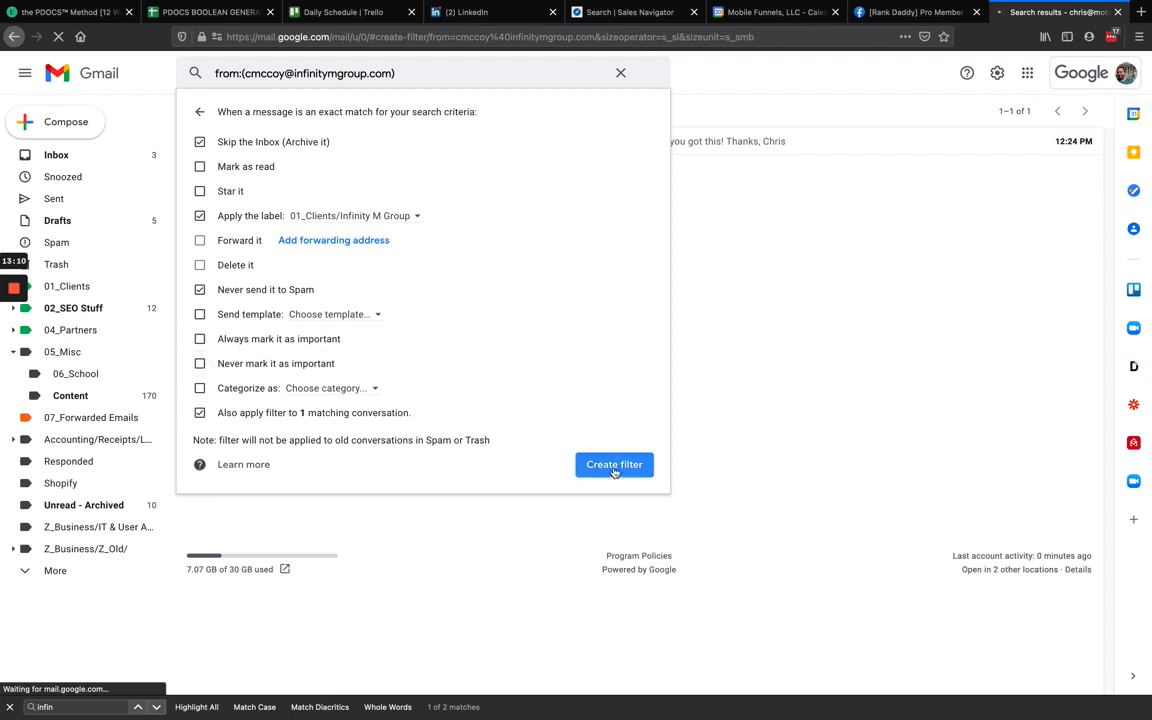
left_click(614, 464)
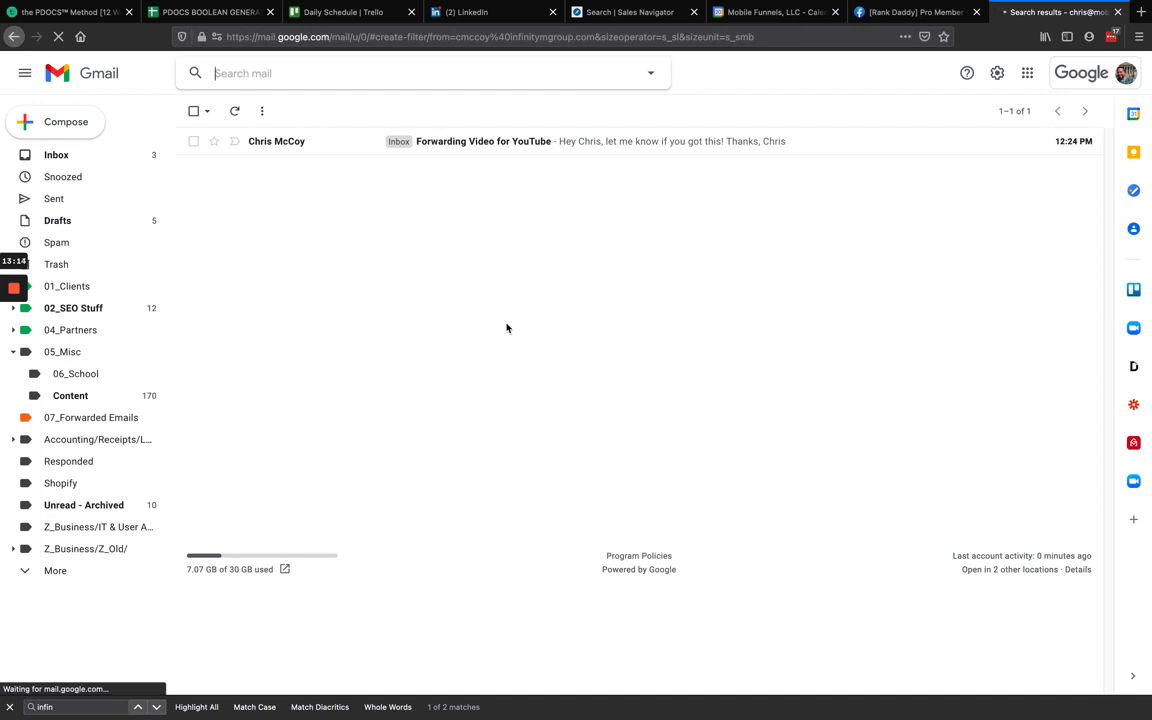
mouse_move(510, 332)
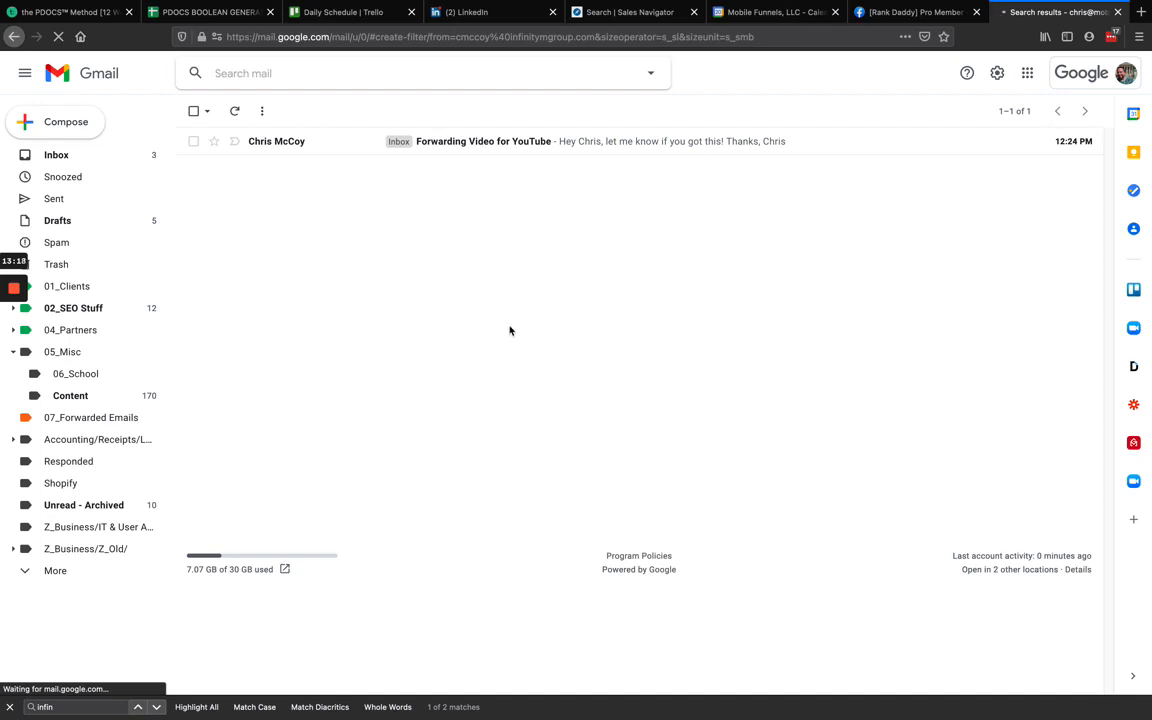
mouse_move(588, 316)
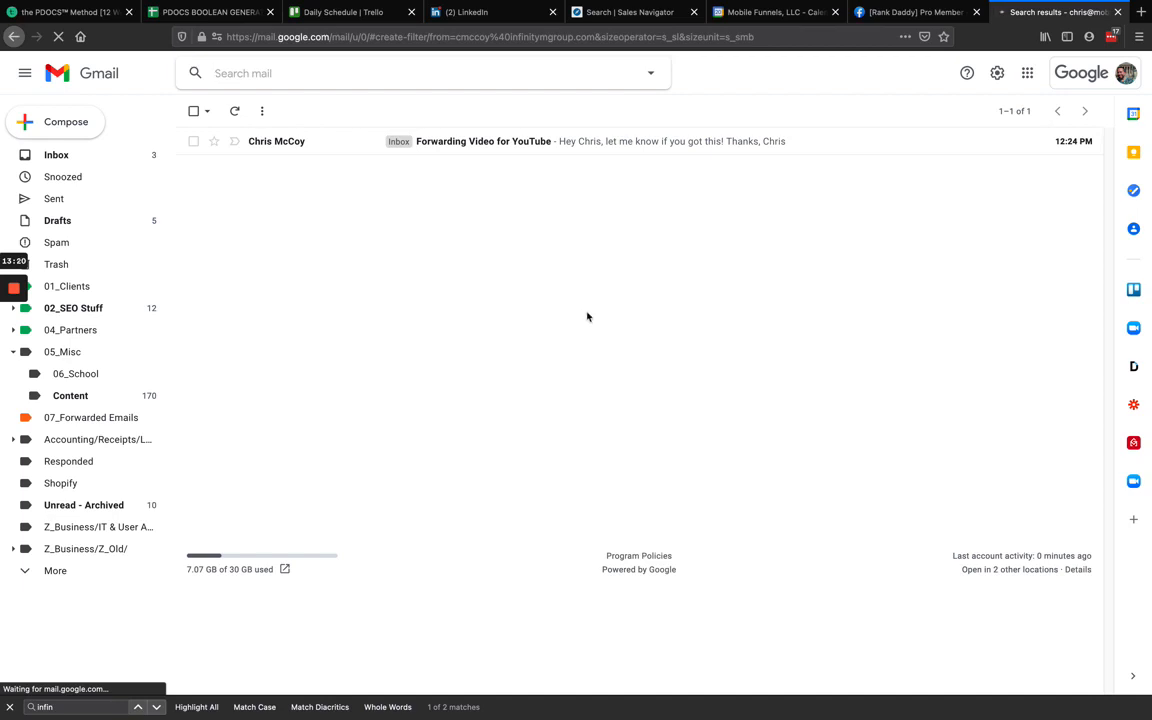